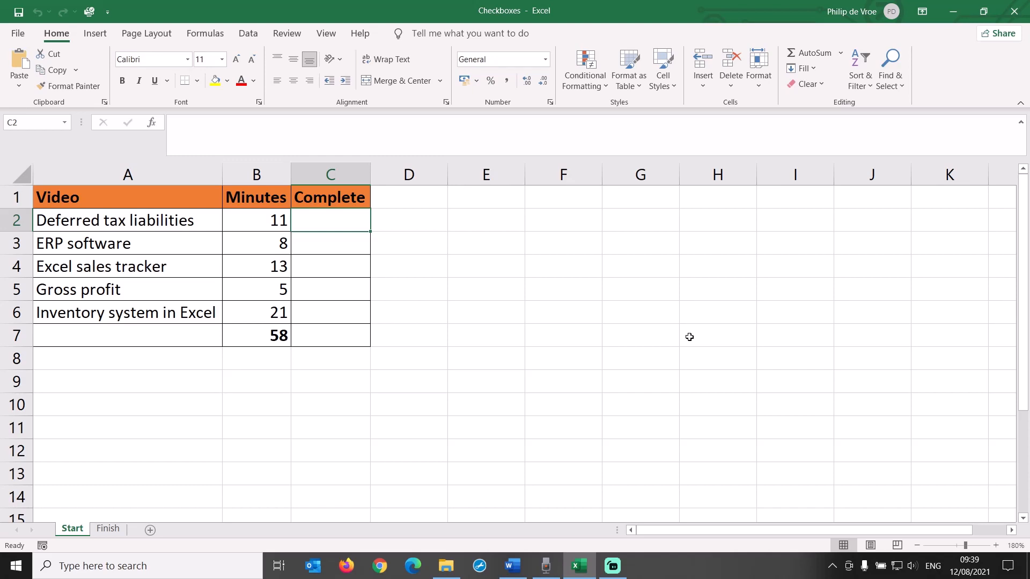
{"action": "mouse_move", "coordinate": [427, 273]}
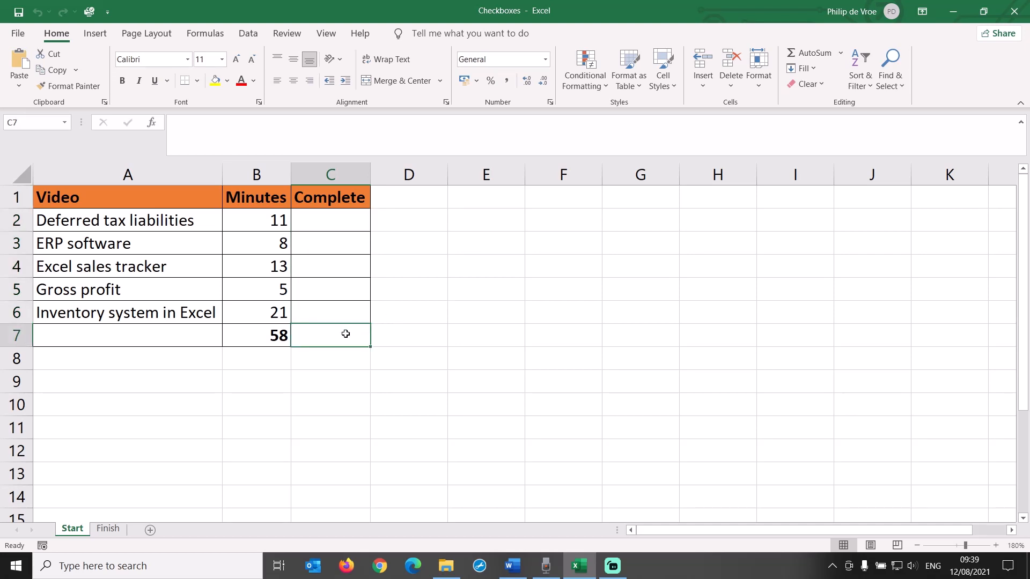
{"action": "mouse_move", "coordinate": [119, 516]}
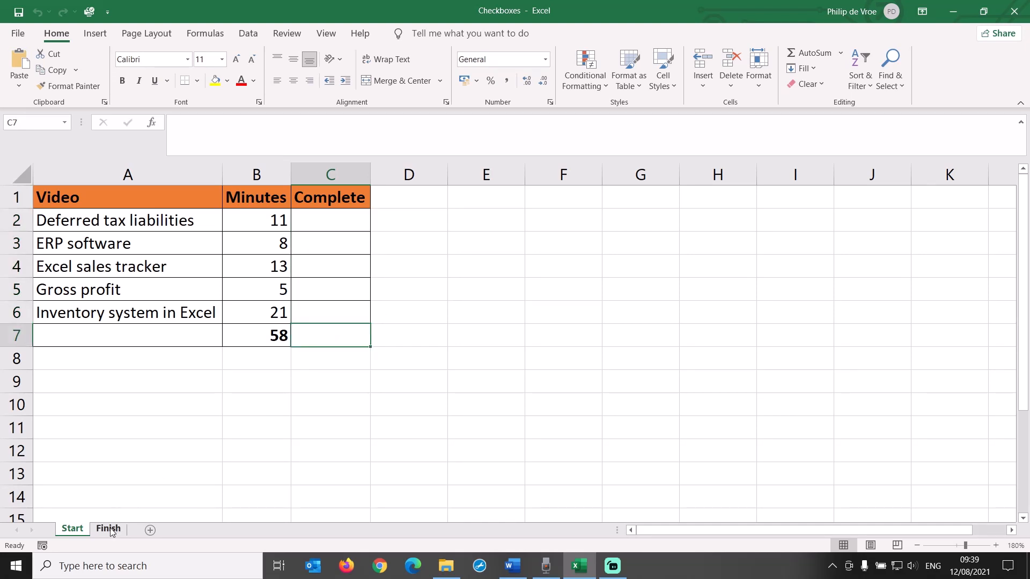
- On the Finish sheet, tick example videos so the doughnuts show 64% and 80%, then return to Start
{"action": "left_click", "coordinate": [108, 528]}
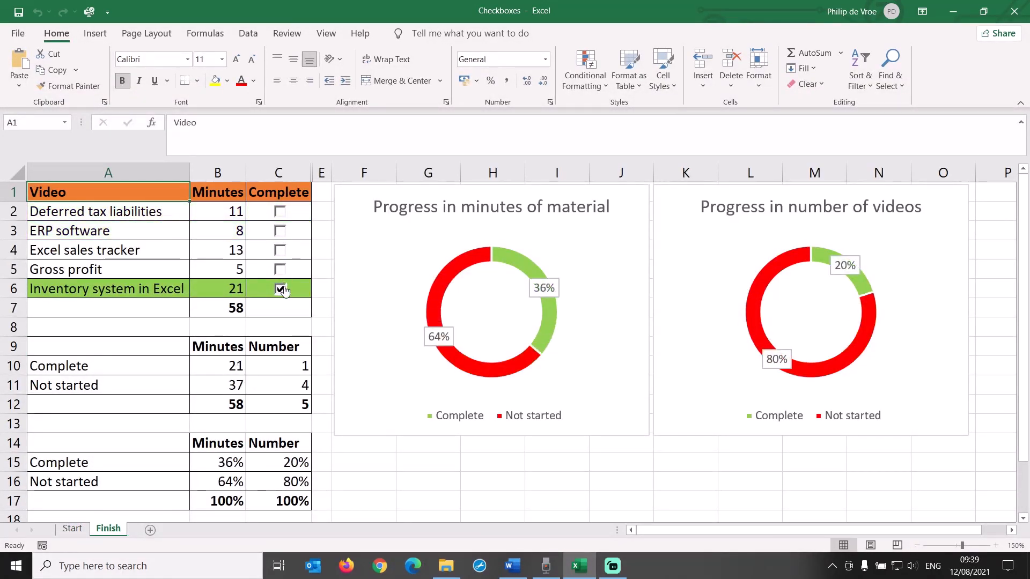
{"action": "left_click", "coordinate": [281, 211]}
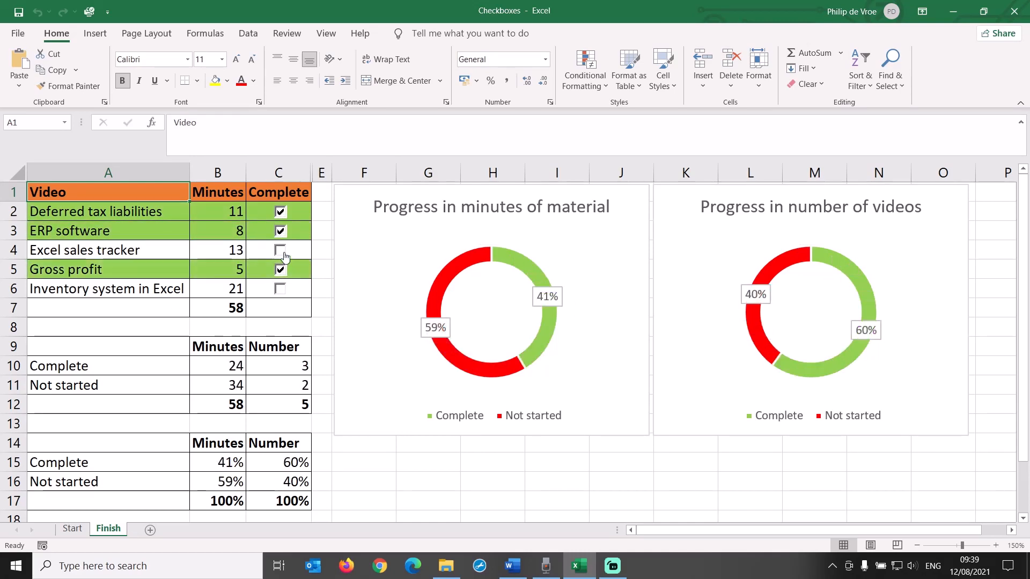
{"action": "left_click", "coordinate": [280, 249]}
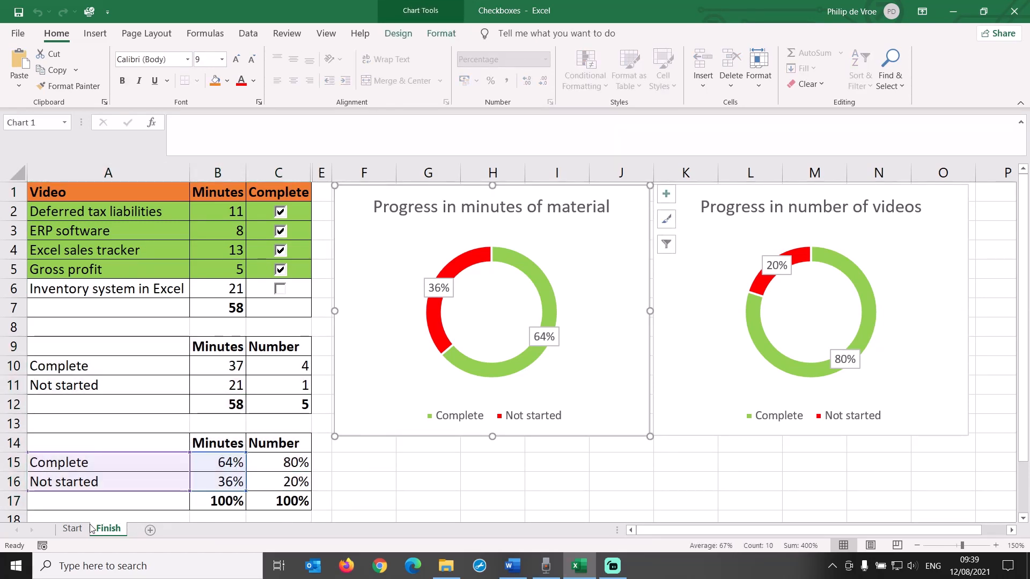
{"action": "left_click", "coordinate": [72, 529]}
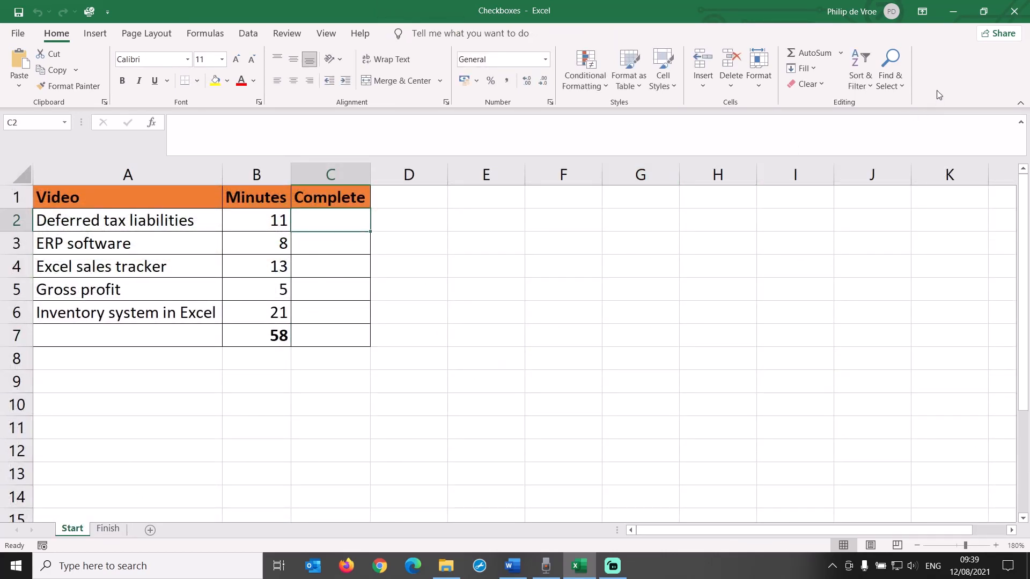
- Enable the Developer tab in the ribbon through Customize the Ribbon
{"action": "right_click", "coordinate": [919, 79]}
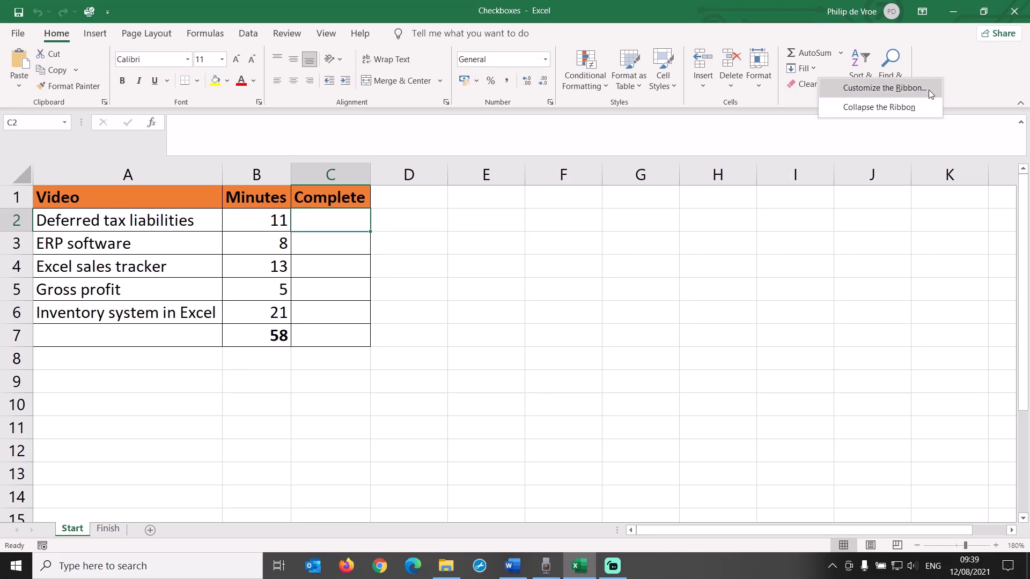
{"action": "left_click", "coordinate": [930, 94]}
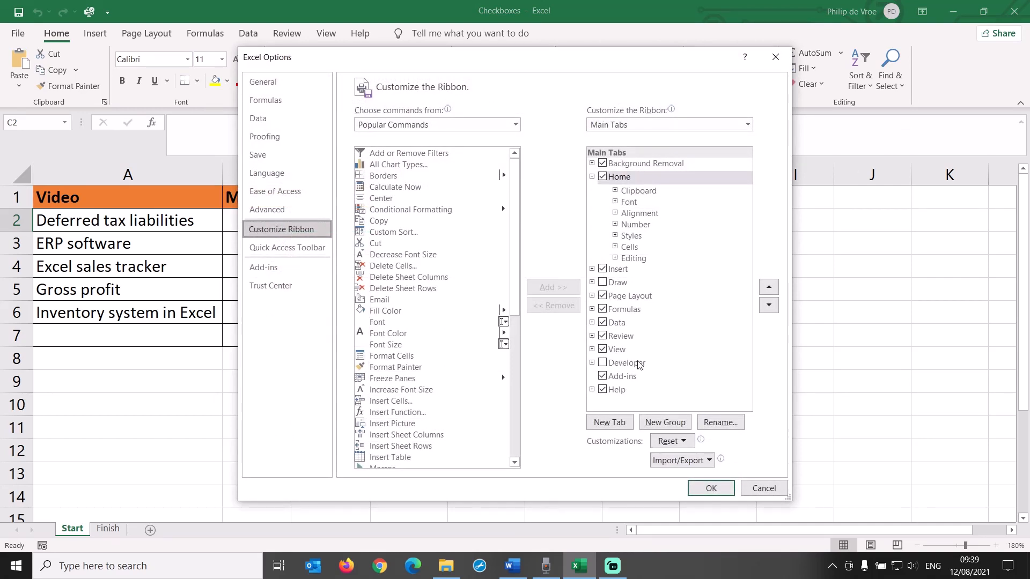
{"action": "left_click", "coordinate": [602, 362]}
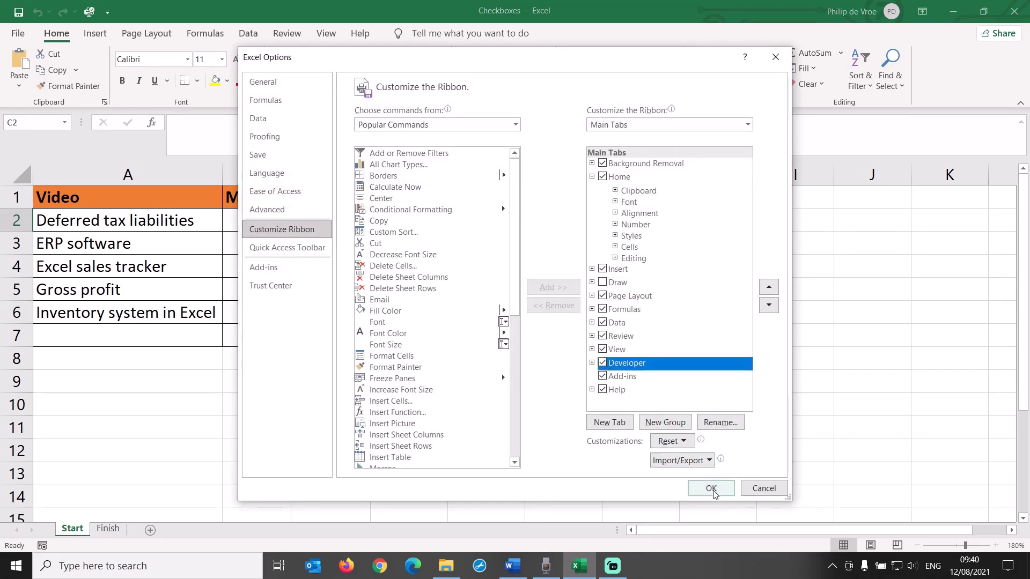
{"action": "left_click", "coordinate": [710, 488]}
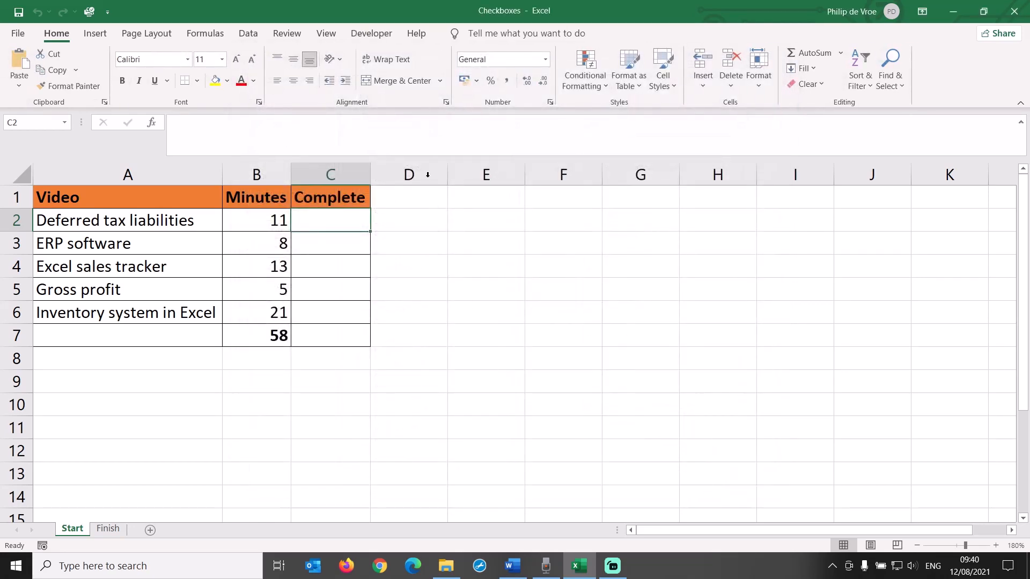
- Draw a Form Control check box in cell C2 from the Developer tab
{"action": "left_click", "coordinate": [371, 33]}
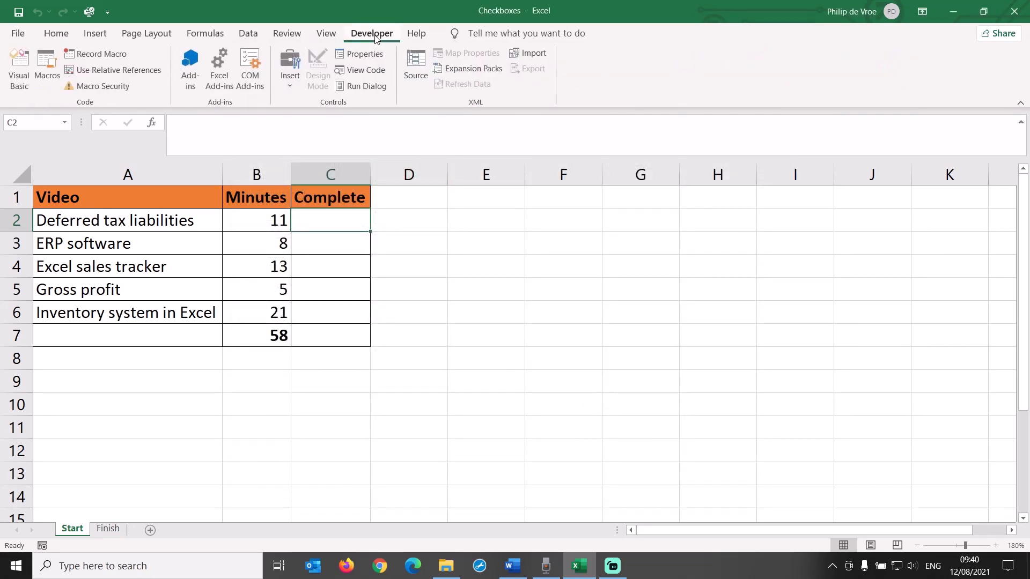
{"action": "left_click", "coordinate": [290, 68]}
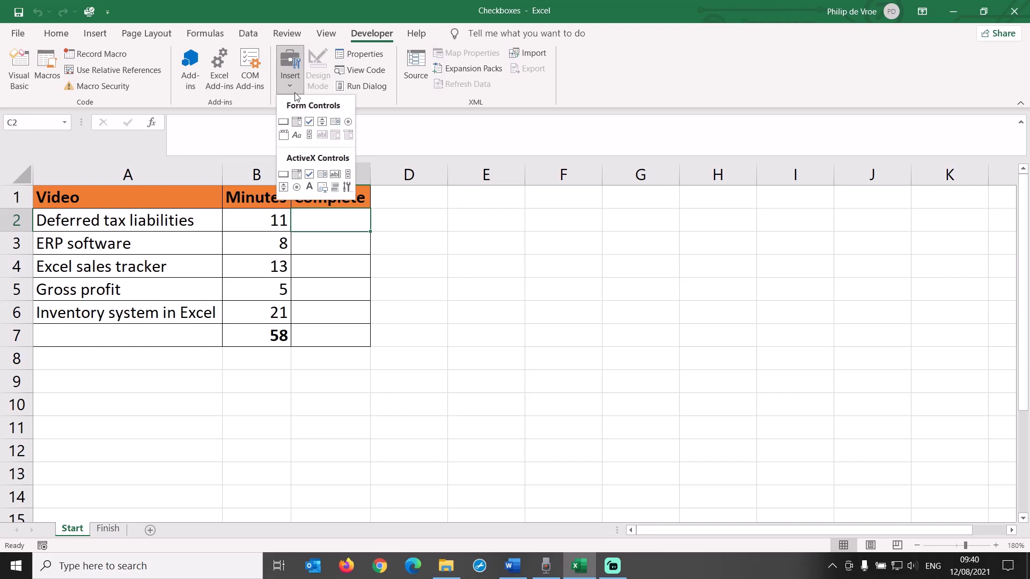
{"action": "mouse_move", "coordinate": [309, 123]}
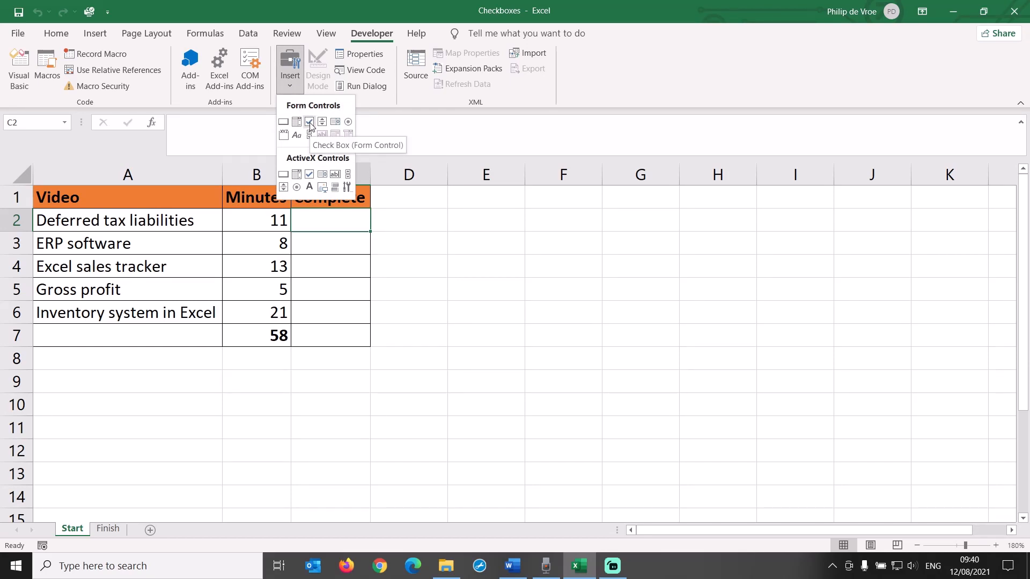
{"action": "left_click", "coordinate": [310, 122]}
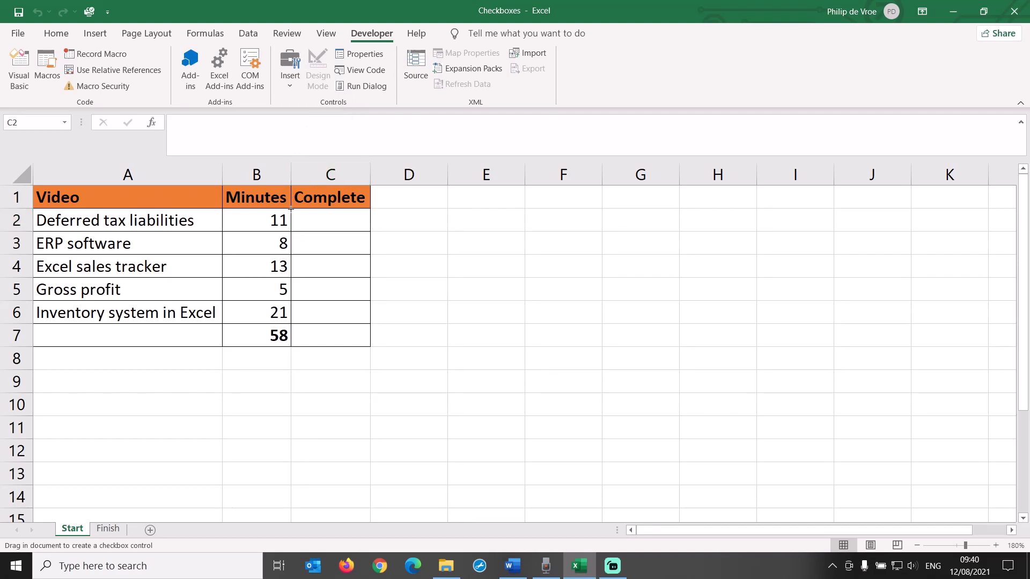
{"action": "left_click_drag", "start_coordinate": [293, 210], "coordinate": [371, 238]}
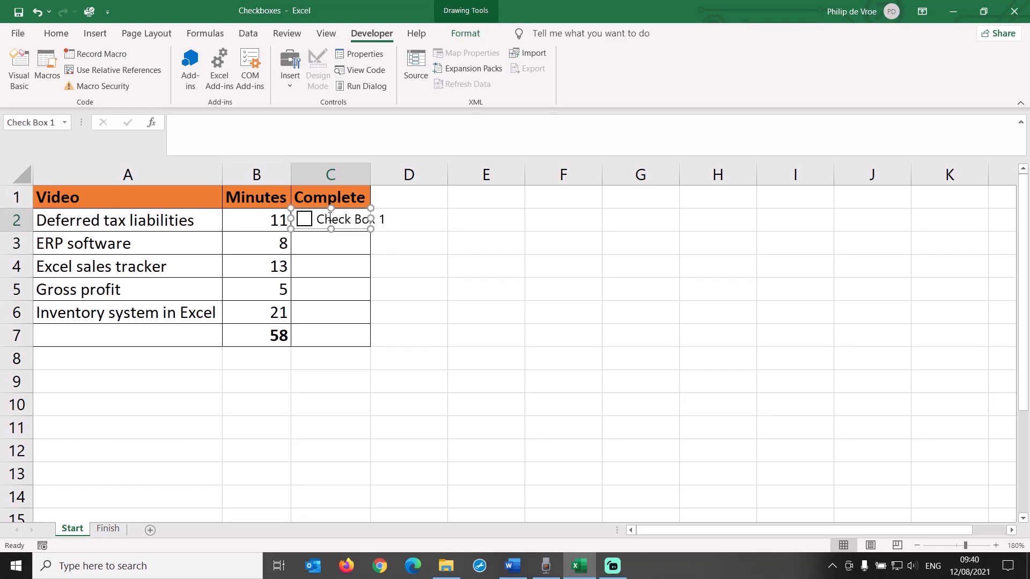
- Delete the checkbox's label text so only the box remains
{"action": "double_click", "coordinate": [342, 219]}
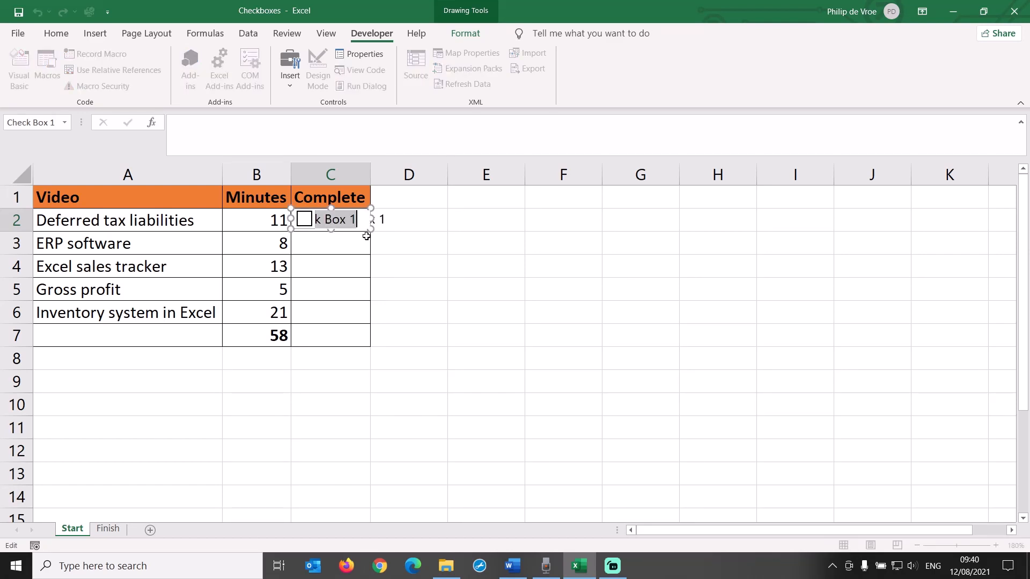
{"action": "type", "text": "Done"}
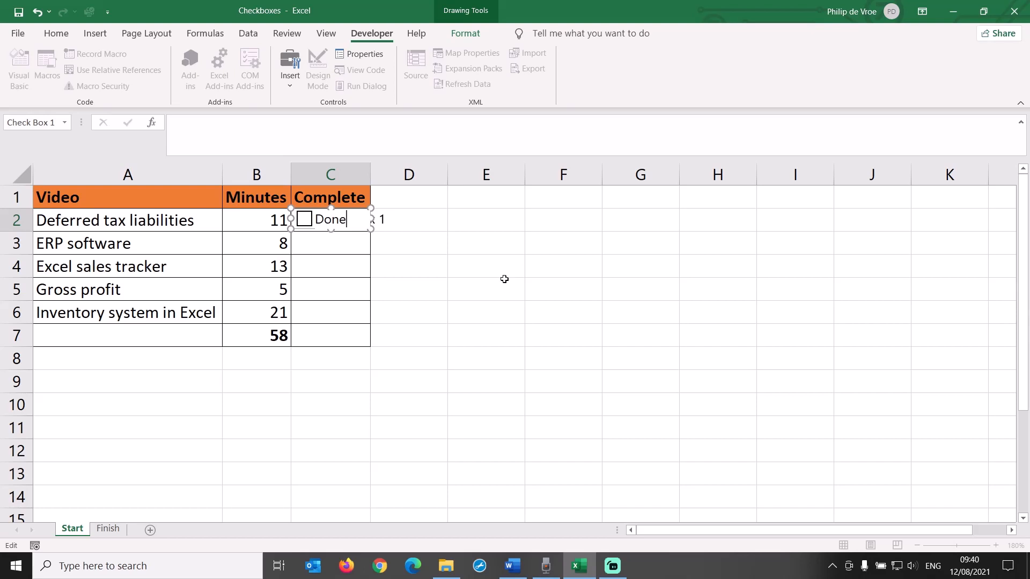
{"action": "right_click", "coordinate": [330, 219]}
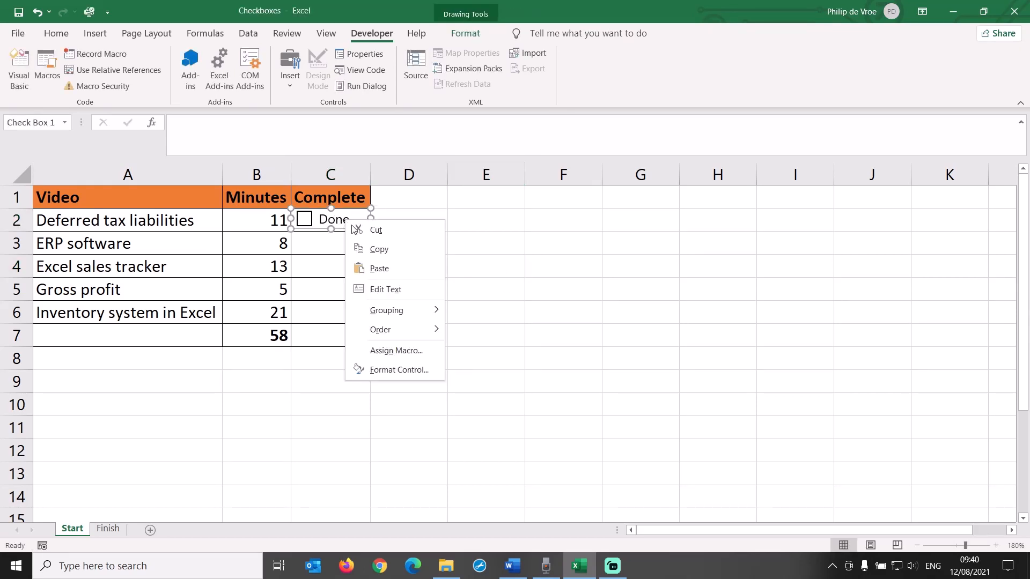
{"action": "left_click", "coordinate": [386, 289]}
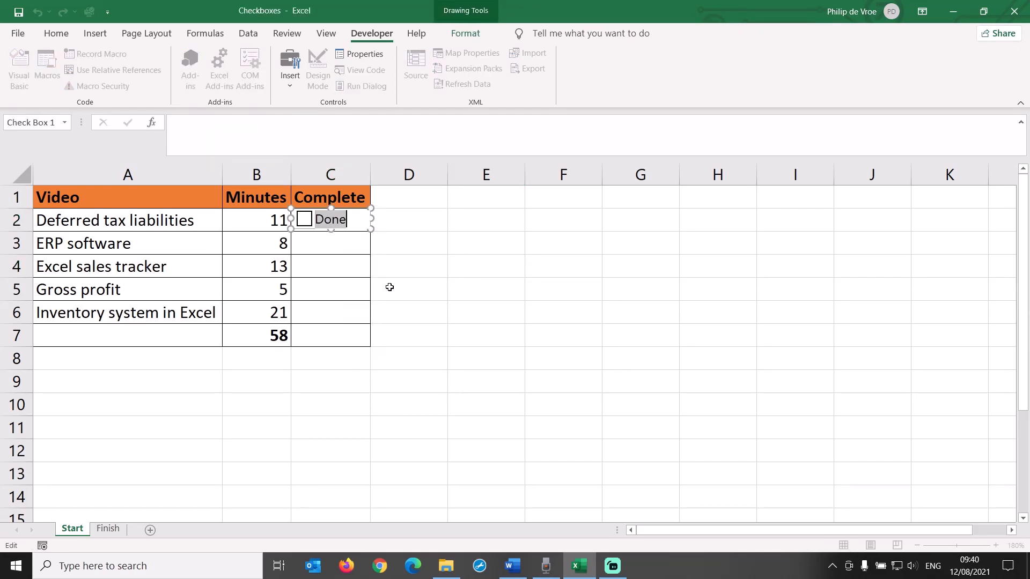
{"action": "left_click", "coordinate": [408, 288]}
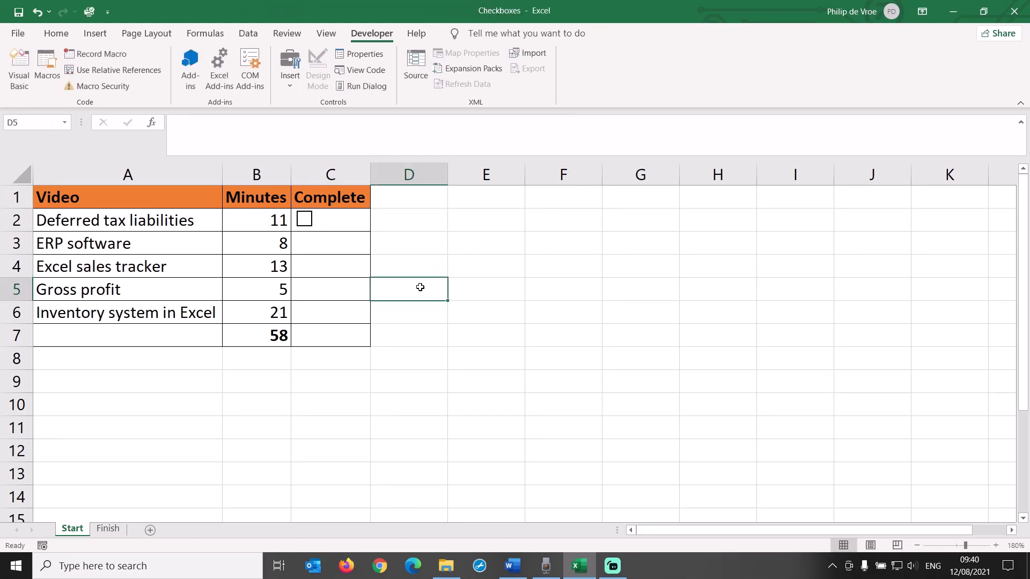
{"action": "mouse_move", "coordinate": [437, 243]}
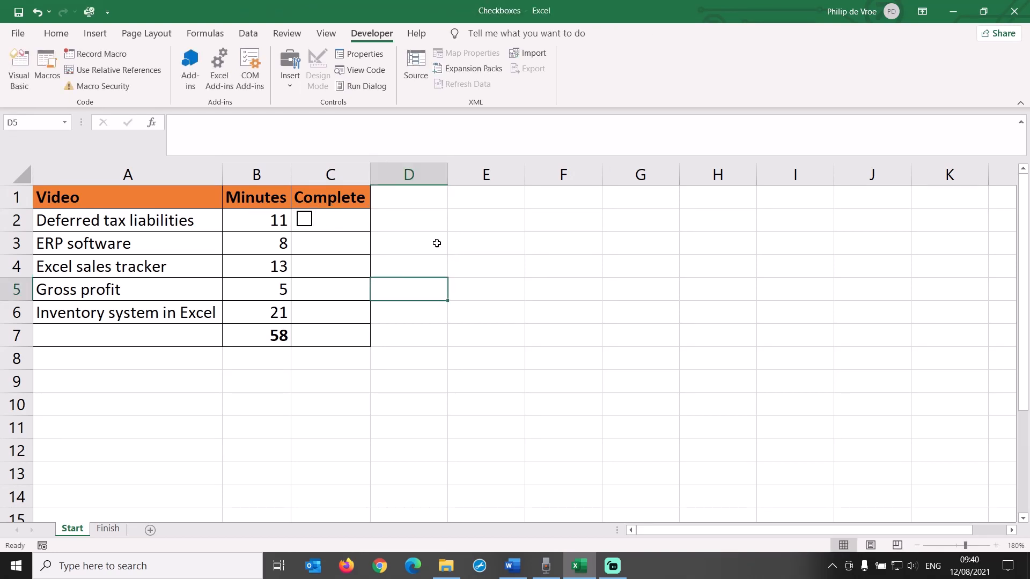
{"action": "mouse_move", "coordinate": [353, 225]}
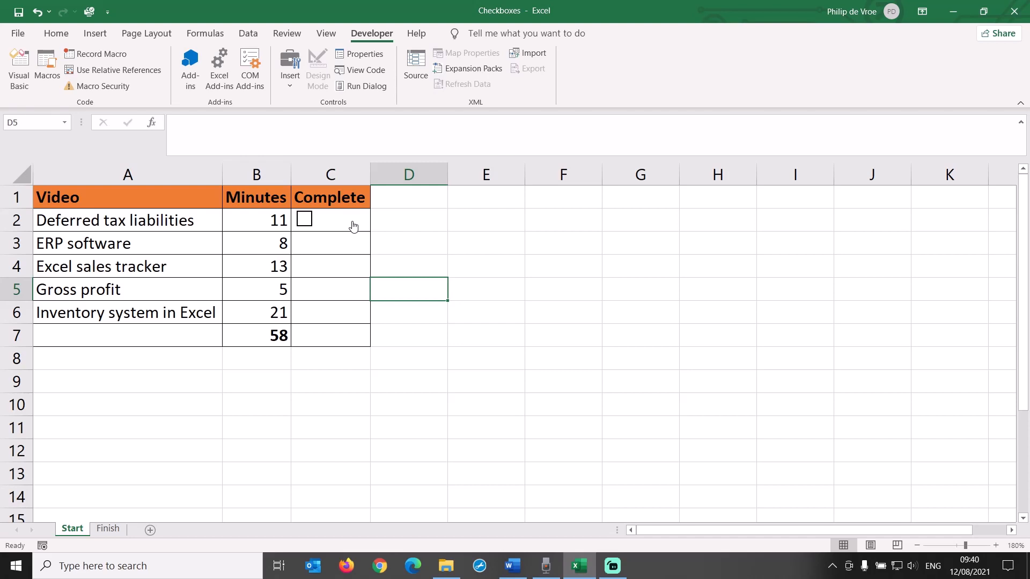
{"action": "left_click", "coordinate": [304, 220]}
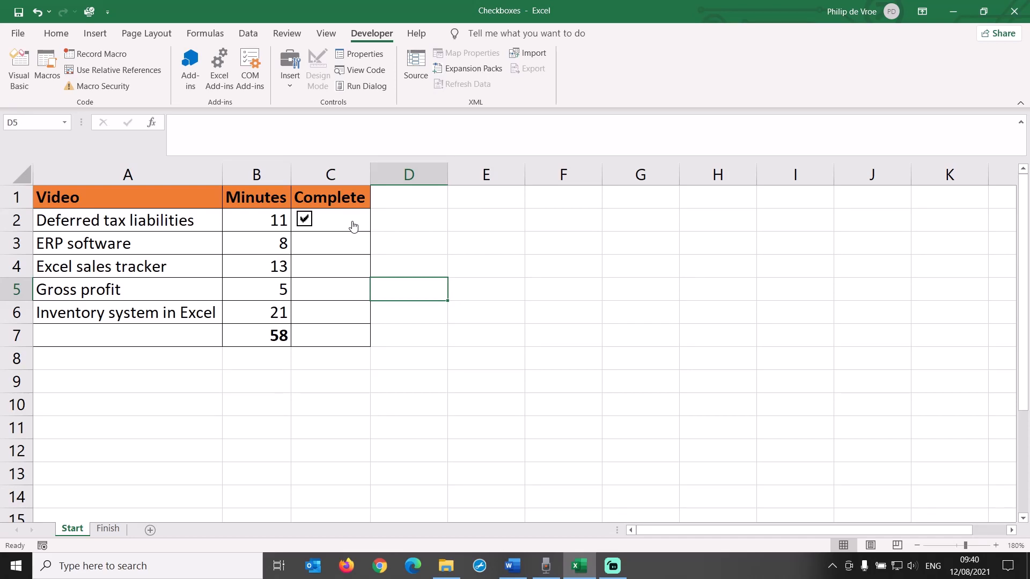
{"action": "left_click", "coordinate": [304, 219]}
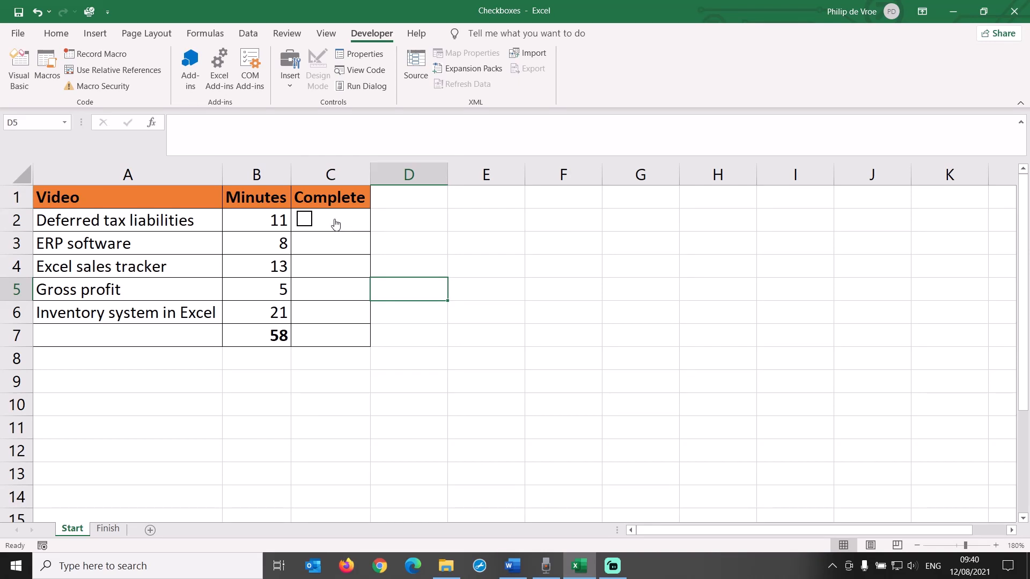
- Apply 3-D shading to the C2 checkbox and resize it to sit centred in the cell
{"action": "right_click", "coordinate": [303, 219]}
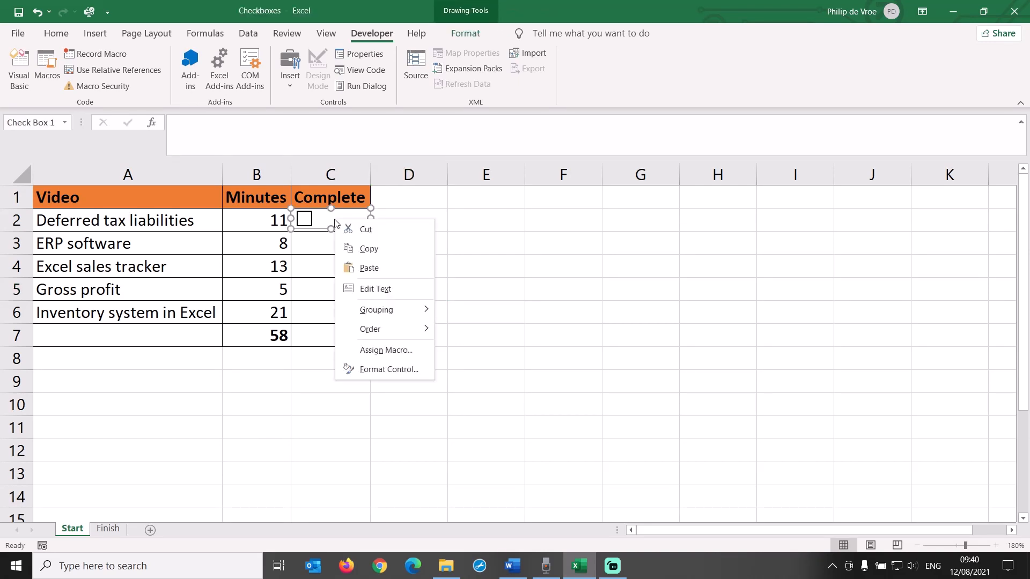
{"action": "left_click", "coordinate": [524, 368]}
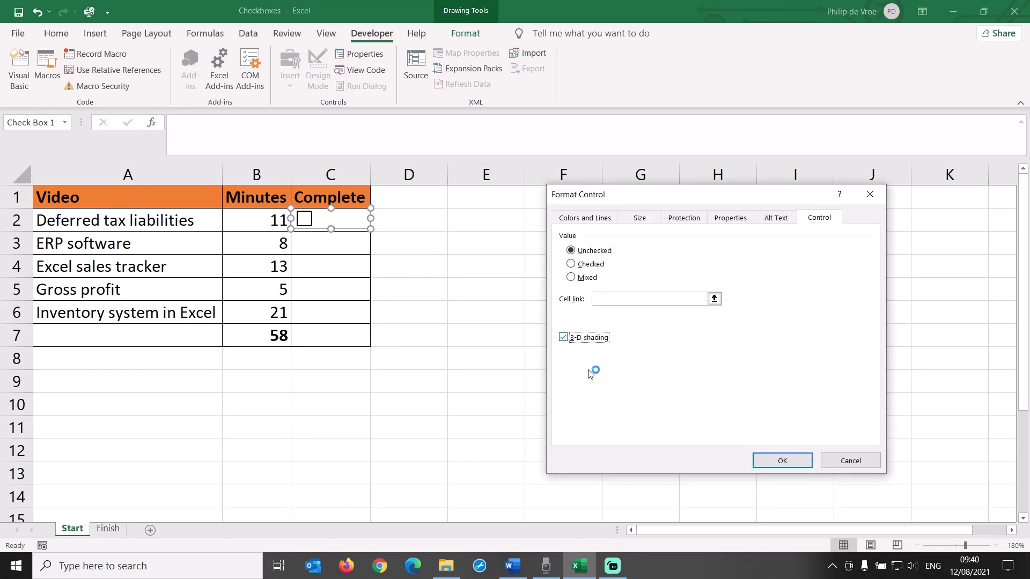
{"action": "mouse_move", "coordinate": [668, 426]}
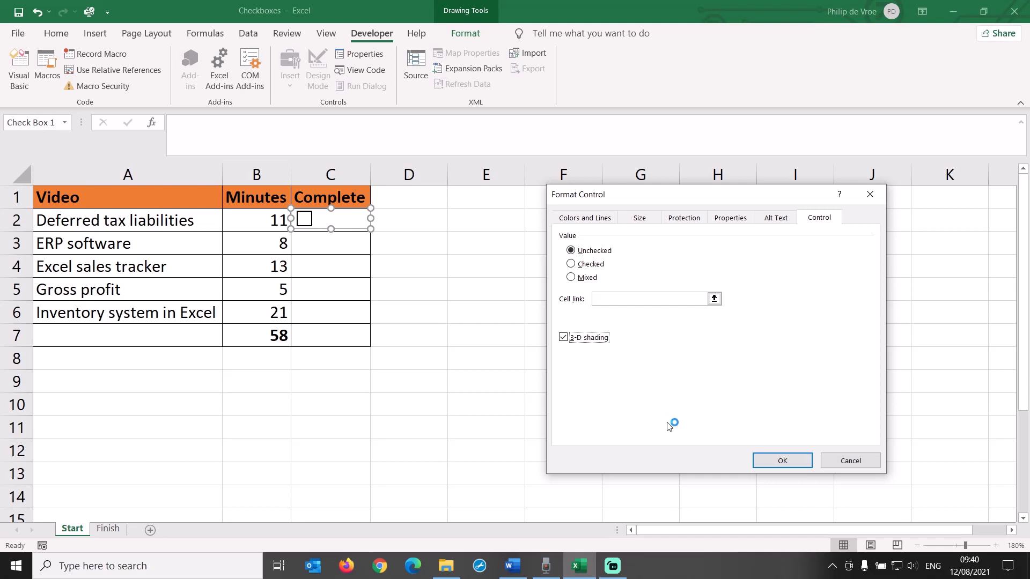
{"action": "left_click", "coordinate": [781, 460]}
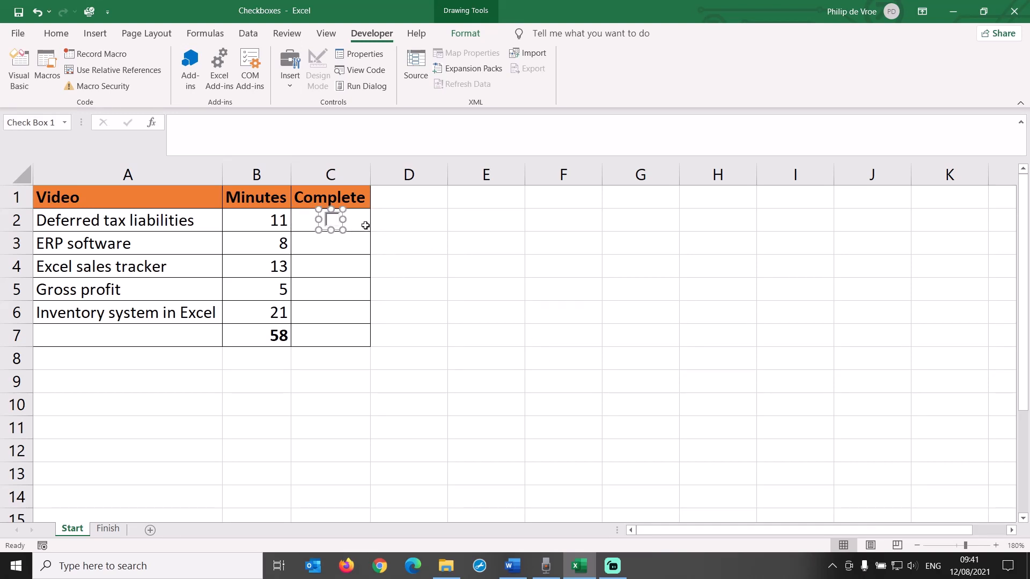
{"action": "left_click", "coordinate": [331, 220]}
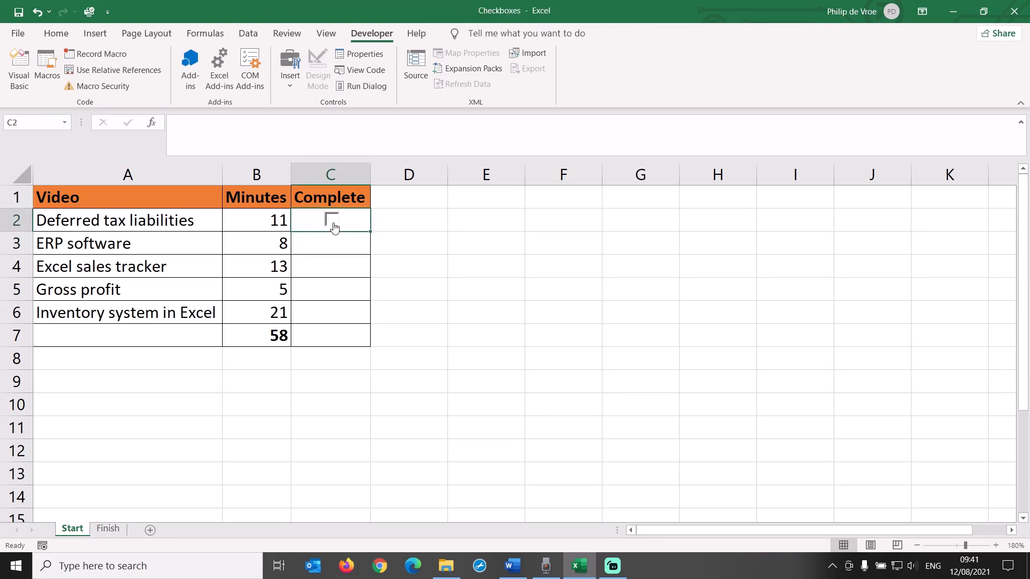
{"action": "left_click", "coordinate": [330, 243]}
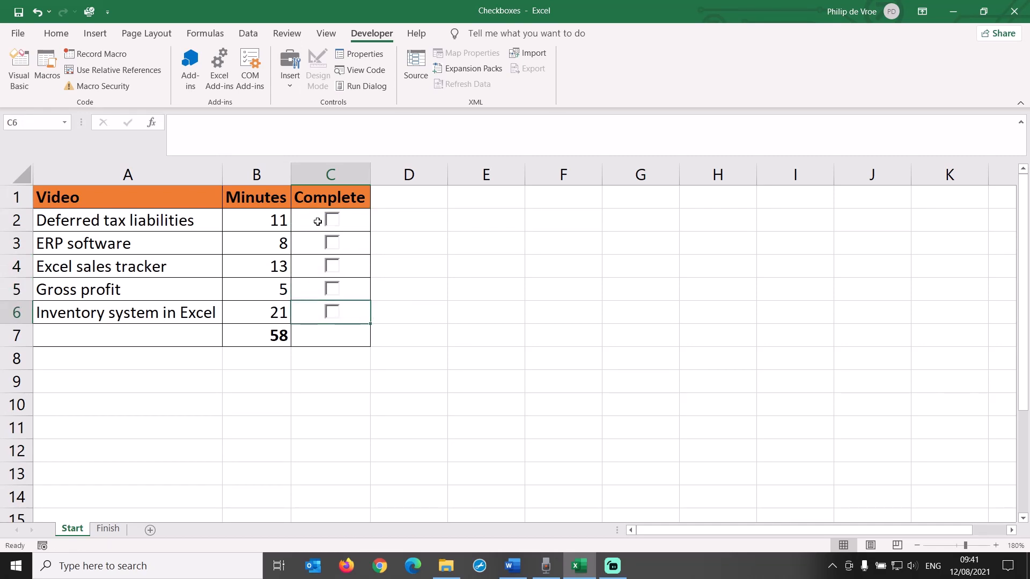
- Set the Deferred tax liabilities checkbox's cell link to $D$2 in Format Control
{"action": "right_click", "coordinate": [331, 219]}
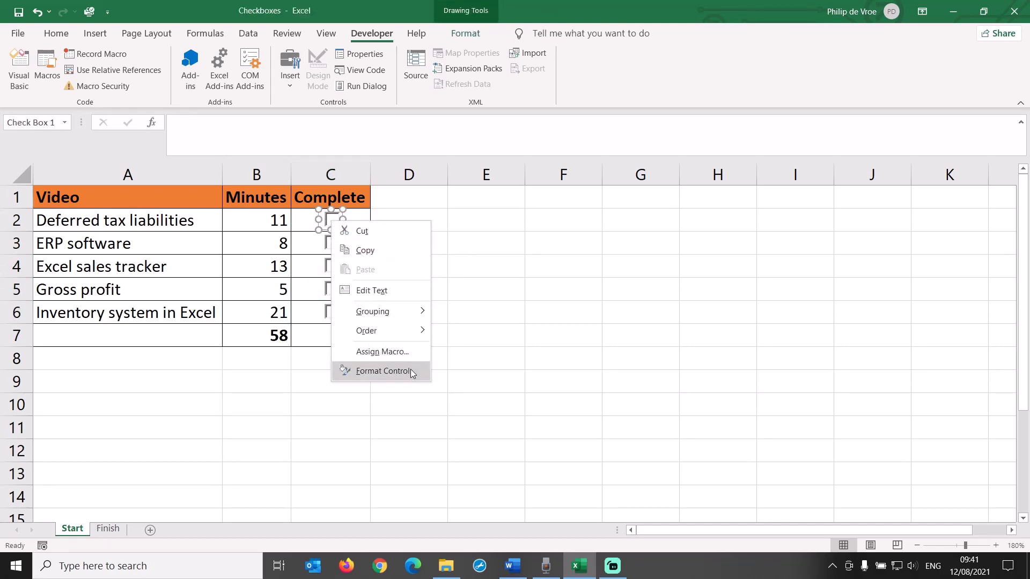
{"action": "left_click", "coordinate": [383, 371]}
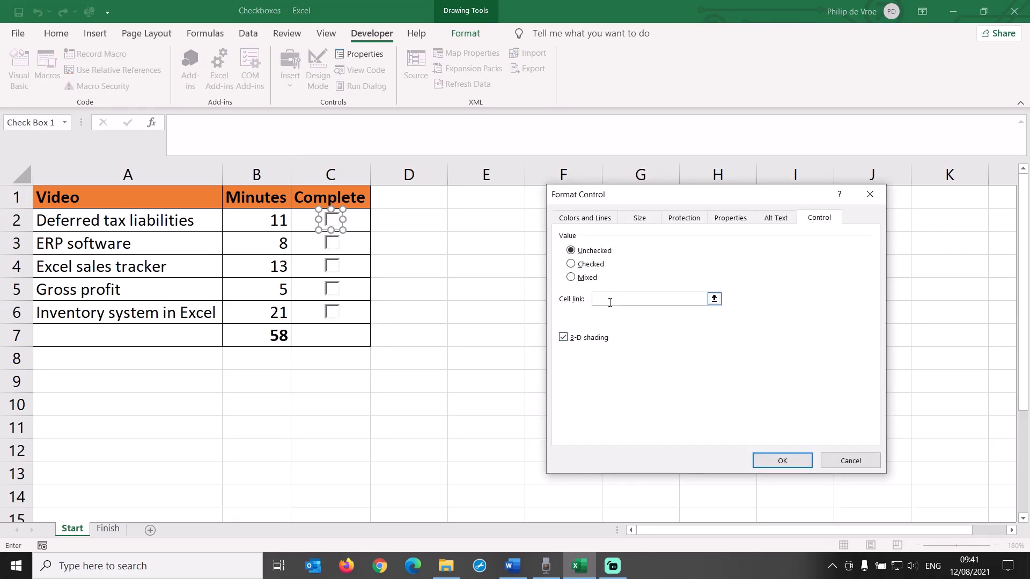
{"action": "left_click", "coordinate": [408, 219]}
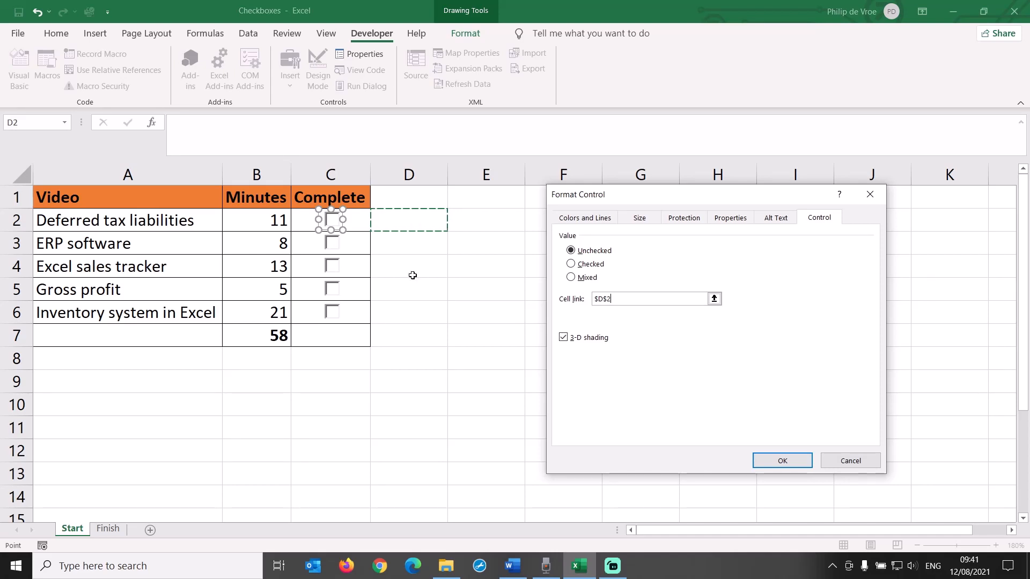
{"action": "left_click", "coordinate": [781, 460]}
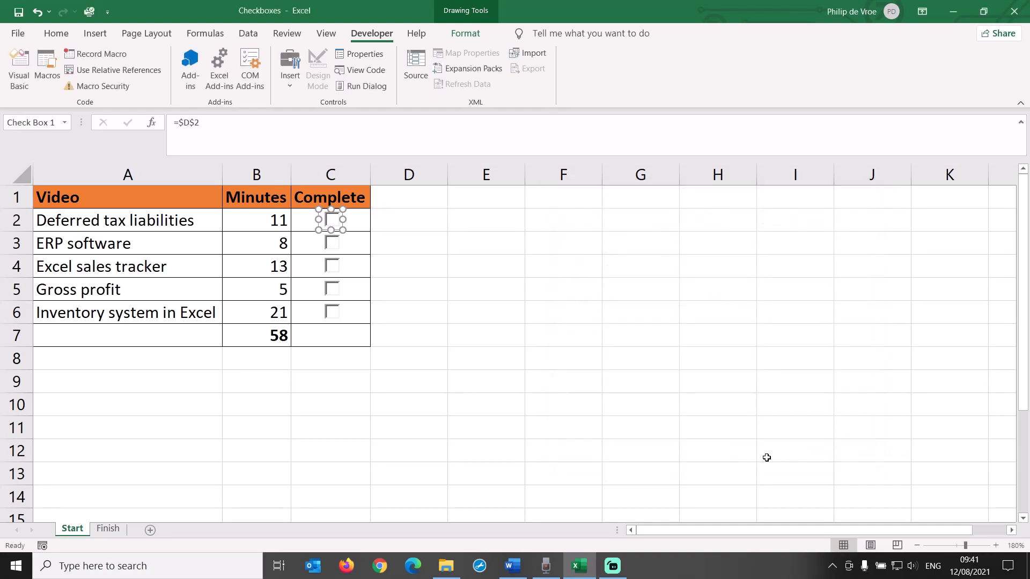
{"action": "left_click", "coordinate": [408, 289]}
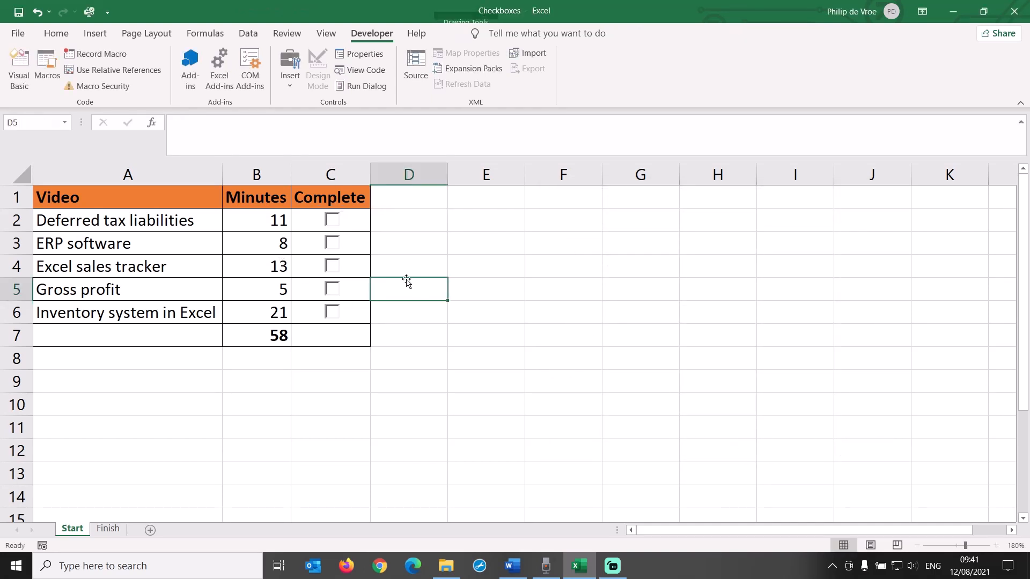
- Toggle the C2 checkbox to confirm D2 switches between TRUE and FALSE, ending unticked
{"action": "left_click", "coordinate": [331, 219]}
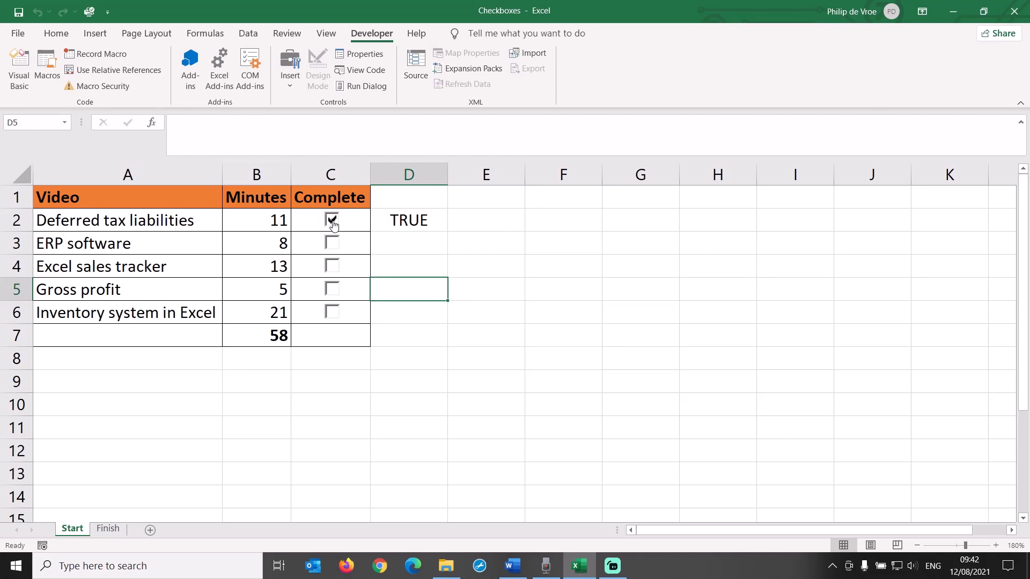
{"action": "left_click", "coordinate": [331, 220]}
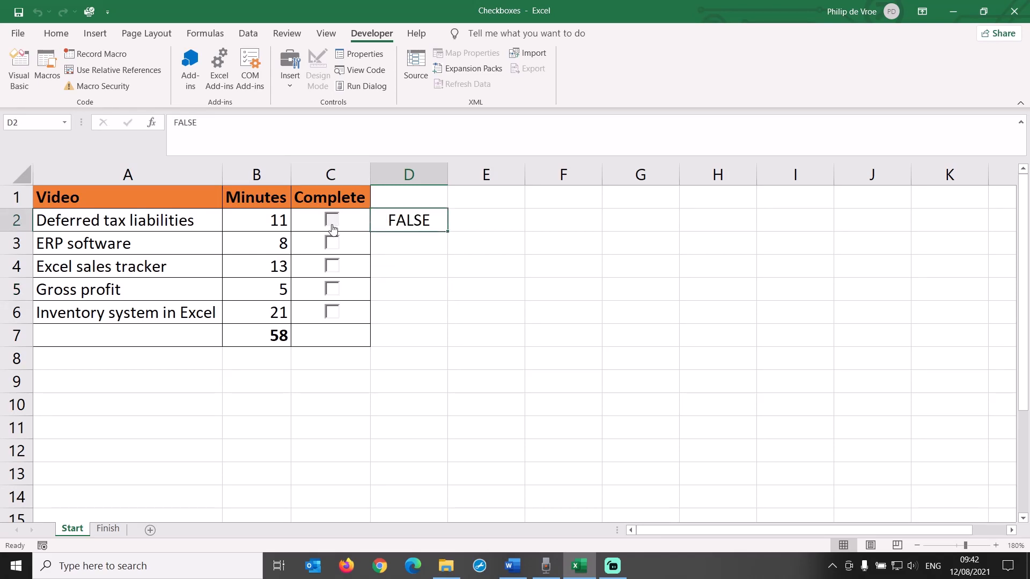
{"action": "left_click", "coordinate": [331, 220]}
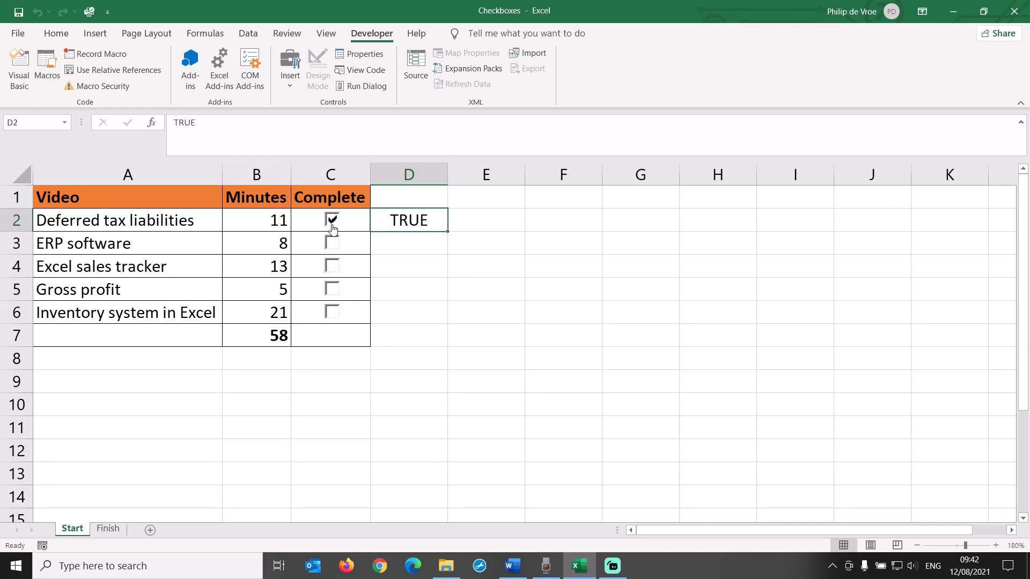
{"action": "left_click", "coordinate": [332, 220]}
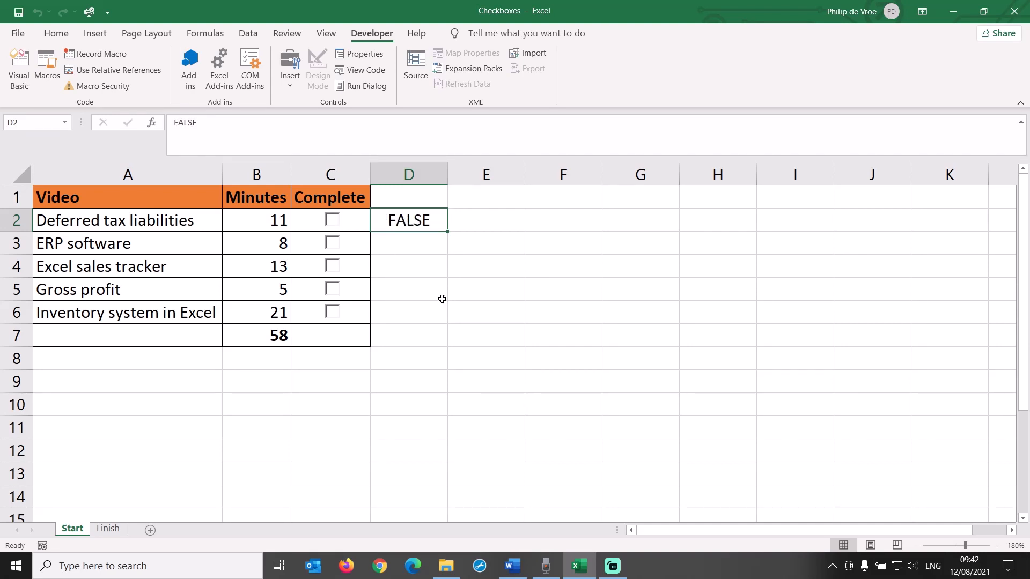
{"action": "mouse_move", "coordinate": [433, 316]}
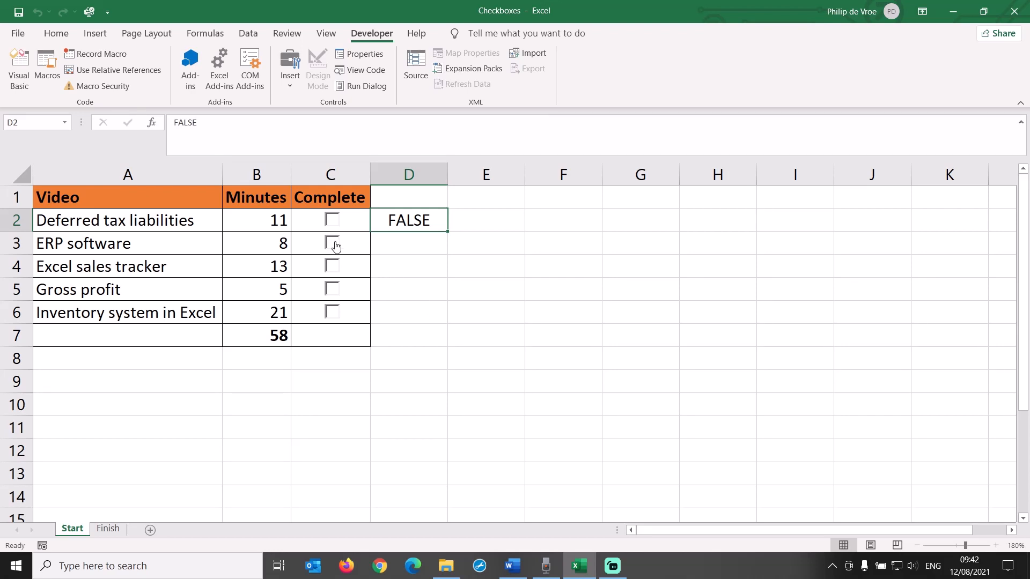
- Link the ERP software and Excel sales tracker checkboxes to D3 and D4
{"action": "right_click", "coordinate": [331, 243]}
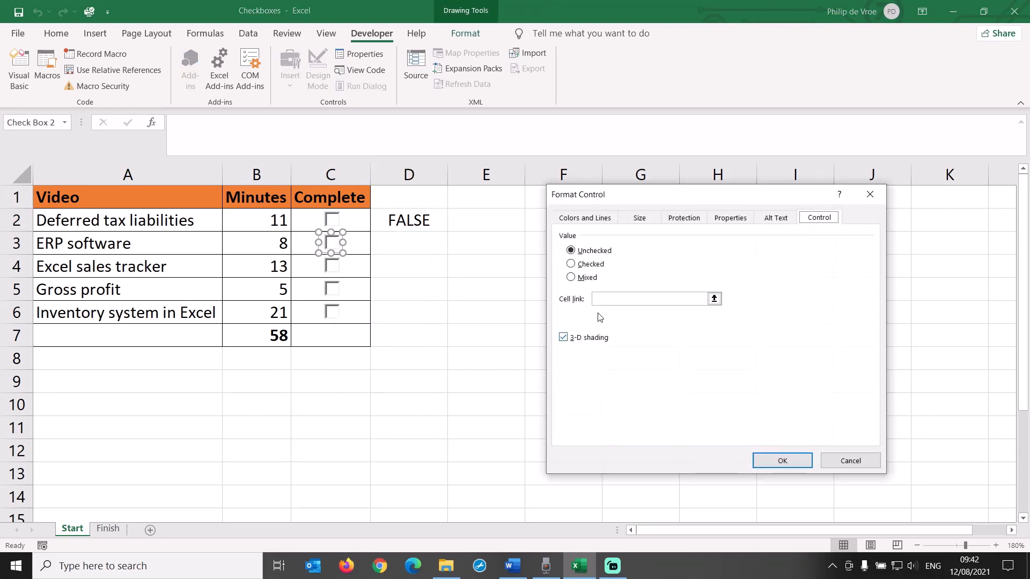
{"action": "left_click", "coordinate": [409, 246]}
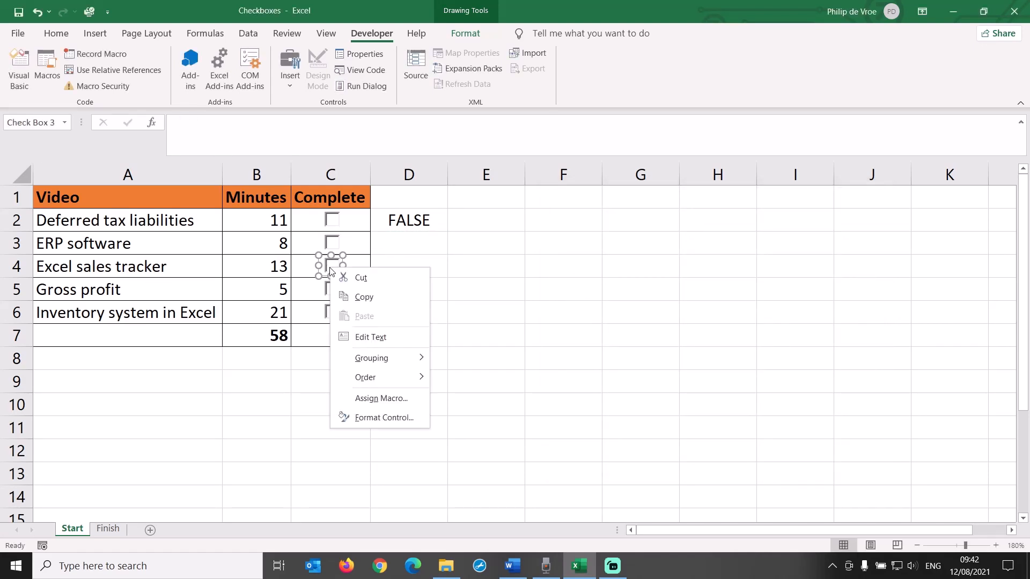
{"action": "left_click", "coordinate": [383, 418]}
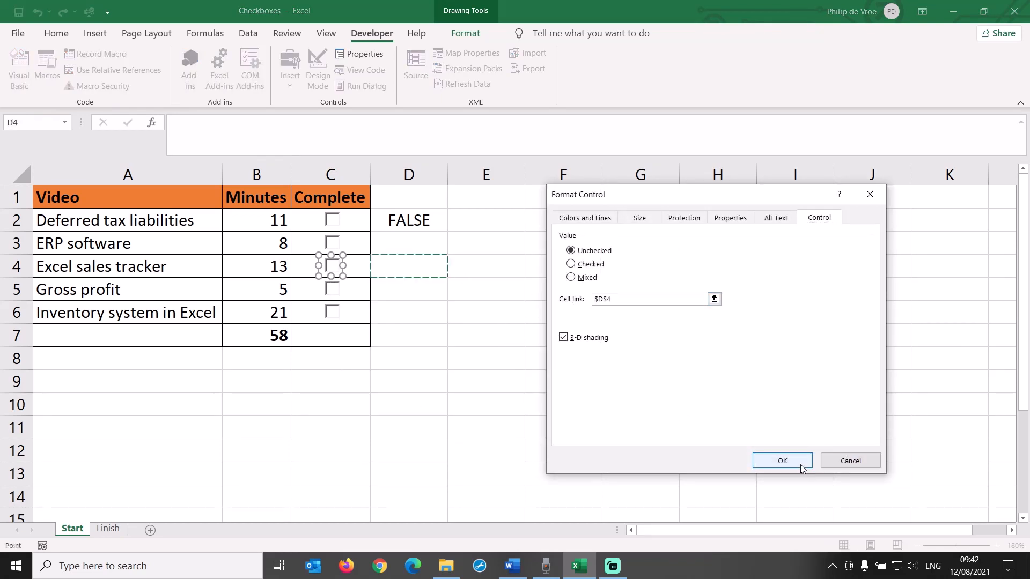
{"action": "mouse_move", "coordinate": [501, 383]}
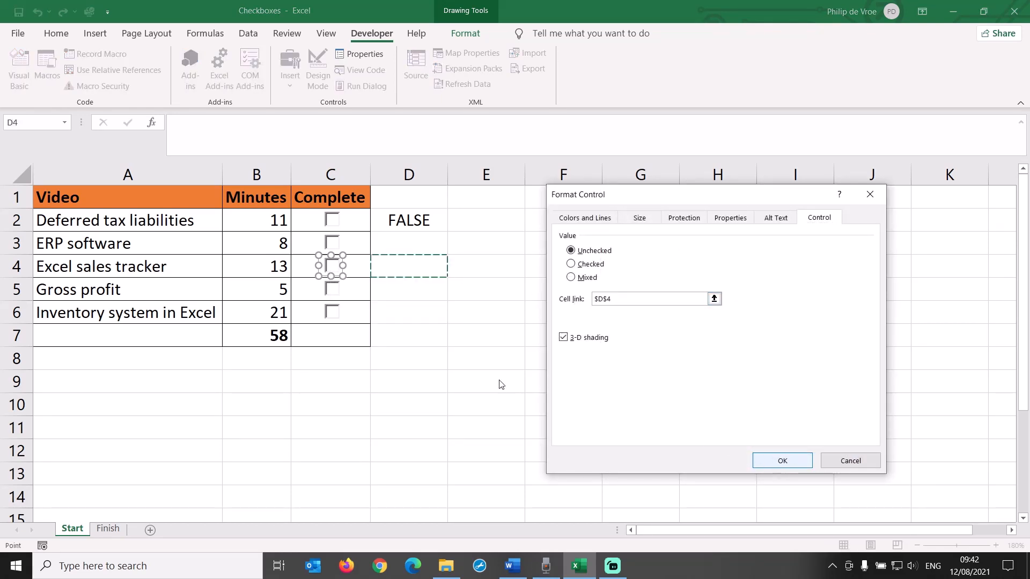
- Link the Gross profit and last video's checkboxes to D5 and D6
{"action": "right_click", "coordinate": [330, 277]}
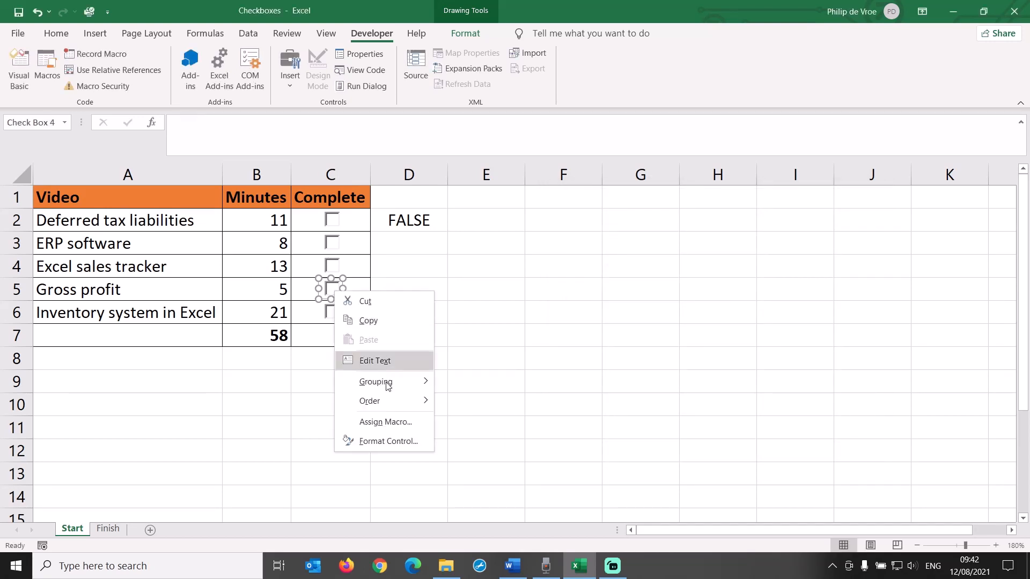
{"action": "left_click", "coordinate": [388, 441]}
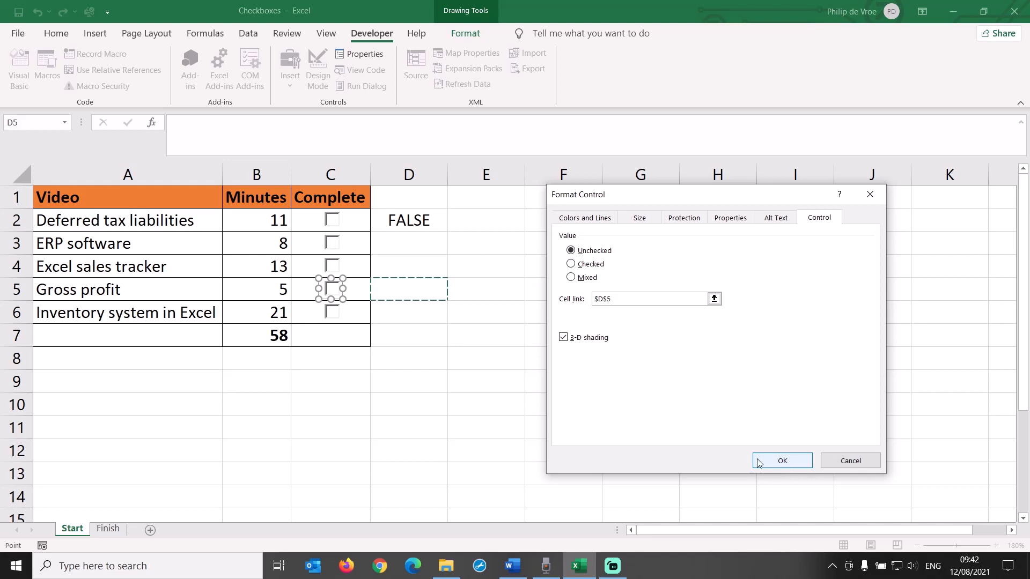
{"action": "left_click", "coordinate": [782, 460]}
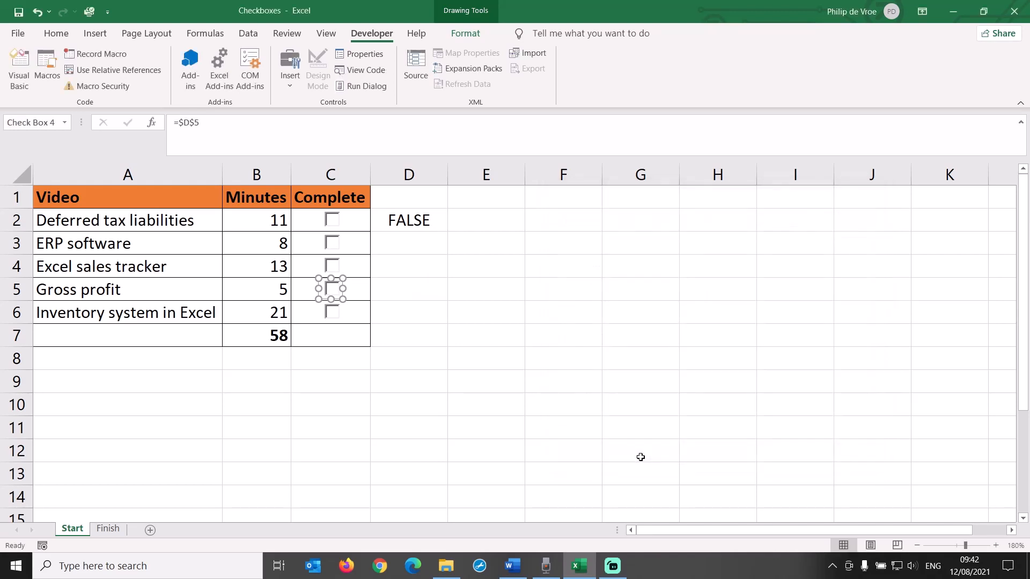
{"action": "right_click", "coordinate": [330, 313]}
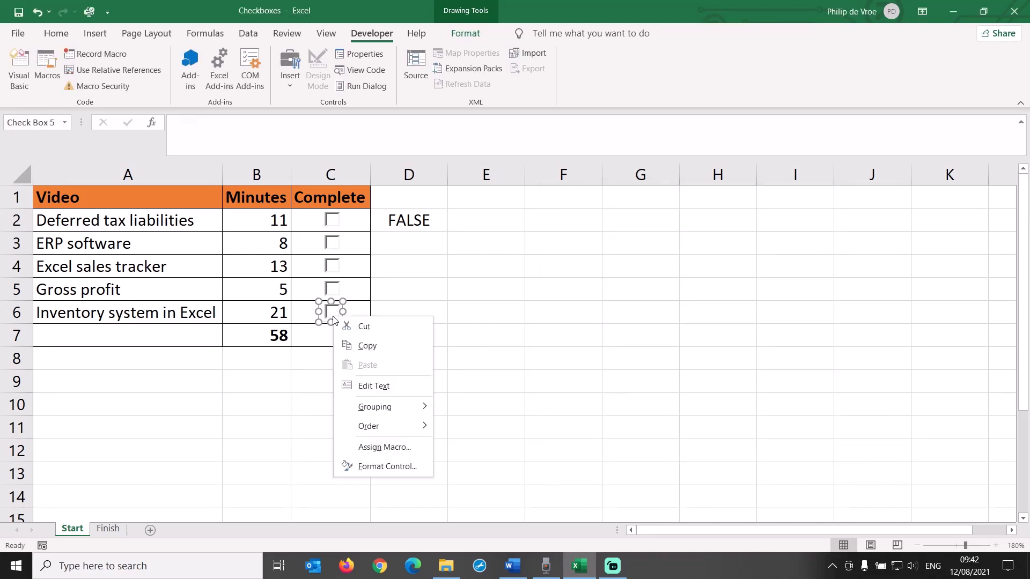
{"action": "left_click", "coordinate": [387, 466]}
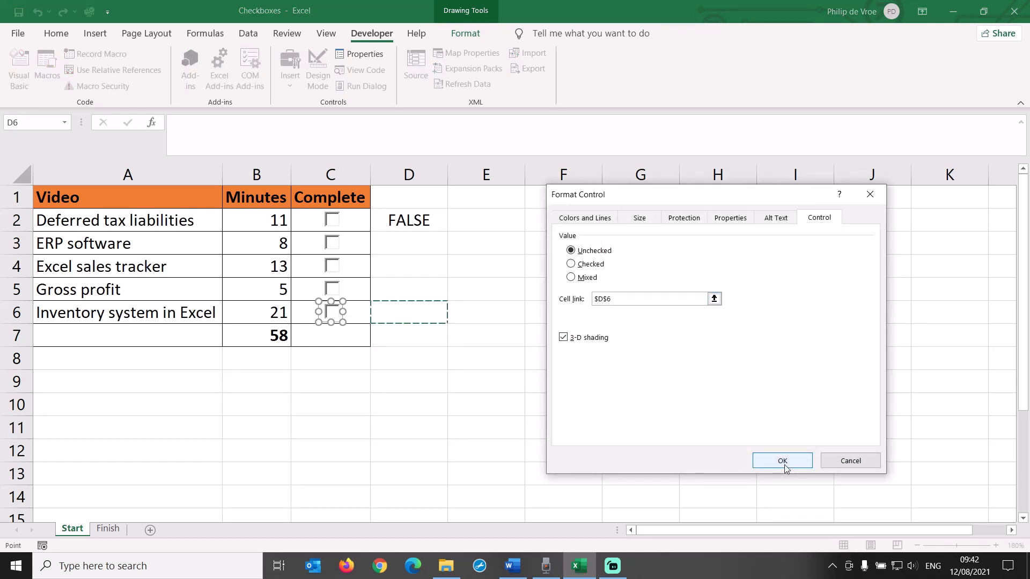
{"action": "left_click", "coordinate": [781, 460]}
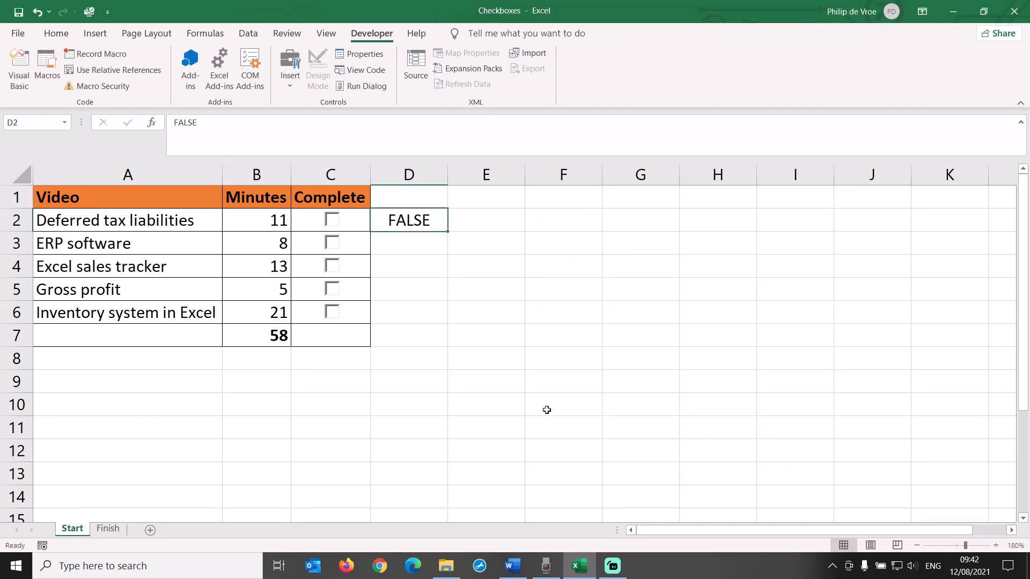
{"action": "mouse_move", "coordinate": [594, 422]}
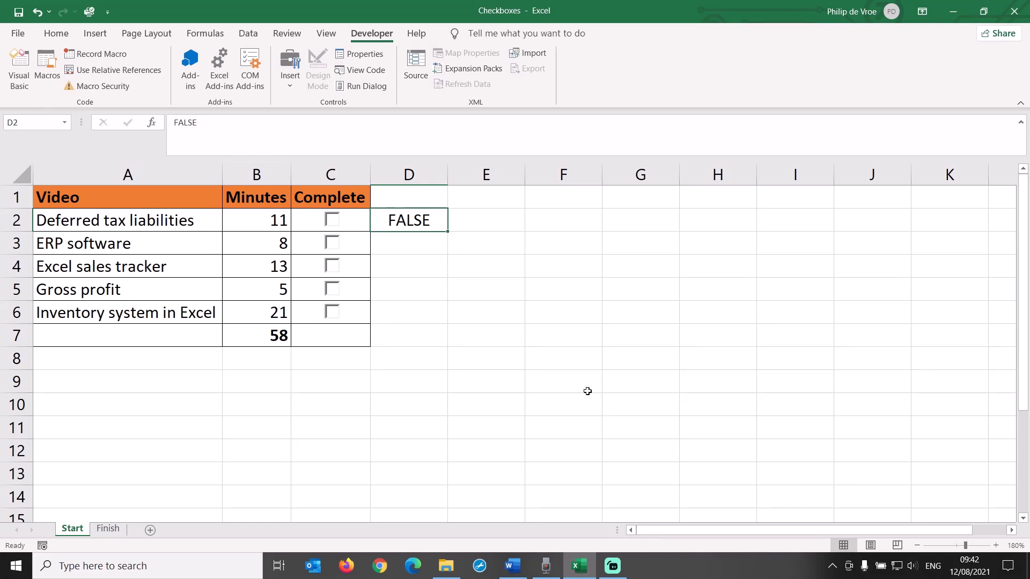
{"action": "mouse_move", "coordinate": [588, 387]}
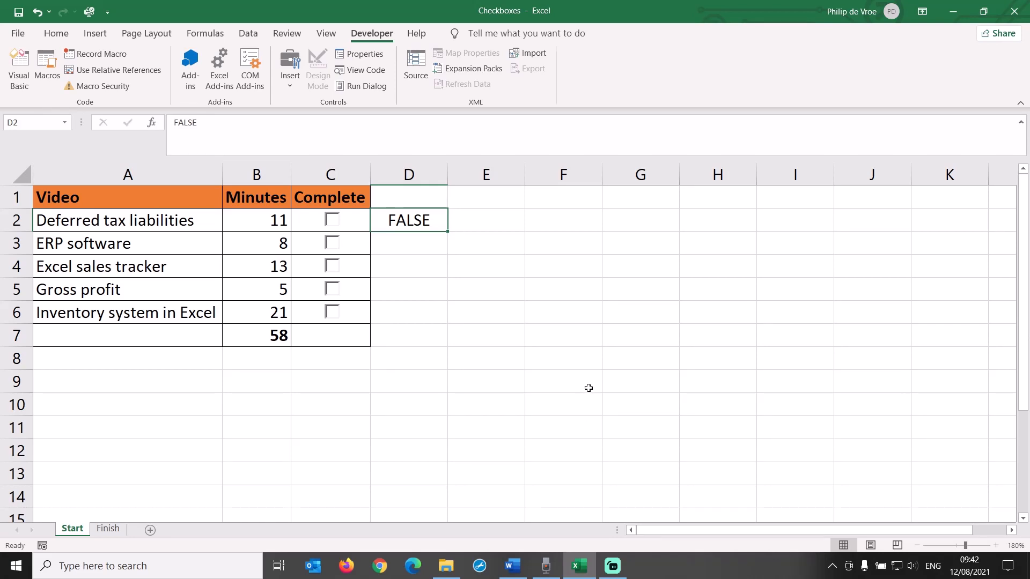
{"action": "mouse_move", "coordinate": [622, 381]}
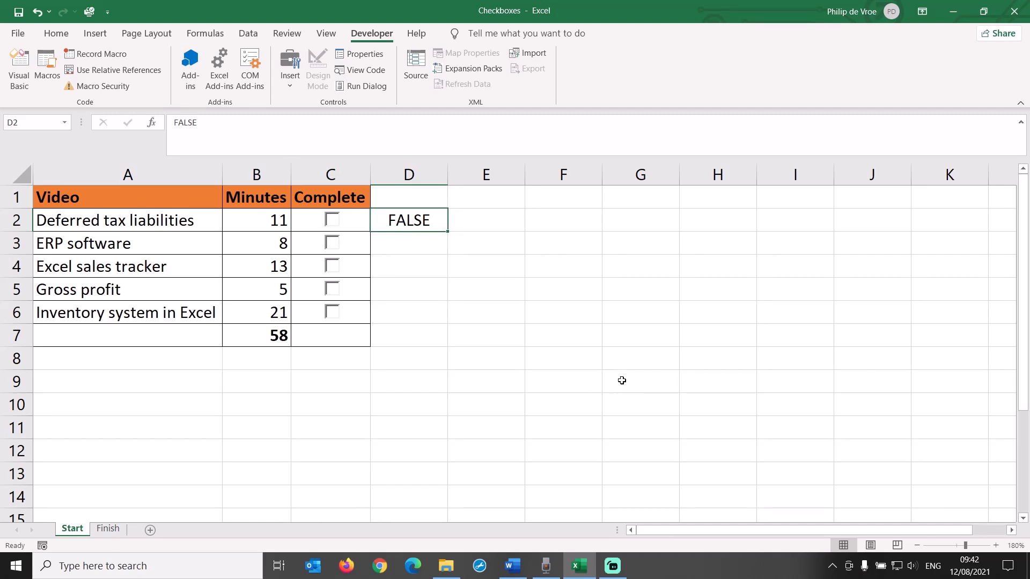
{"action": "mouse_move", "coordinate": [631, 379]}
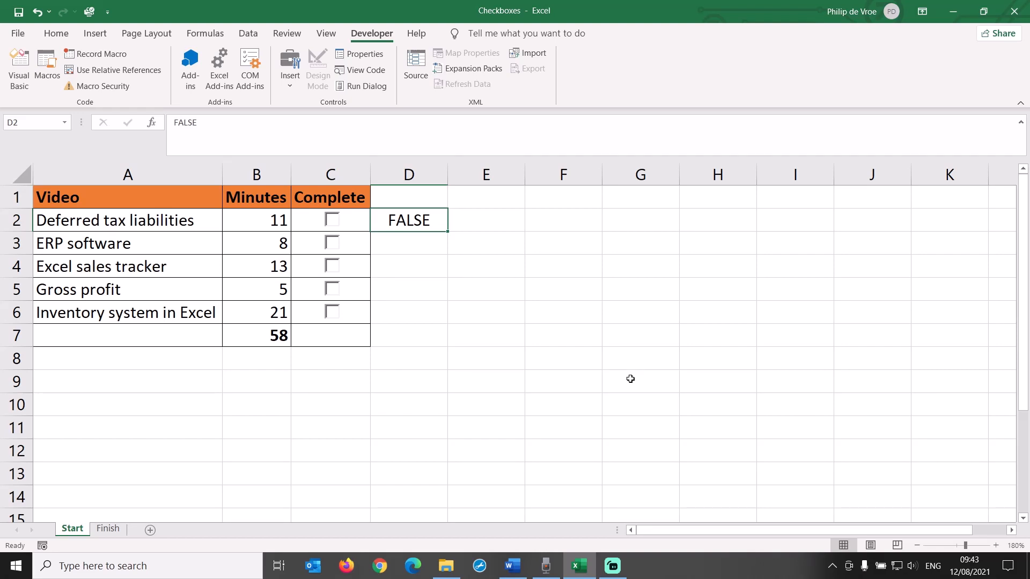
- Tick and untick the ERP software checkbox so D3 reads FALSE, then select A2:C6
{"action": "left_click", "coordinate": [331, 243]}
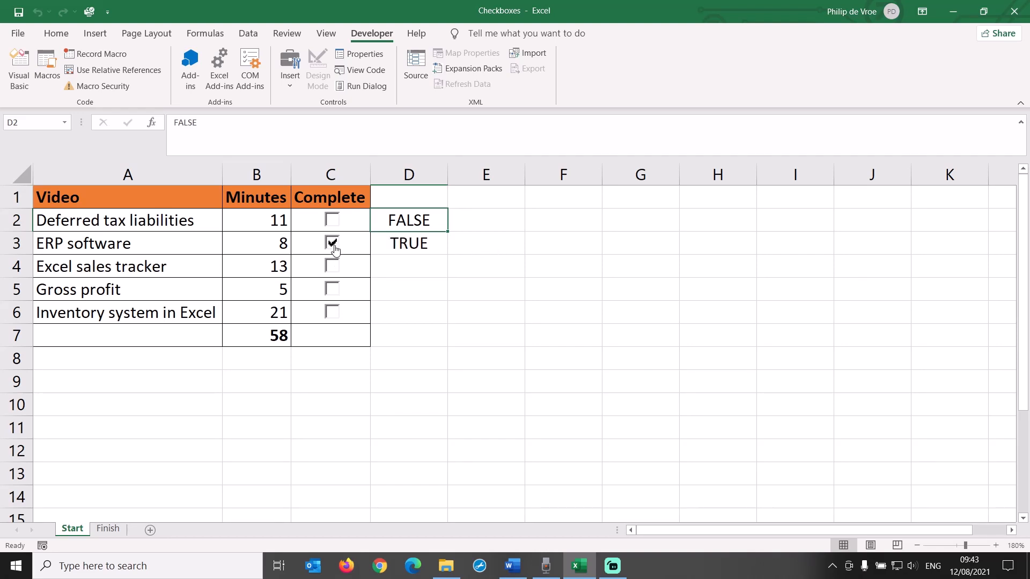
{"action": "left_click", "coordinate": [330, 243]}
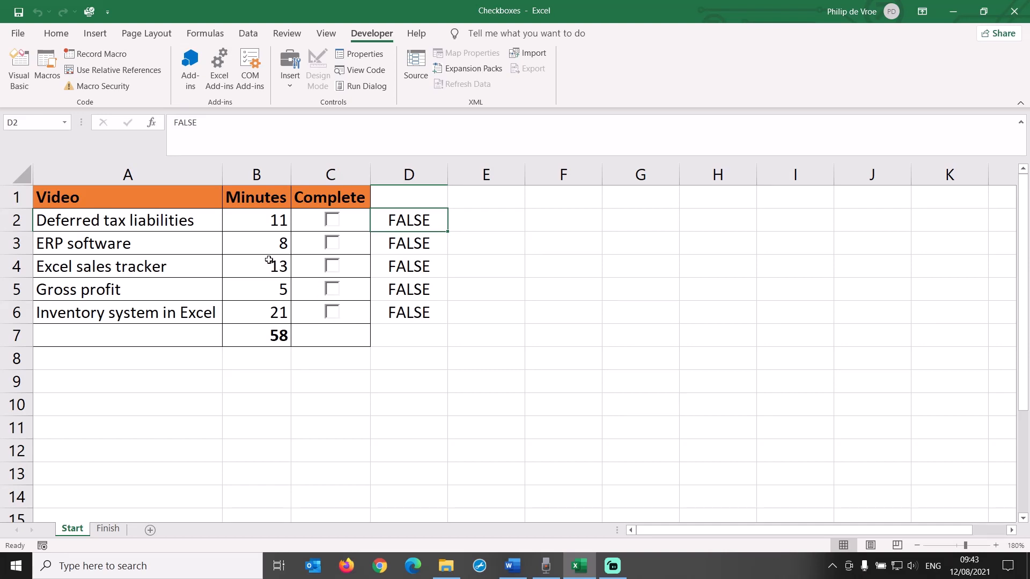
{"action": "left_click_drag", "start_coordinate": [127, 219], "coordinate": [283, 289]}
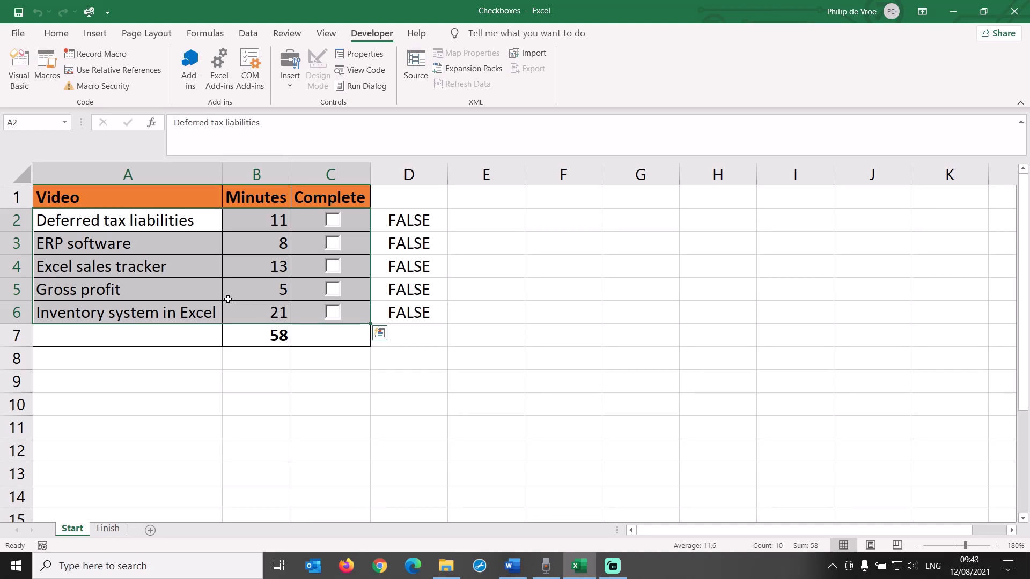
- Start a formula-based conditional formatting rule for A2:C6 driven by the linked D column
{"action": "left_click", "coordinate": [55, 33]}
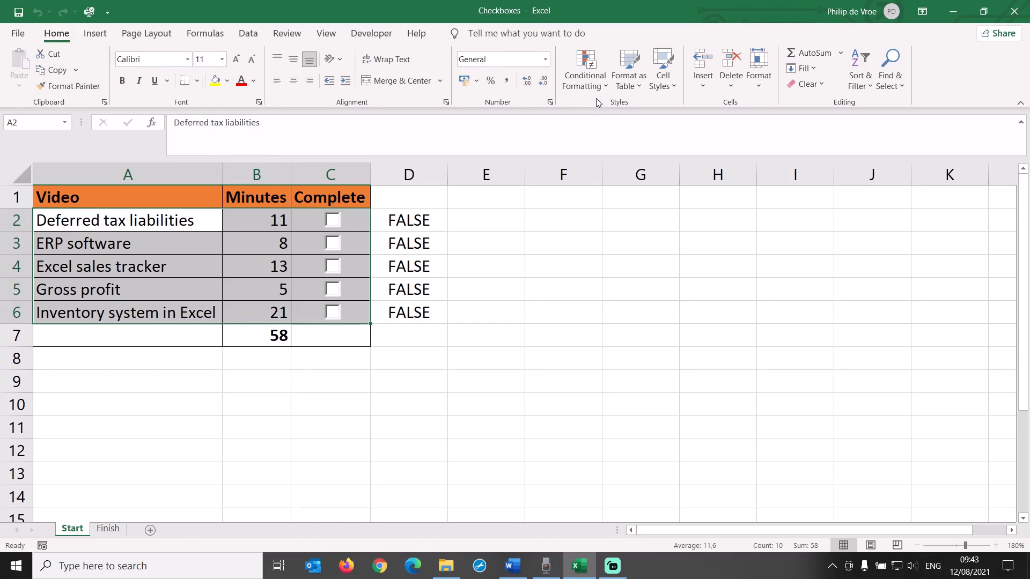
{"action": "left_click", "coordinate": [583, 68]}
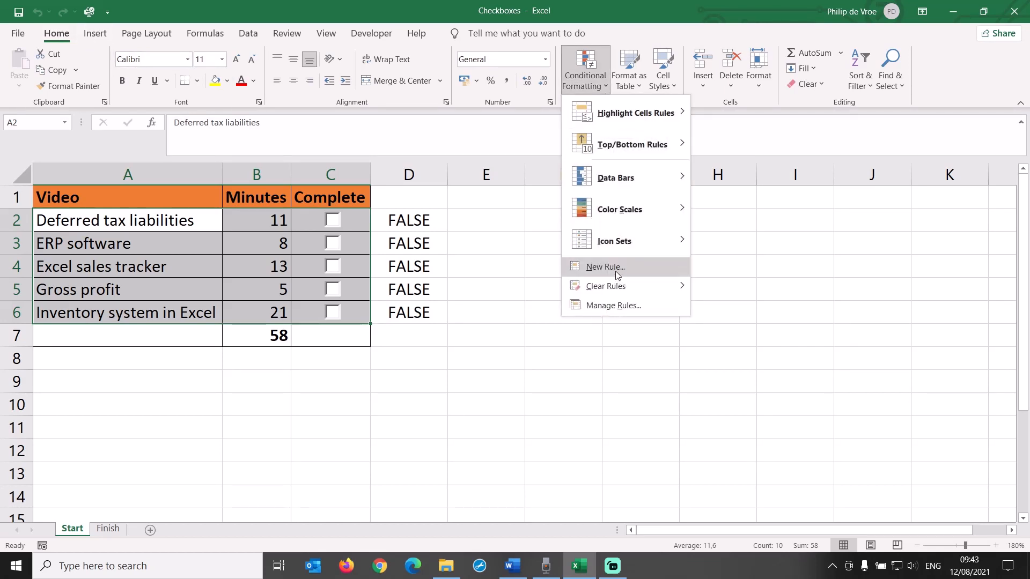
{"action": "left_click", "coordinate": [604, 266]}
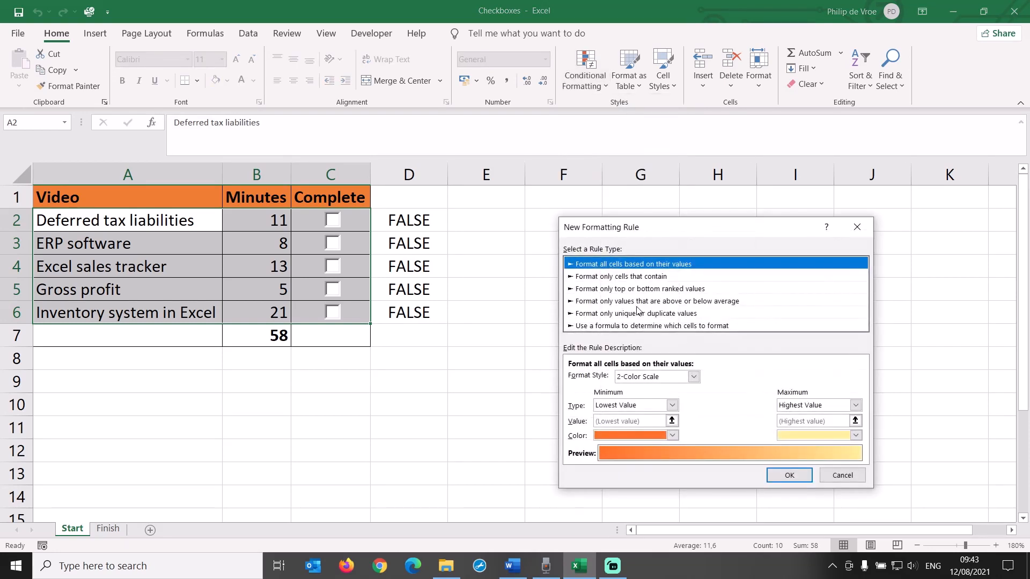
{"action": "left_click", "coordinate": [650, 325]}
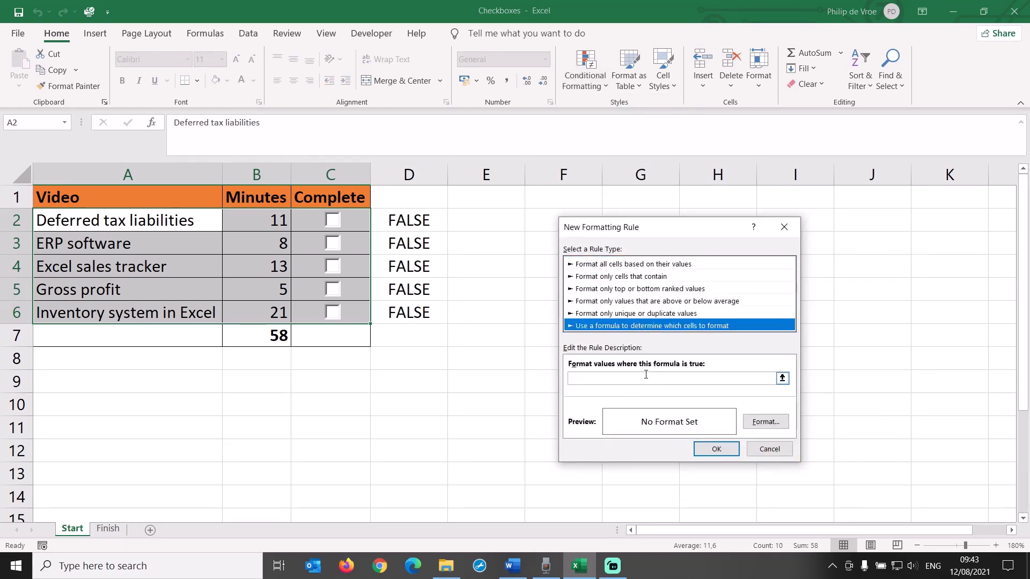
{"action": "left_click", "coordinate": [669, 378]}
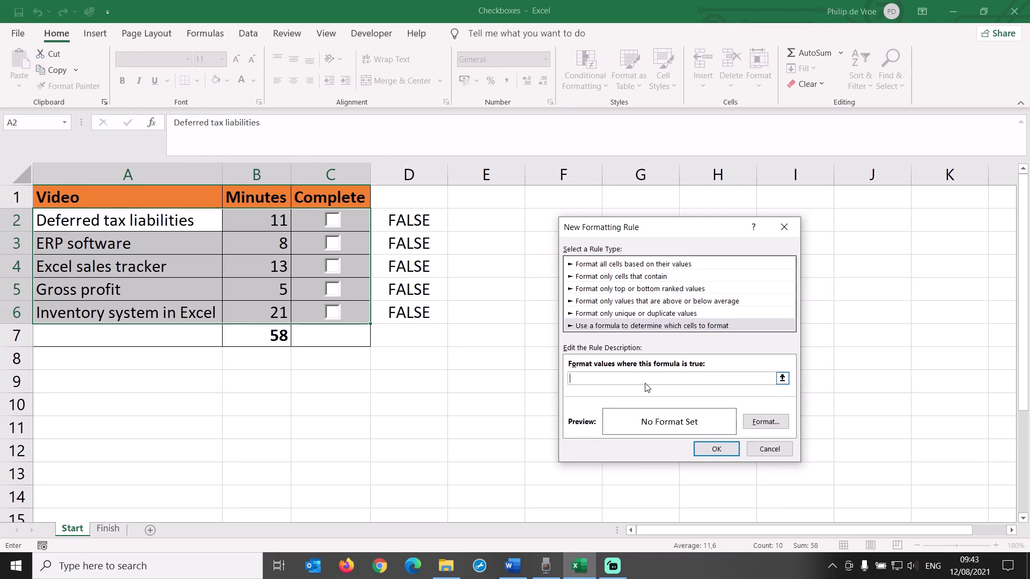
{"action": "type", "text": "=$C"}
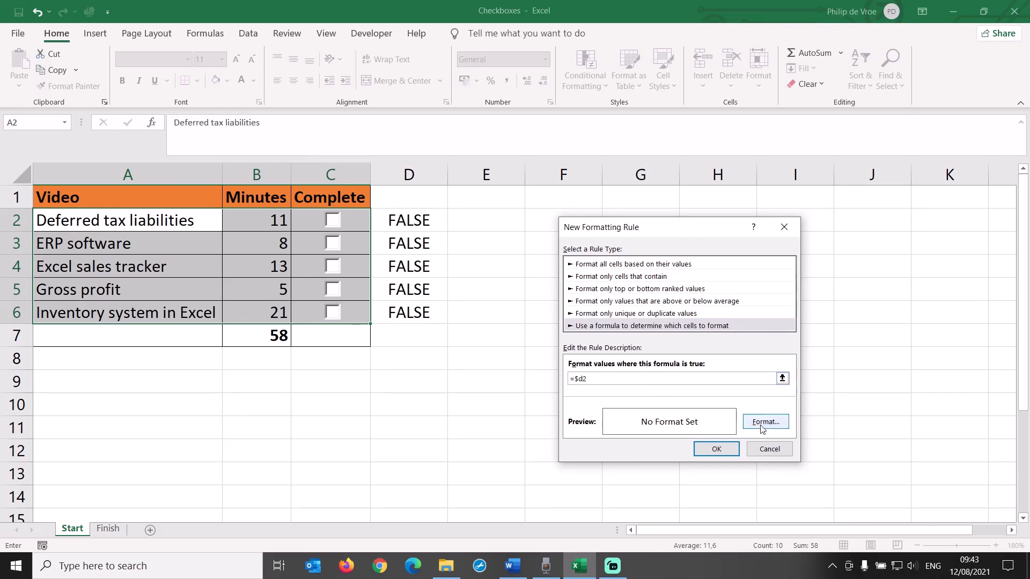
- Give the rule a strikethrough font format and confirm it
{"action": "left_click", "coordinate": [764, 421]}
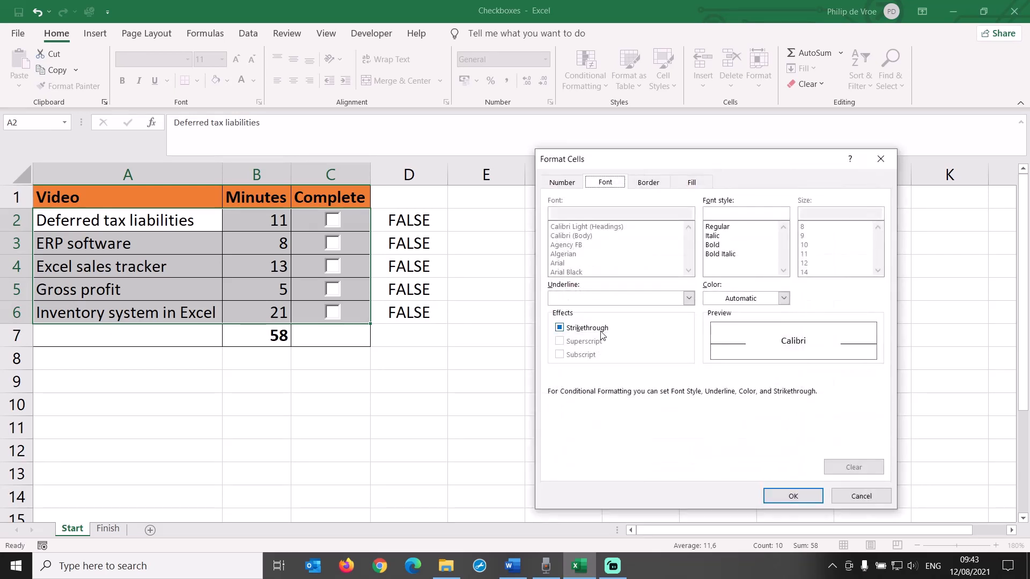
{"action": "left_click", "coordinate": [560, 327]}
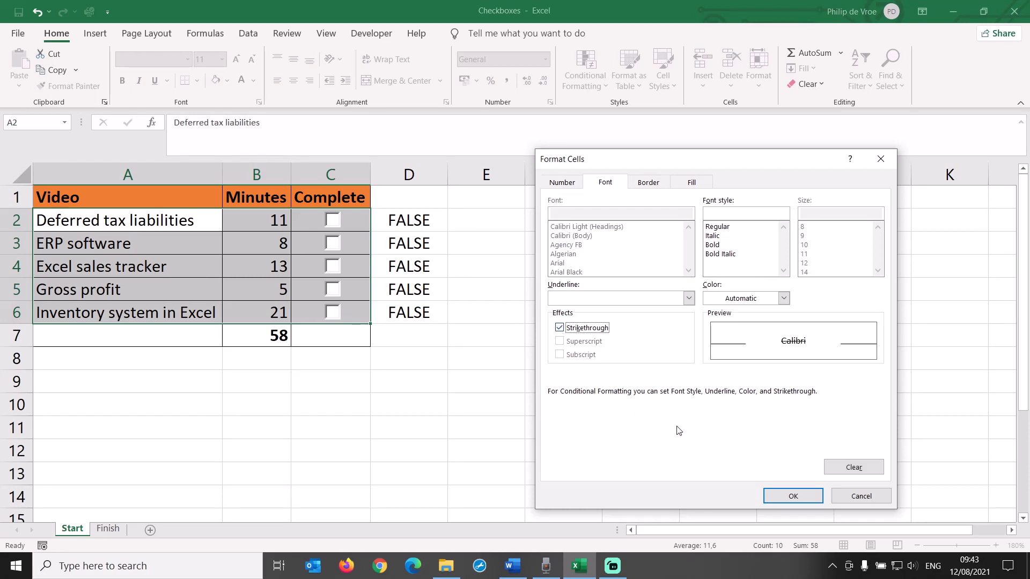
{"action": "left_click", "coordinate": [792, 496]}
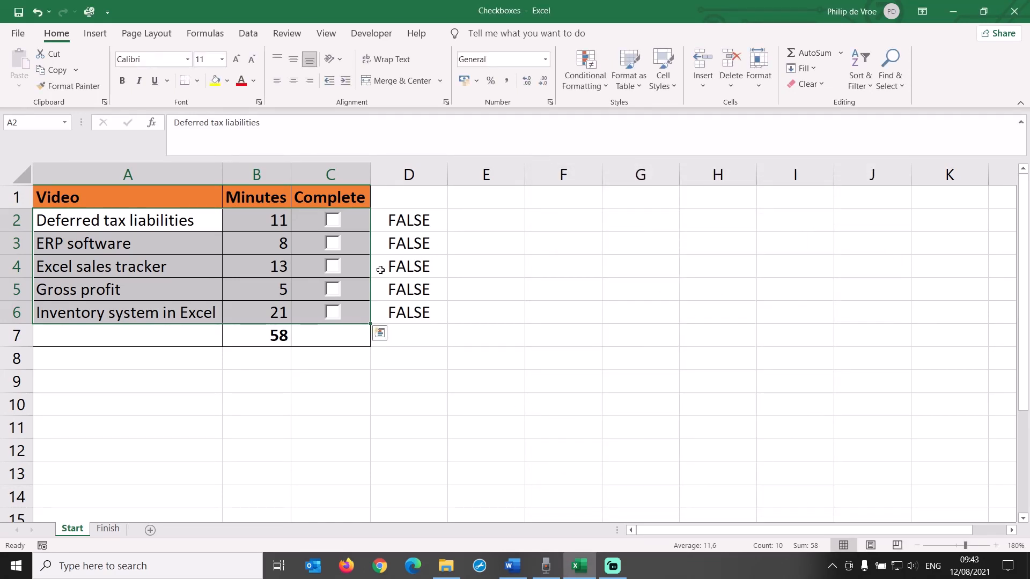
- Tick the Deferred tax liabilities, ERP software and Gross profit checkboxes
{"action": "left_click", "coordinate": [332, 220]}
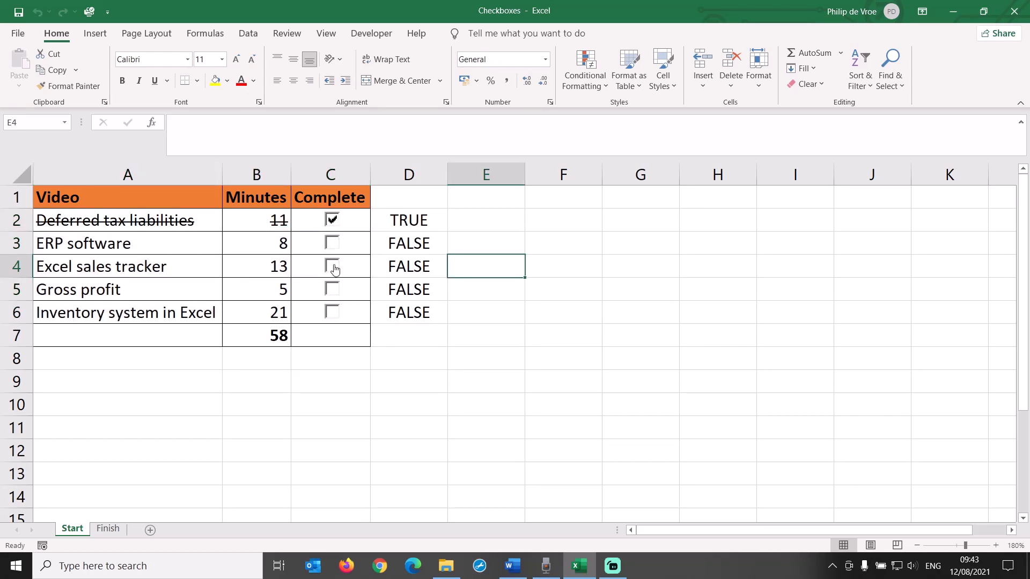
{"action": "left_click", "coordinate": [331, 313]}
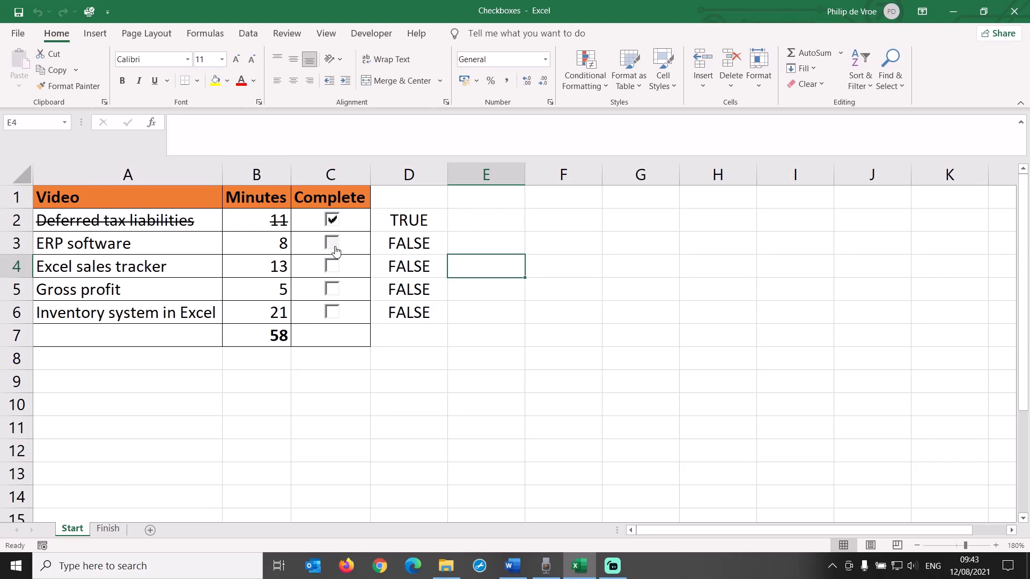
{"action": "left_click", "coordinate": [331, 289]}
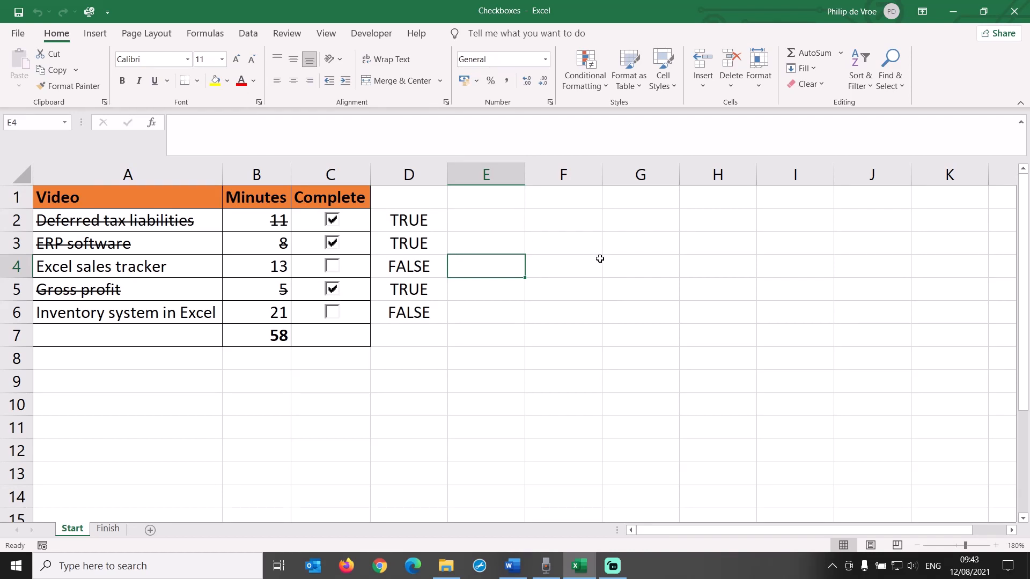
{"action": "mouse_move", "coordinate": [584, 69]}
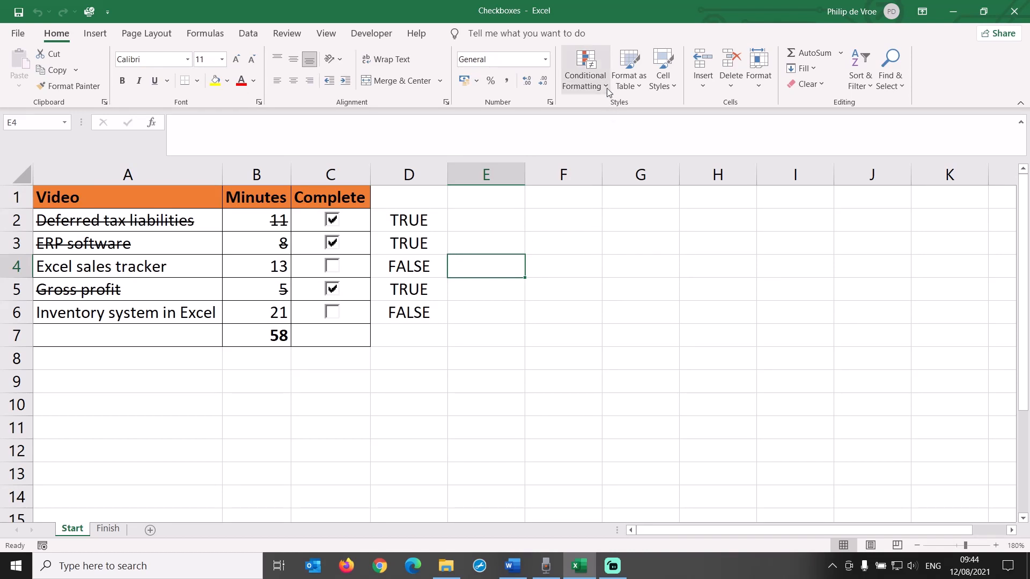
- Edit the worksheet's strikethrough conditional formatting rule to apply a green fill instead
{"action": "left_click", "coordinate": [583, 70]}
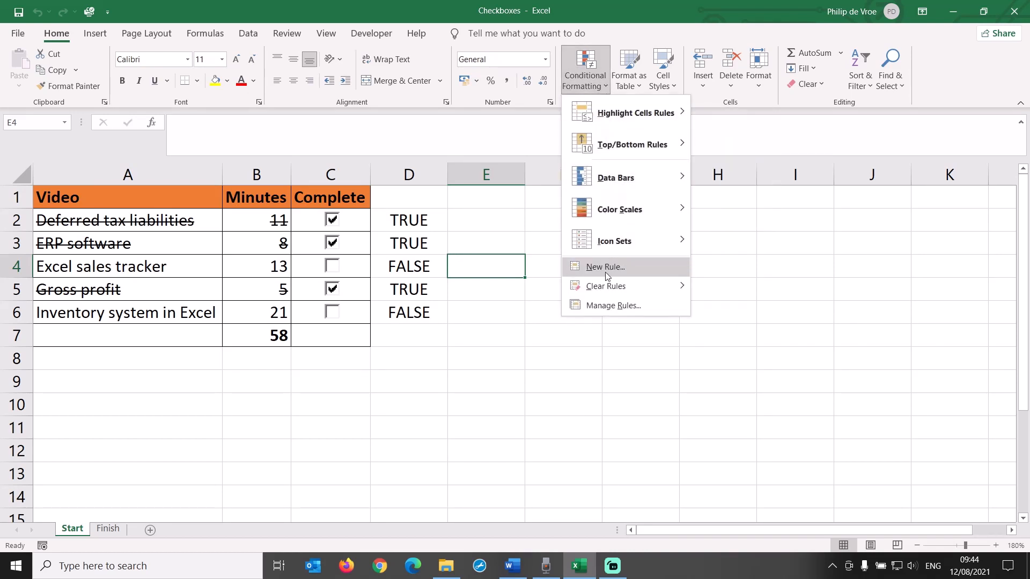
{"action": "left_click", "coordinate": [611, 305]}
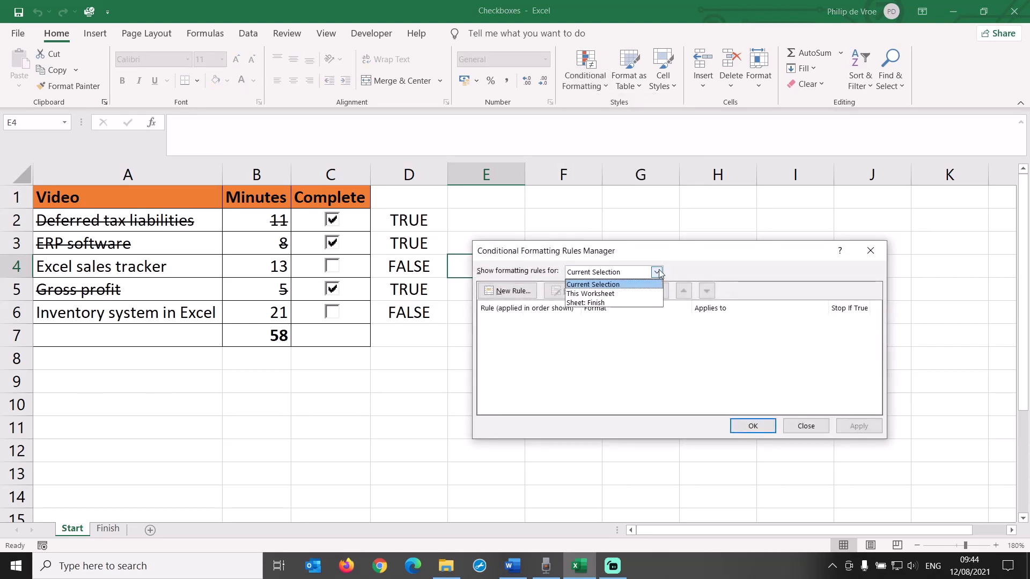
{"action": "left_click", "coordinate": [590, 293]}
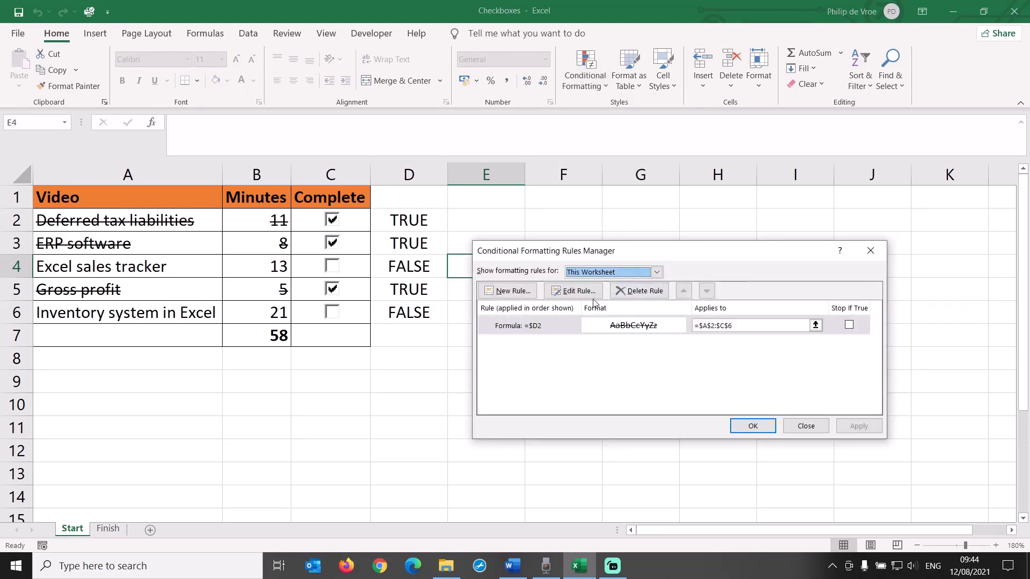
{"action": "left_click", "coordinate": [573, 291]}
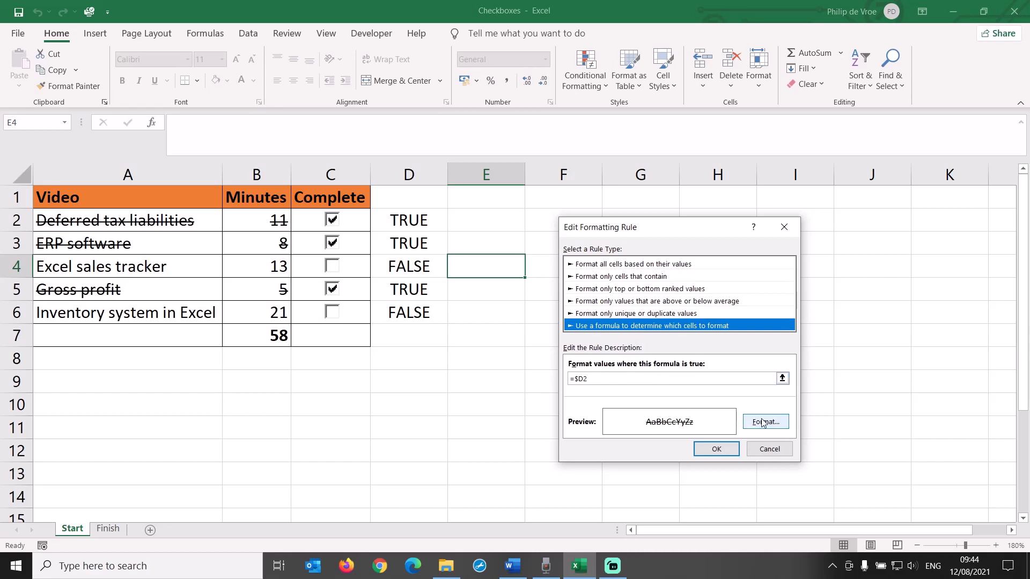
{"action": "left_click", "coordinate": [764, 421]}
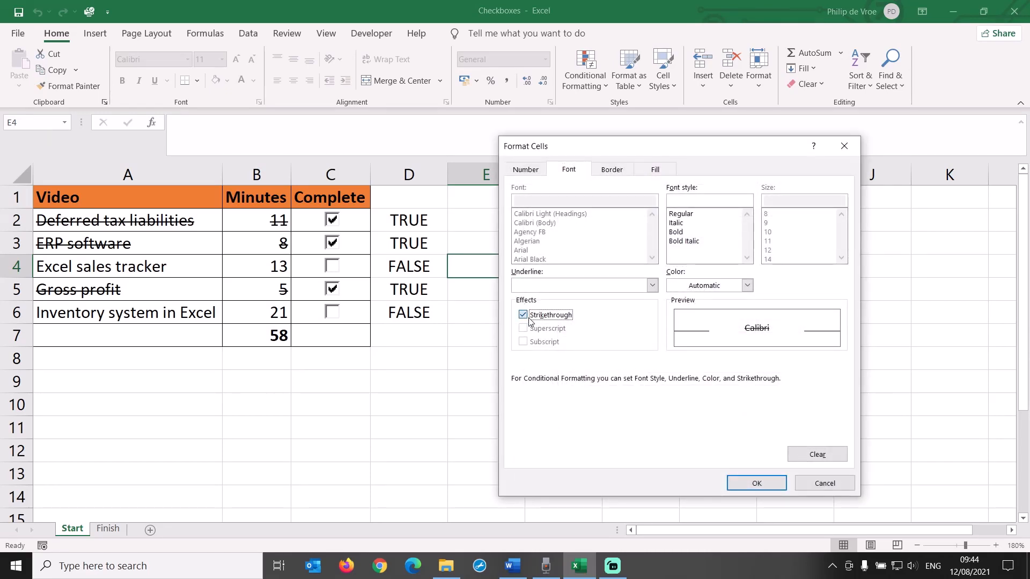
{"action": "left_click", "coordinate": [655, 170]}
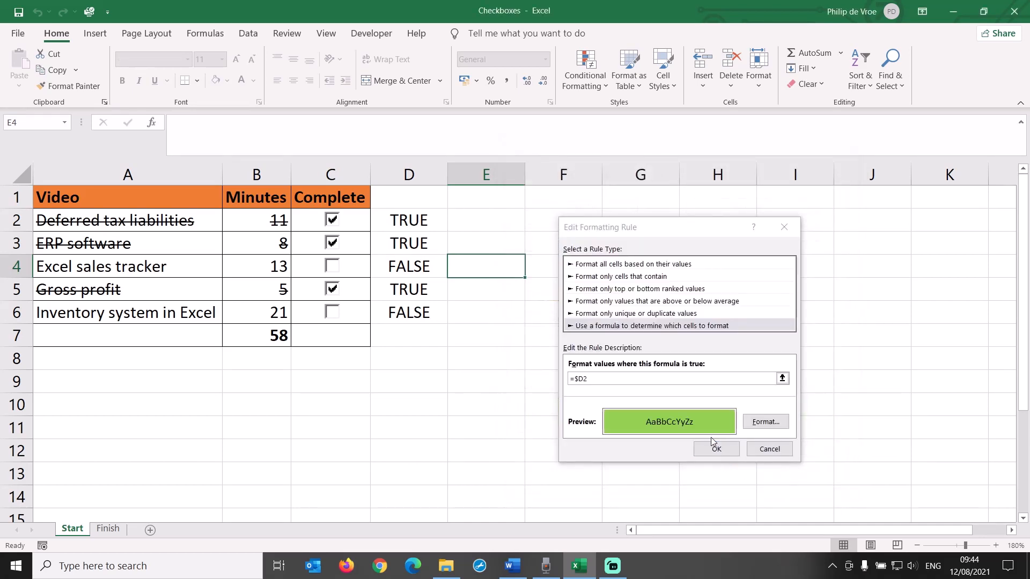
{"action": "left_click", "coordinate": [716, 448]}
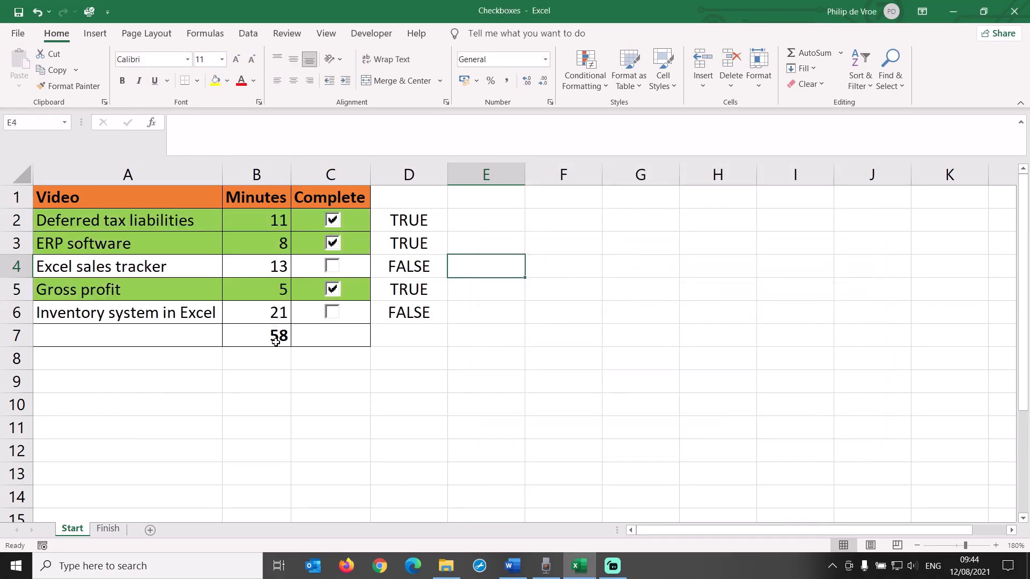
- Untick ERP software in C3 and tick Inventory system in Excel in C6
{"action": "left_click", "coordinate": [330, 244]}
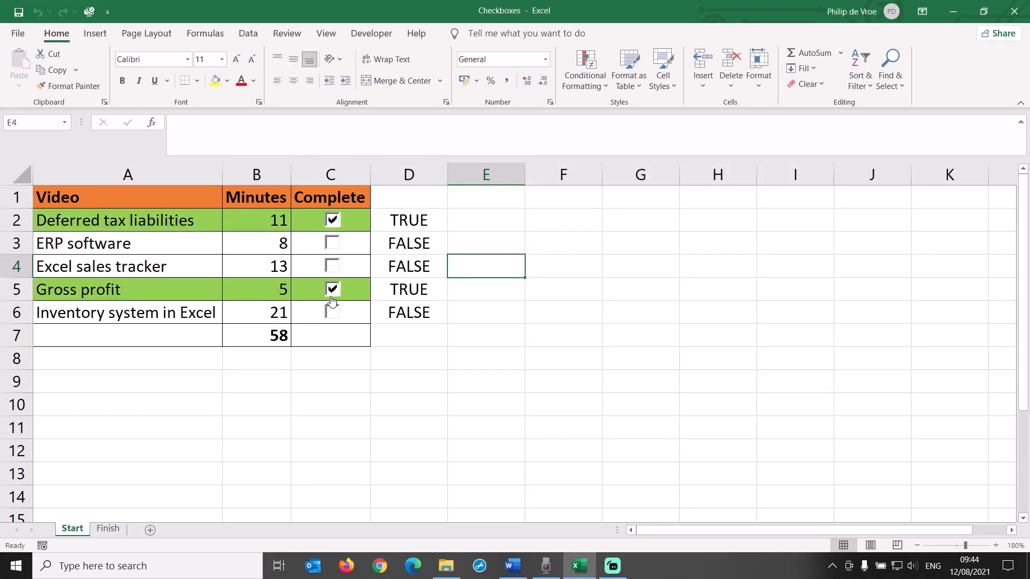
{"action": "left_click", "coordinate": [331, 312]}
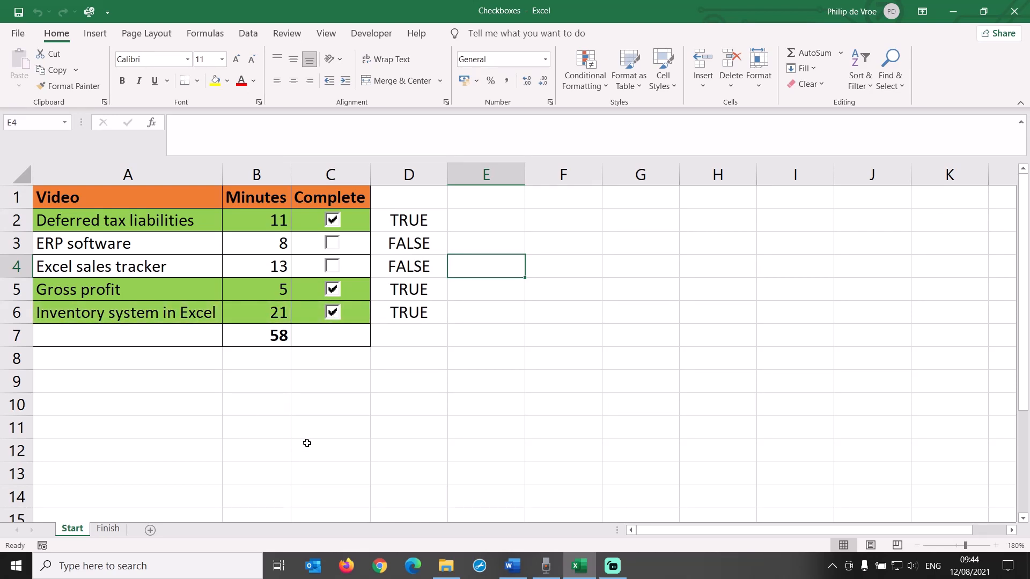
{"action": "mouse_move", "coordinate": [187, 380]}
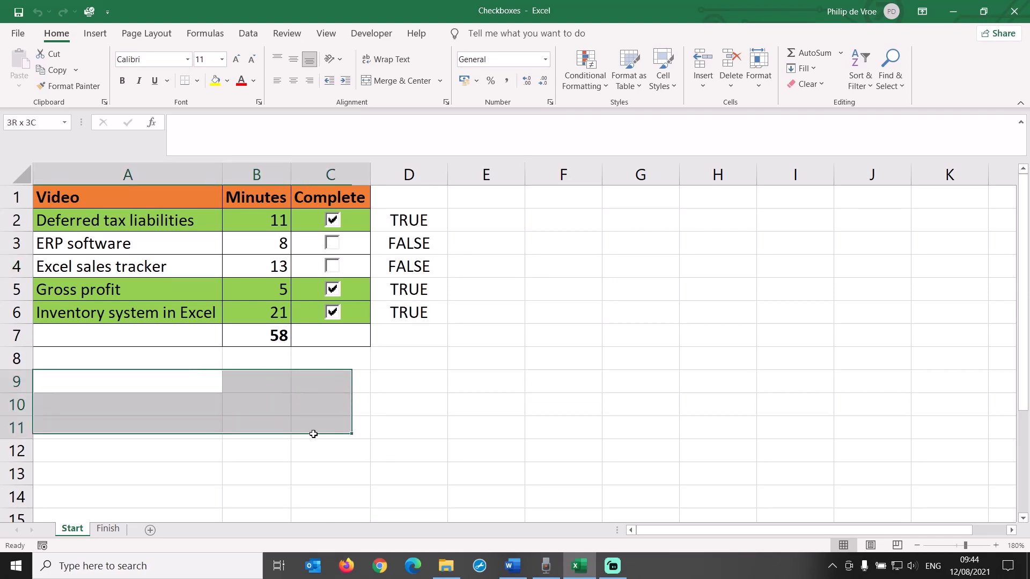
- Border A9:C12, label rows Complete and Not started, and add bold Minutes and Number headers
{"action": "left_click", "coordinate": [198, 80]}
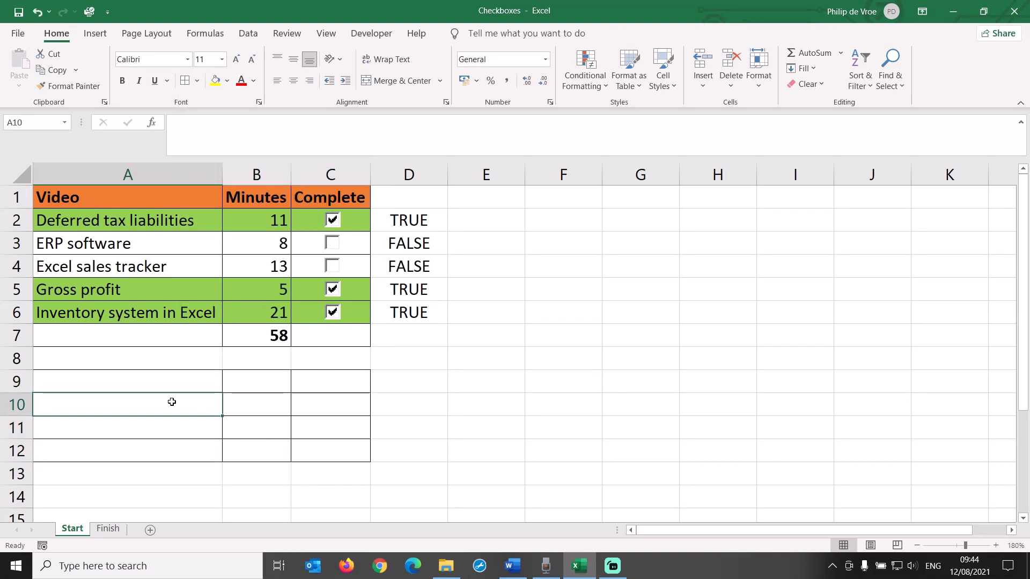
{"action": "type", "text": "Complete"}
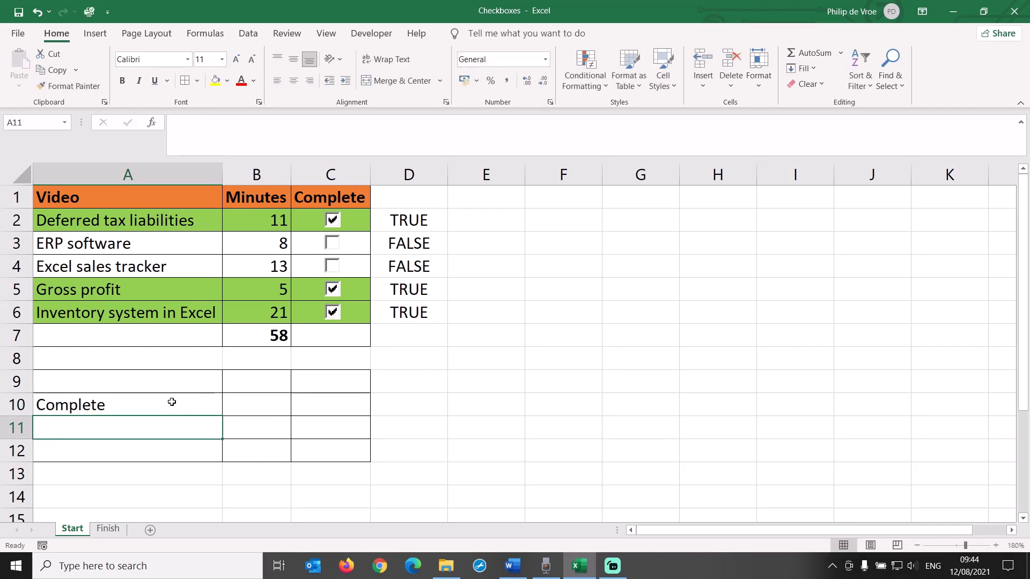
{"action": "type", "text": "Not started"}
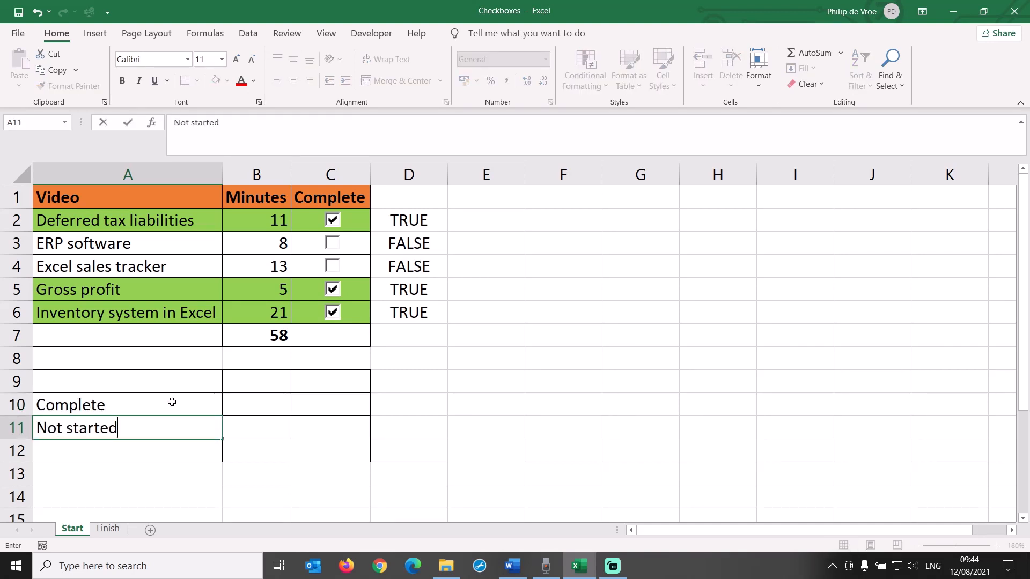
{"action": "type", "text": "Min"}
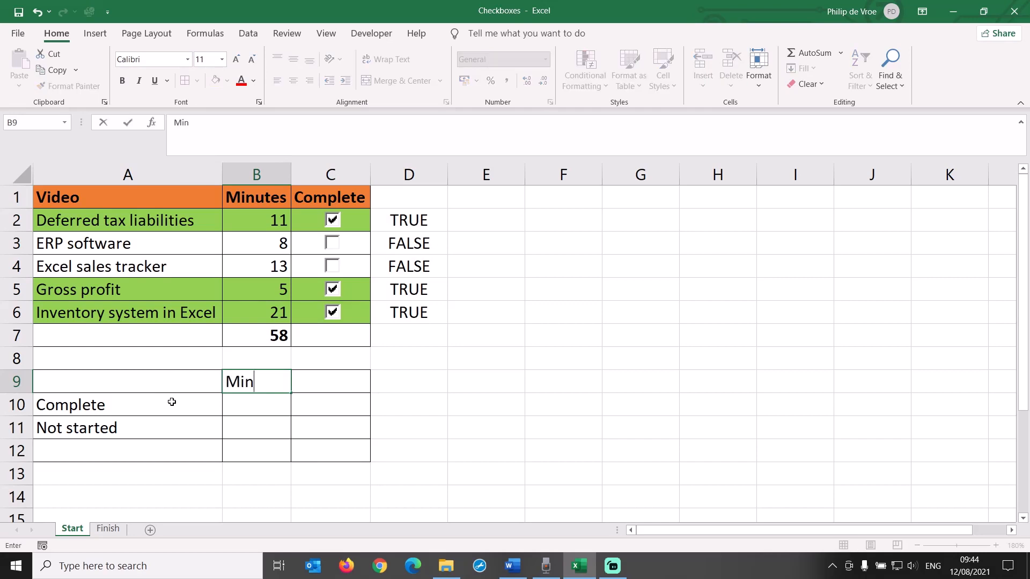
{"action": "type", "text": "Number"}
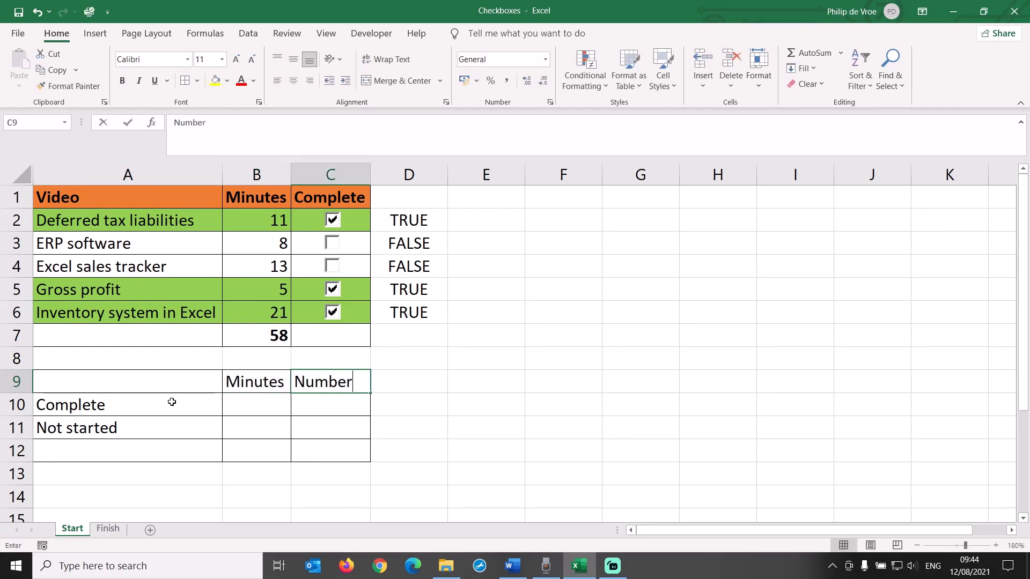
{"action": "left_click", "coordinate": [255, 380]}
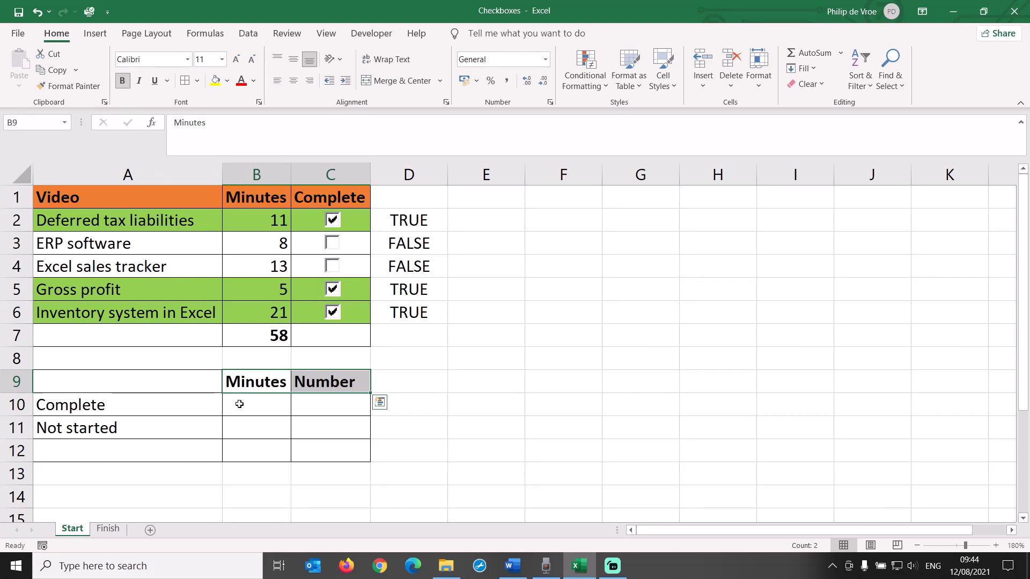
{"action": "left_click", "coordinate": [256, 405]}
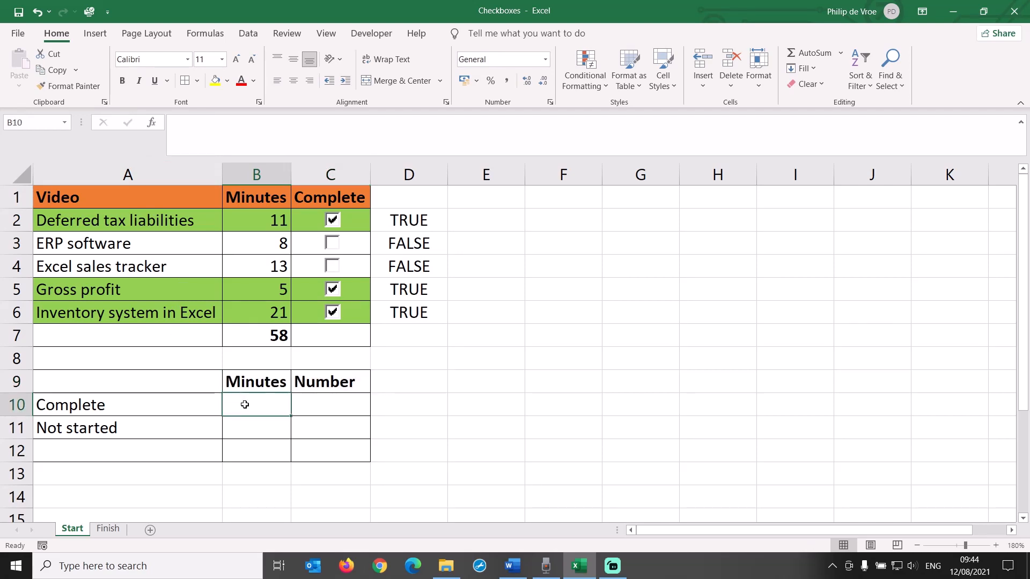
{"action": "mouse_move", "coordinate": [749, 250]}
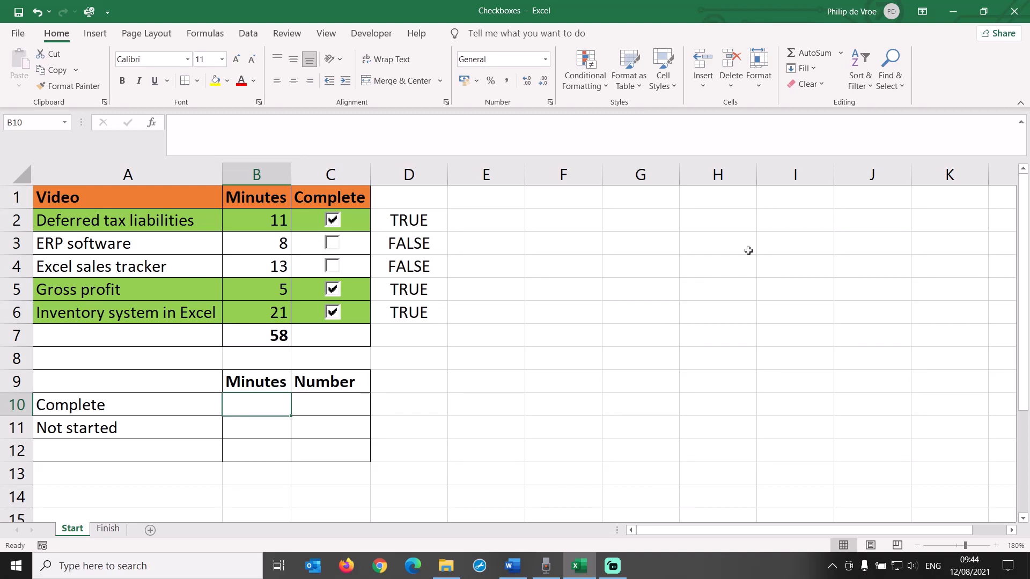
- Enter SUMIF($D$2:$D$6,TRUE) in B10, its FALSE version in B11, and AutoSum 58 in B12
{"action": "left_click", "coordinate": [840, 53]}
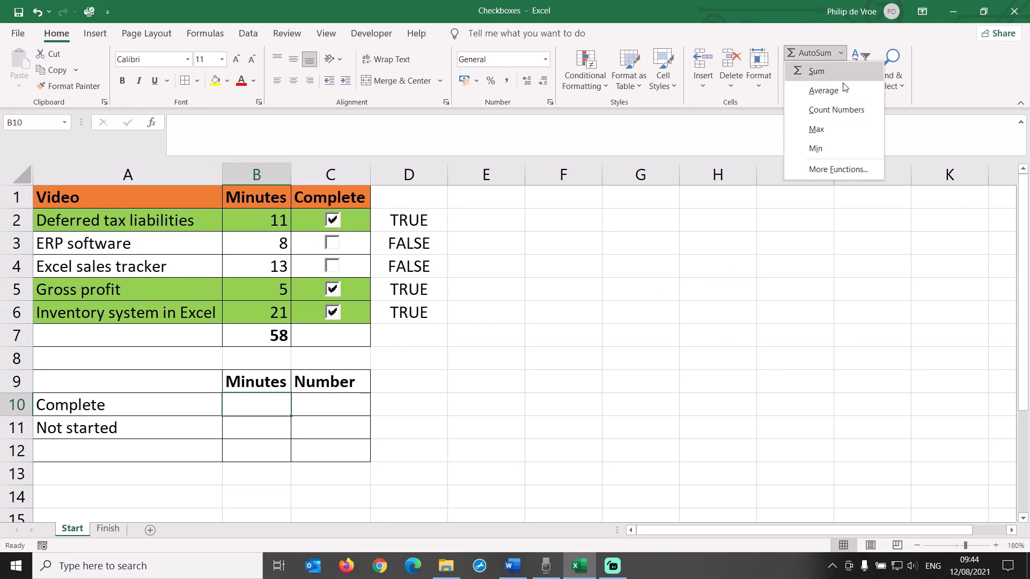
{"action": "left_click", "coordinate": [840, 168]}
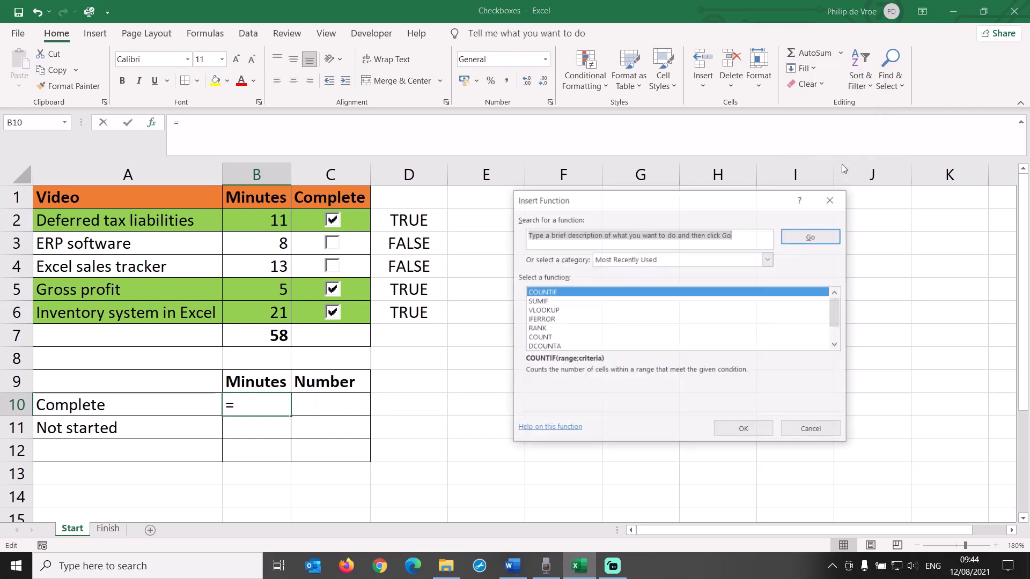
{"action": "type", "text": "sumif"}
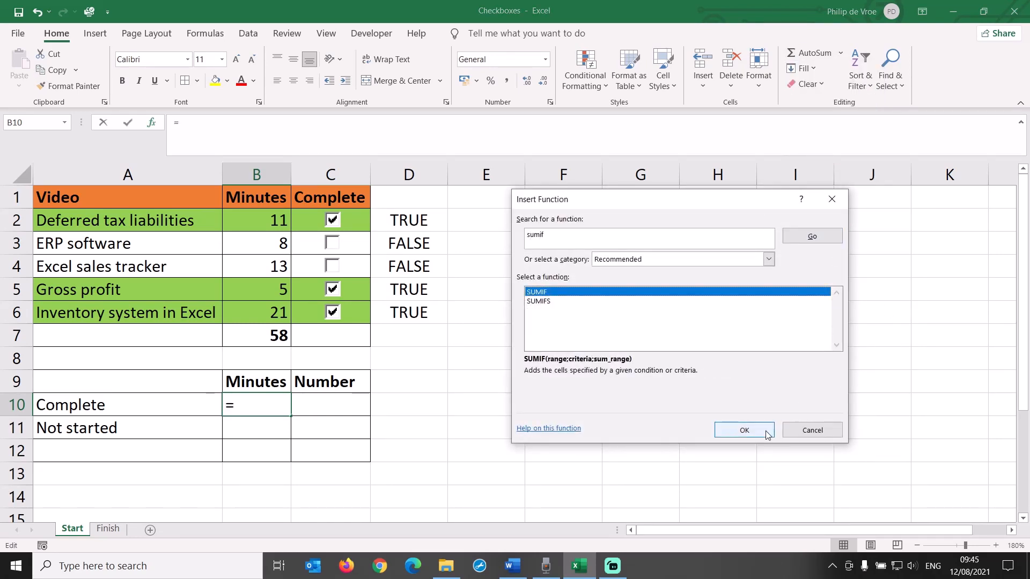
{"action": "left_click", "coordinate": [743, 430]}
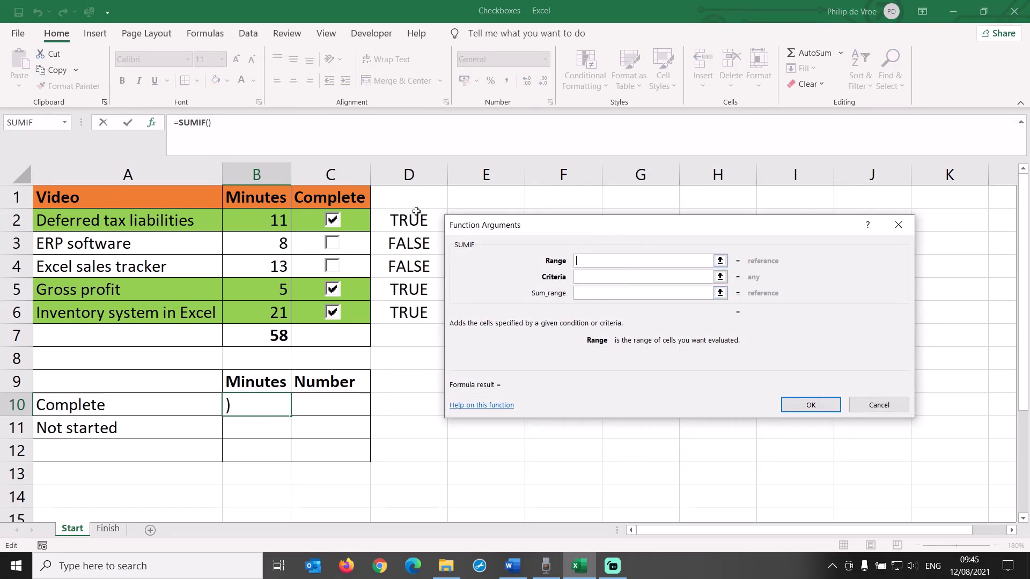
{"action": "type", "text": "D2:D6"}
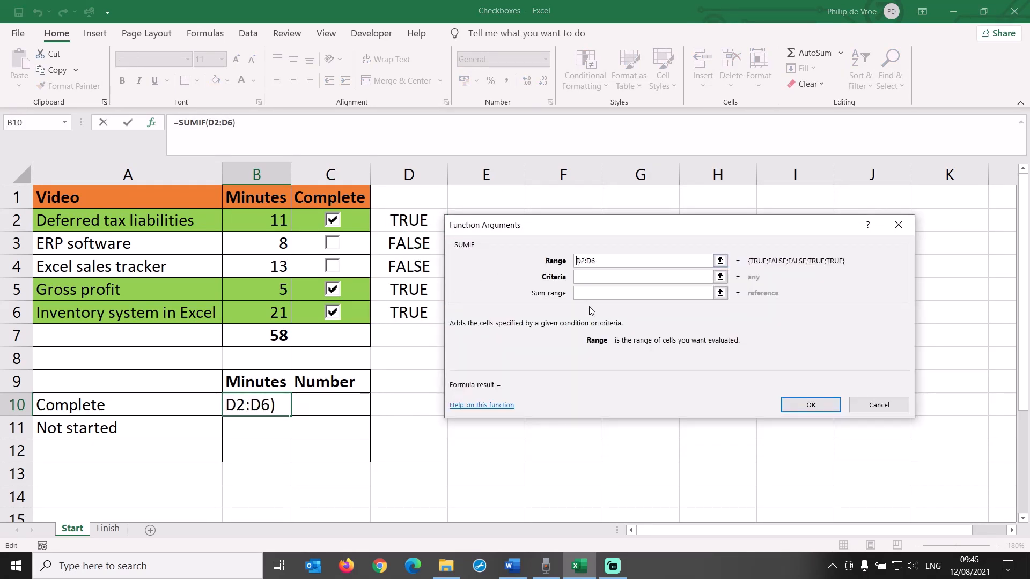
{"action": "key", "text": "f4"}
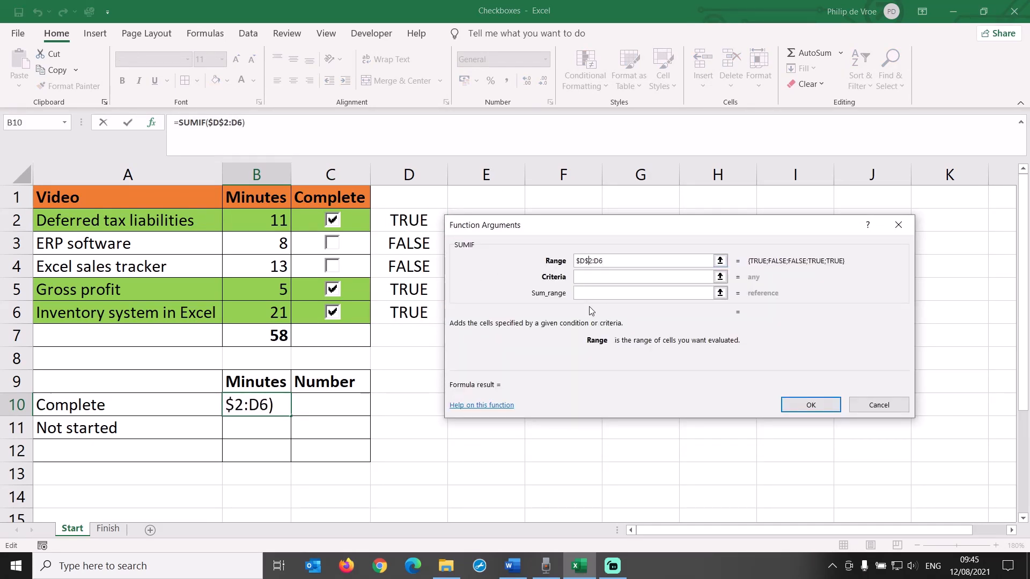
{"action": "type", "text": "$D$2:$D$6"}
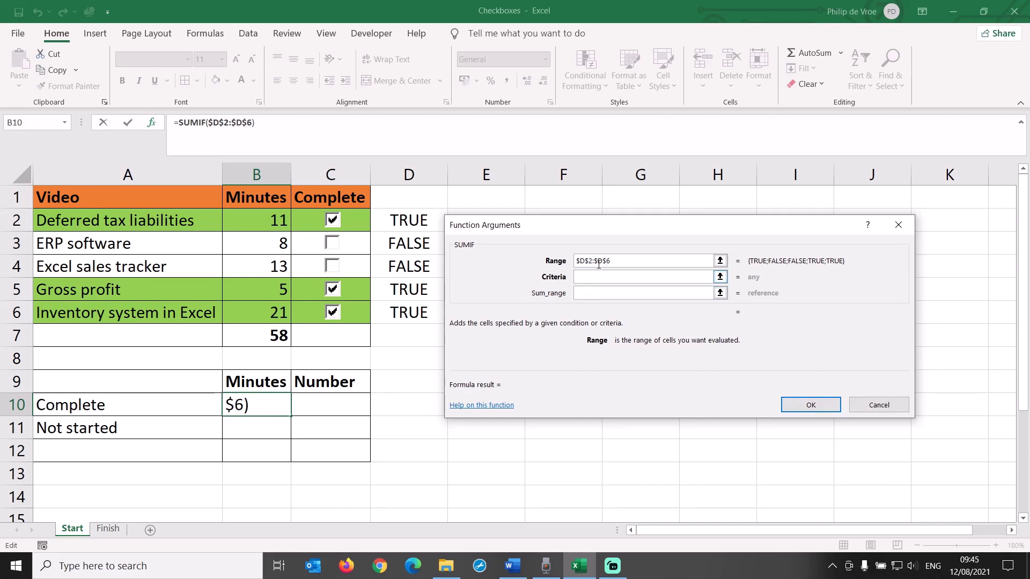
{"action": "type", "text": "TRUE;B$2:B$6"}
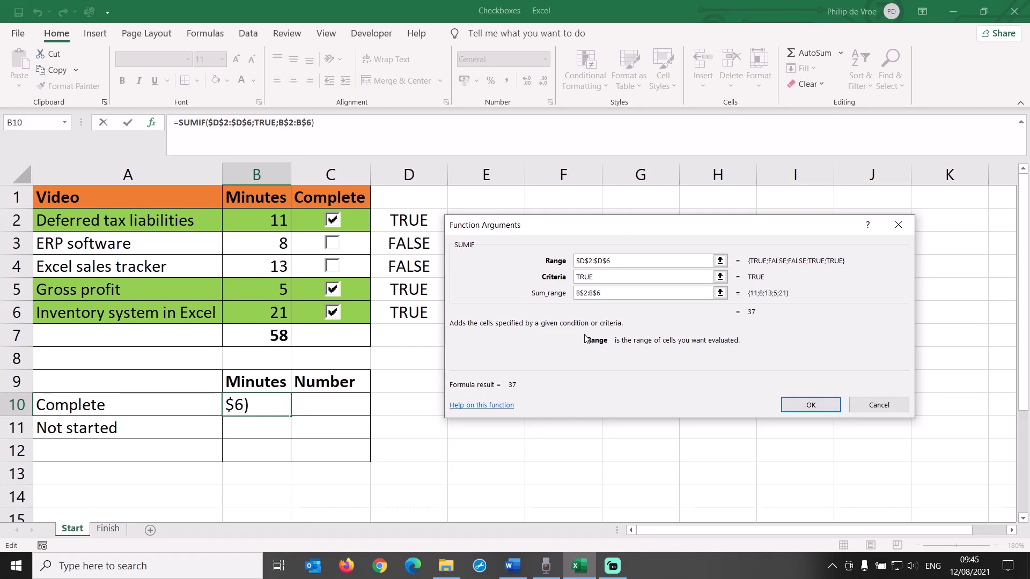
{"action": "left_click", "coordinate": [810, 404]}
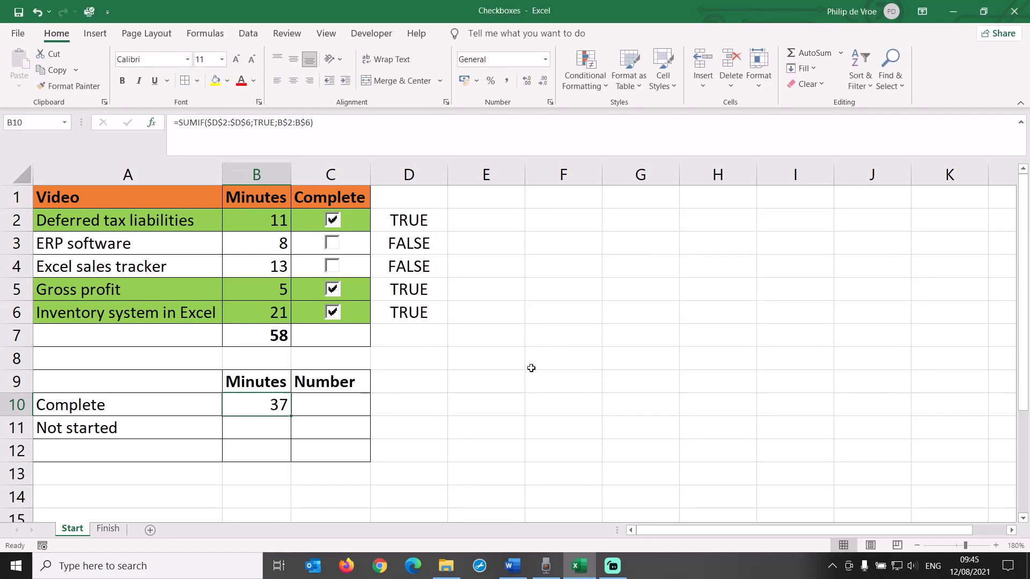
{"action": "mouse_move", "coordinate": [533, 385]}
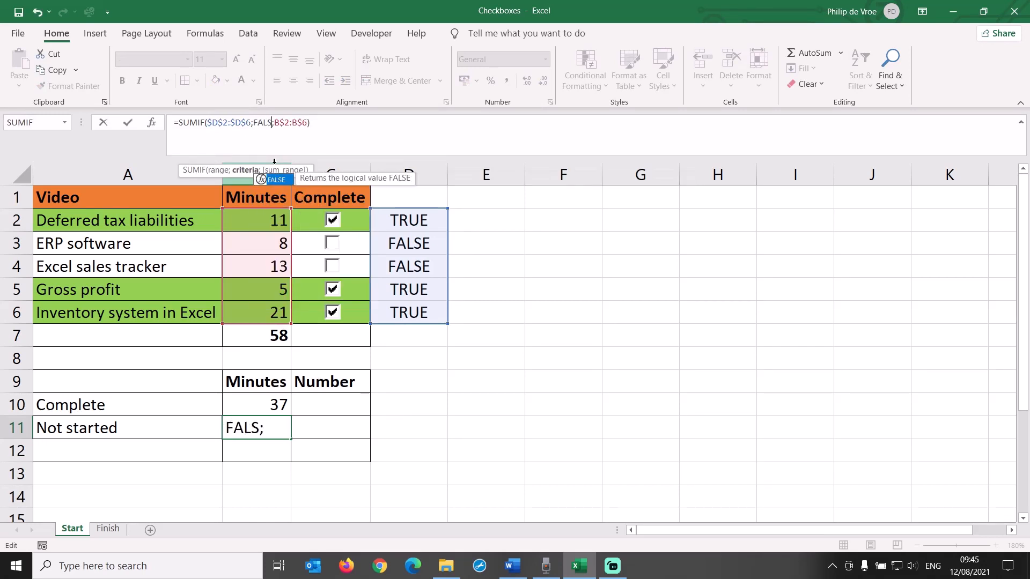
{"action": "key", "text": "enter"}
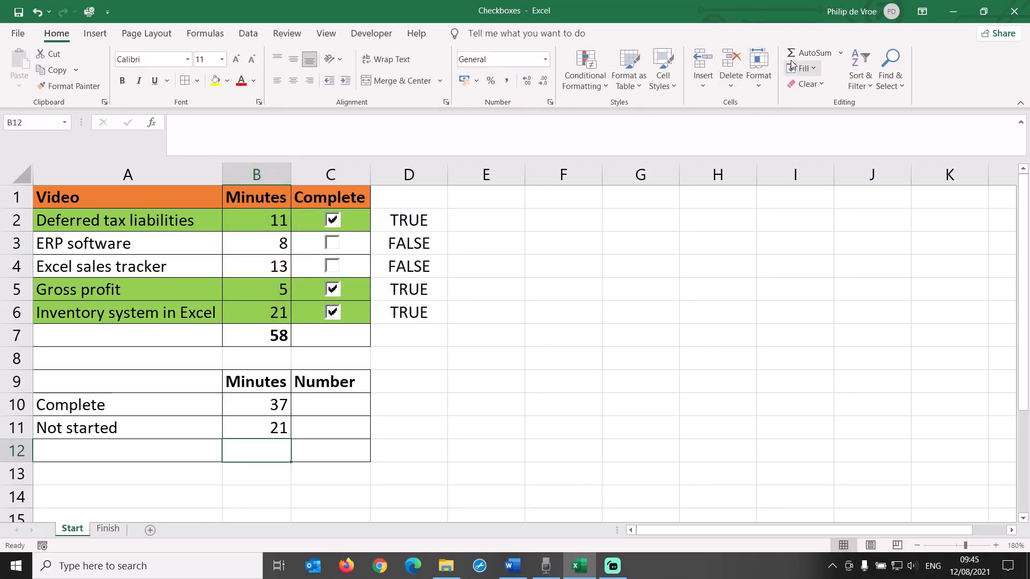
{"action": "left_click", "coordinate": [811, 53]}
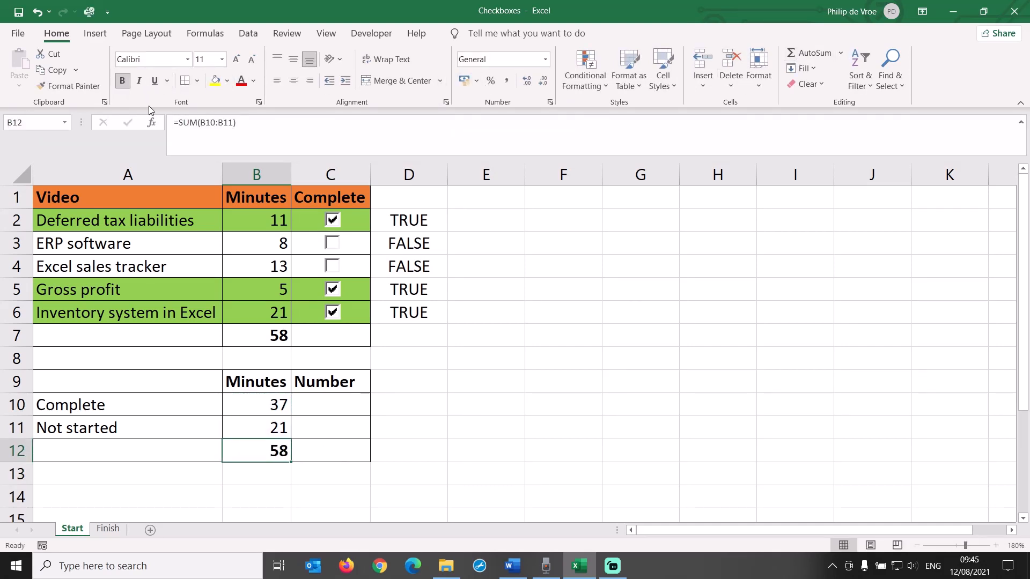
{"action": "mouse_move", "coordinate": [474, 393]}
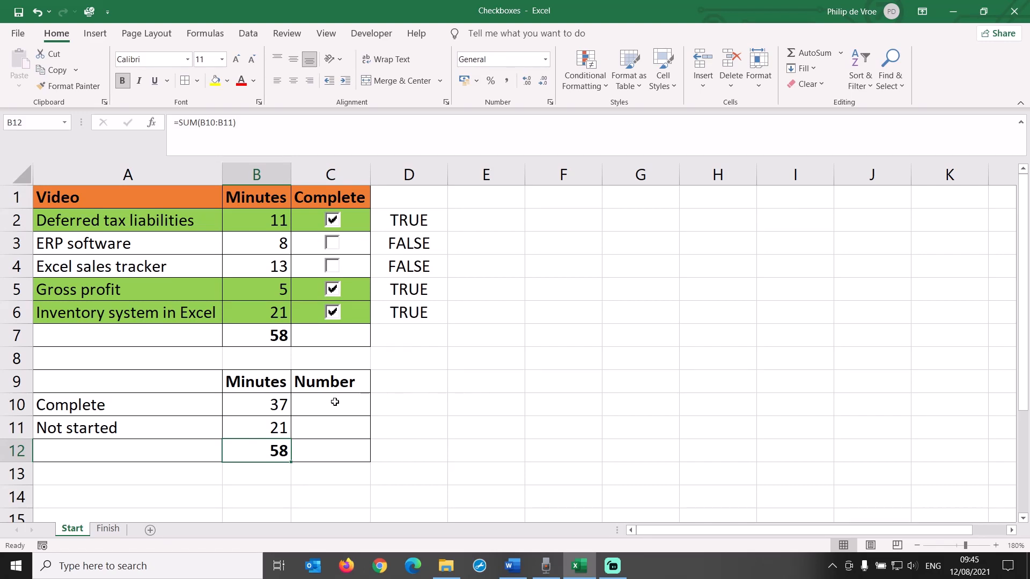
- Insert COUNTIF($D$2:$D$6,TRUE) in C10 to count 3 completed videos
{"action": "left_click", "coordinate": [330, 404]}
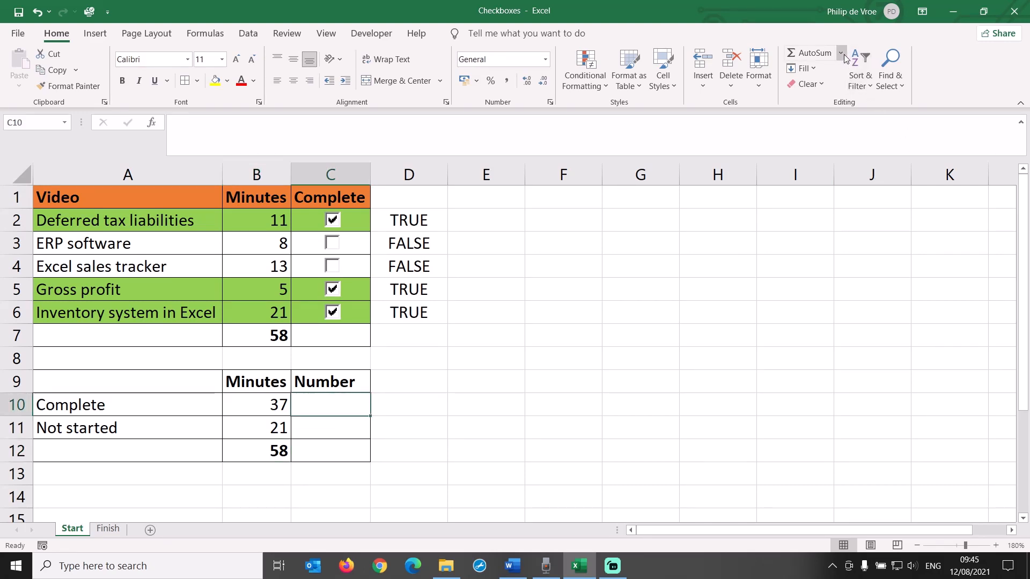
{"action": "left_click", "coordinate": [150, 122]}
{"action": "type", "text": "counti"}
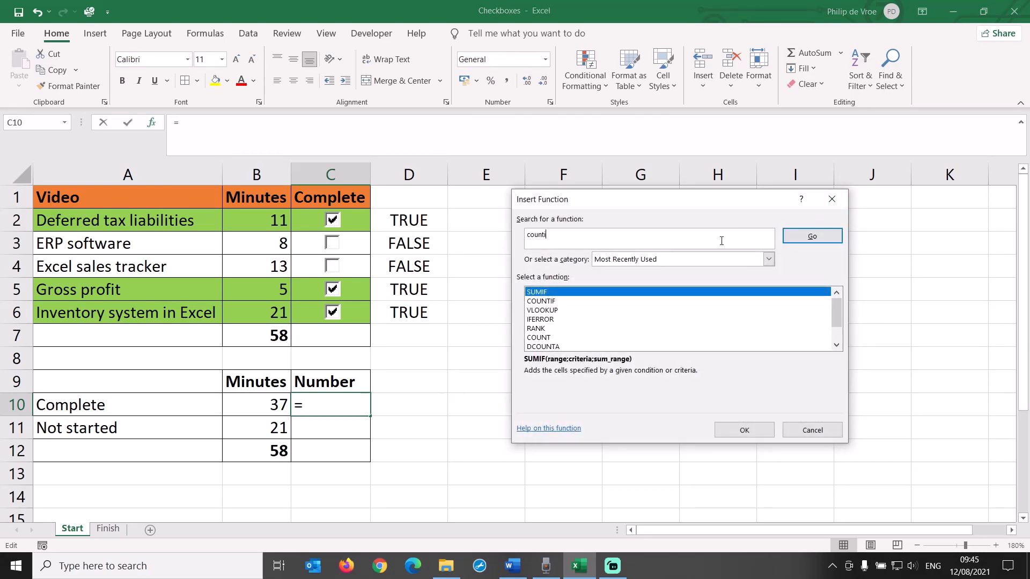
{"action": "left_click", "coordinate": [811, 235]}
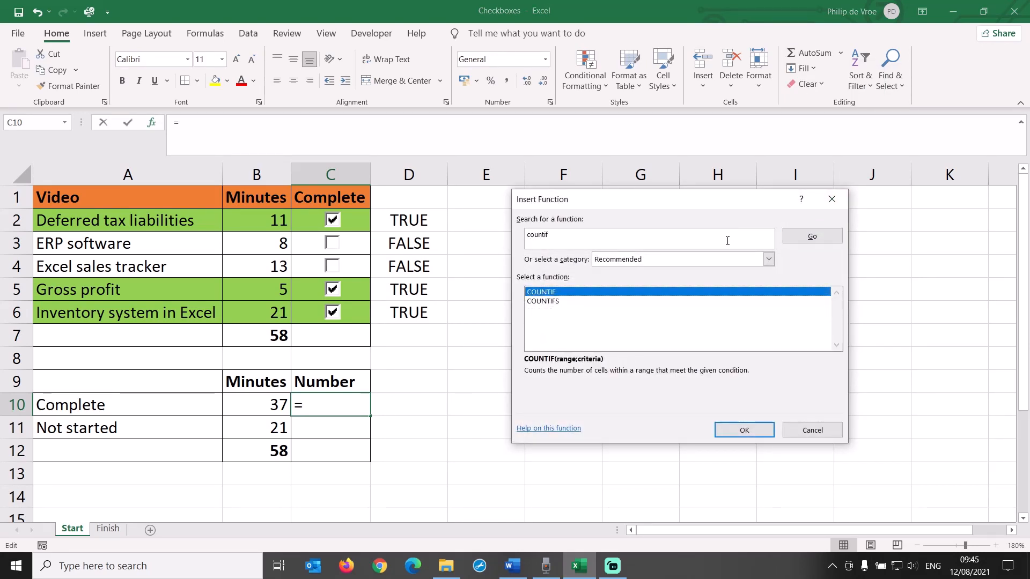
{"action": "left_click", "coordinate": [743, 430]}
{"action": "type", "text": "$D$2:$D$6"}
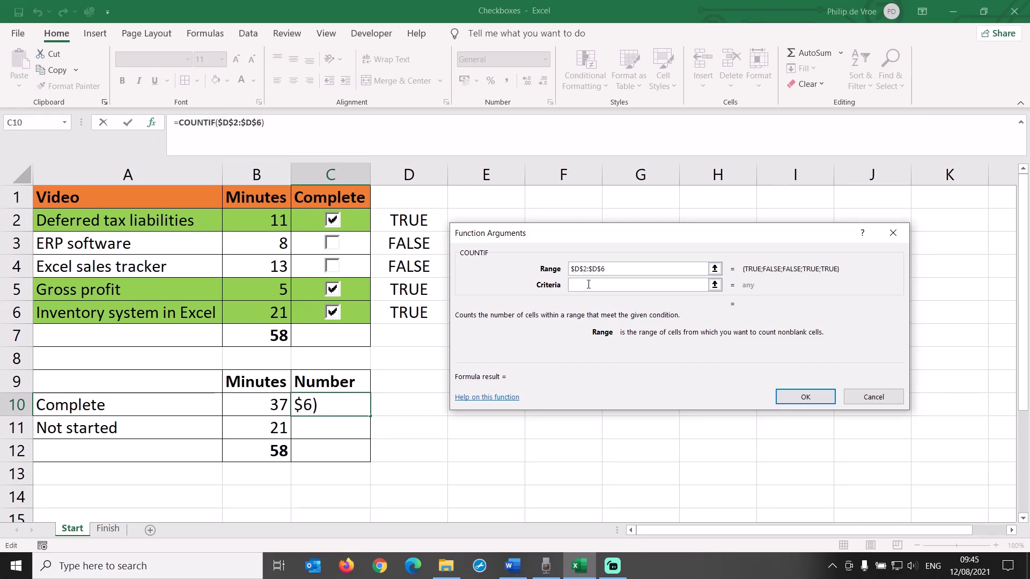
{"action": "type", "text": "TRUE"}
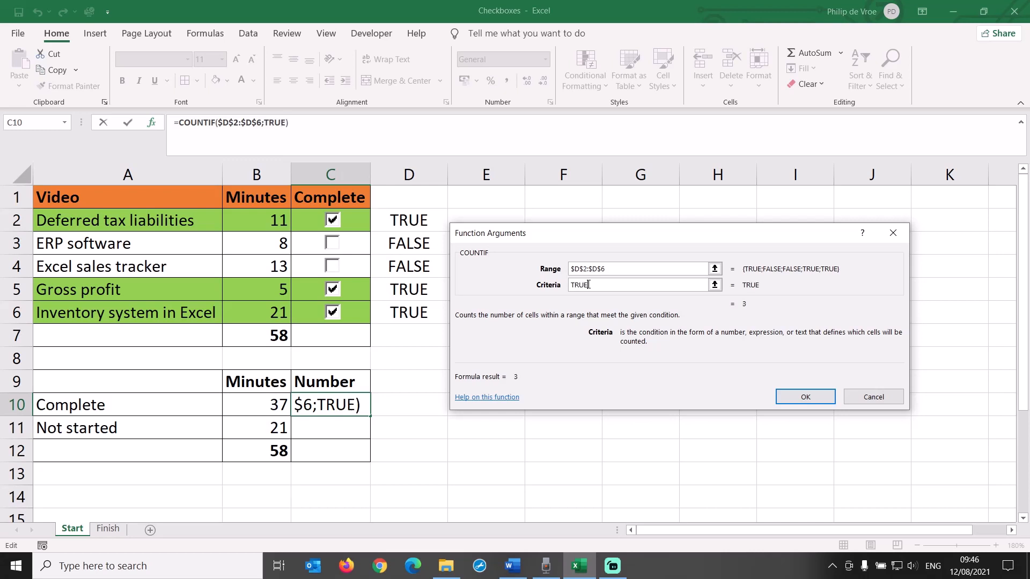
{"action": "left_click", "coordinate": [804, 397]}
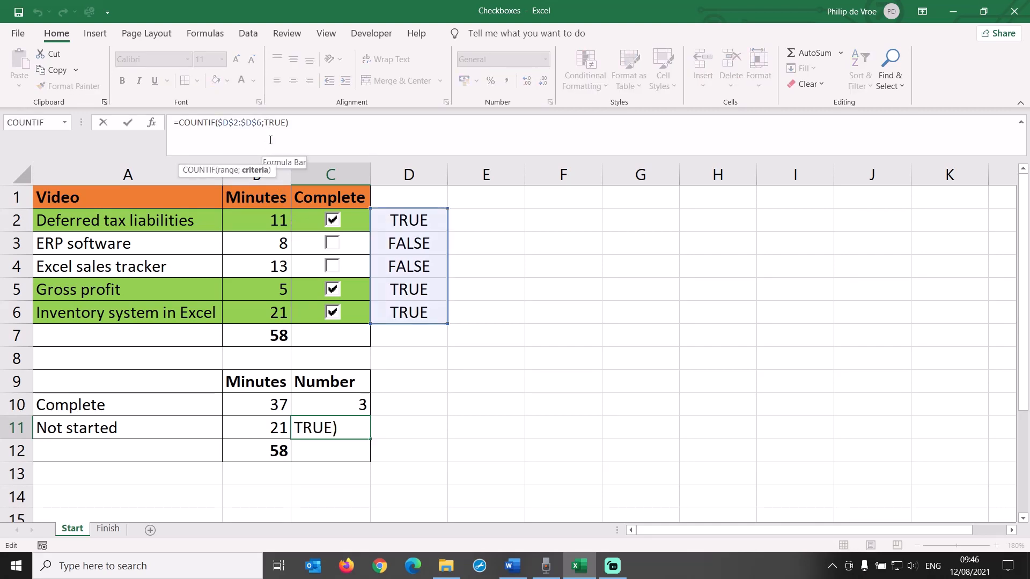
- Change the C11 criterion to FALSE for 2 not-started videos, totalling 5 in C12
{"action": "double_click", "coordinate": [275, 123]}
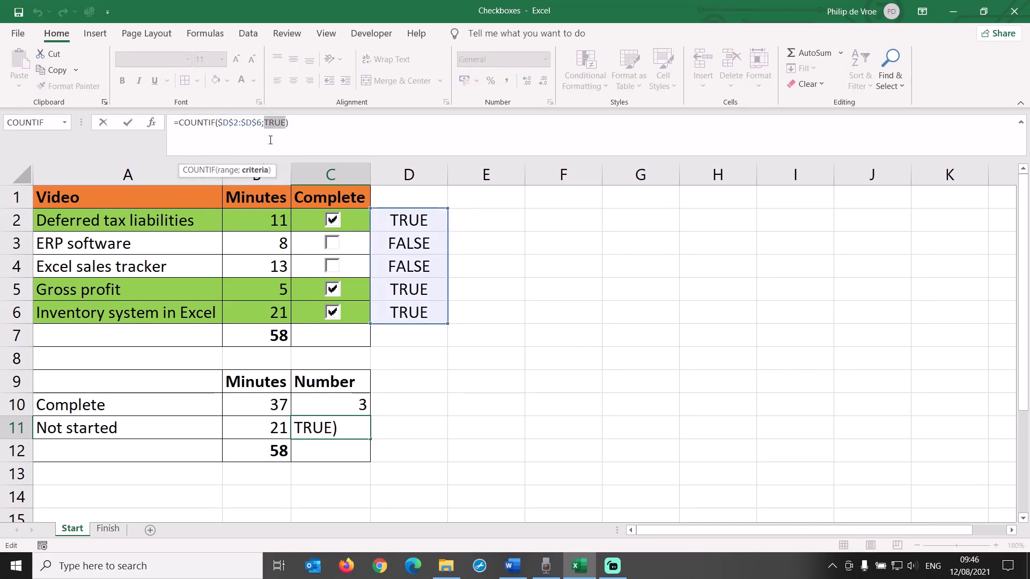
{"action": "type", "text": "F"}
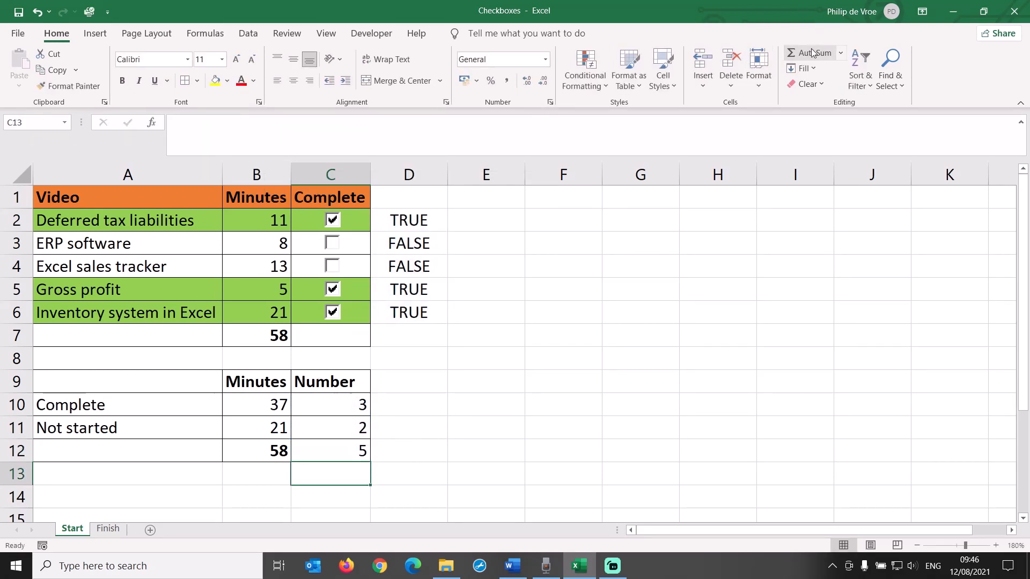
{"action": "left_click", "coordinate": [330, 451]}
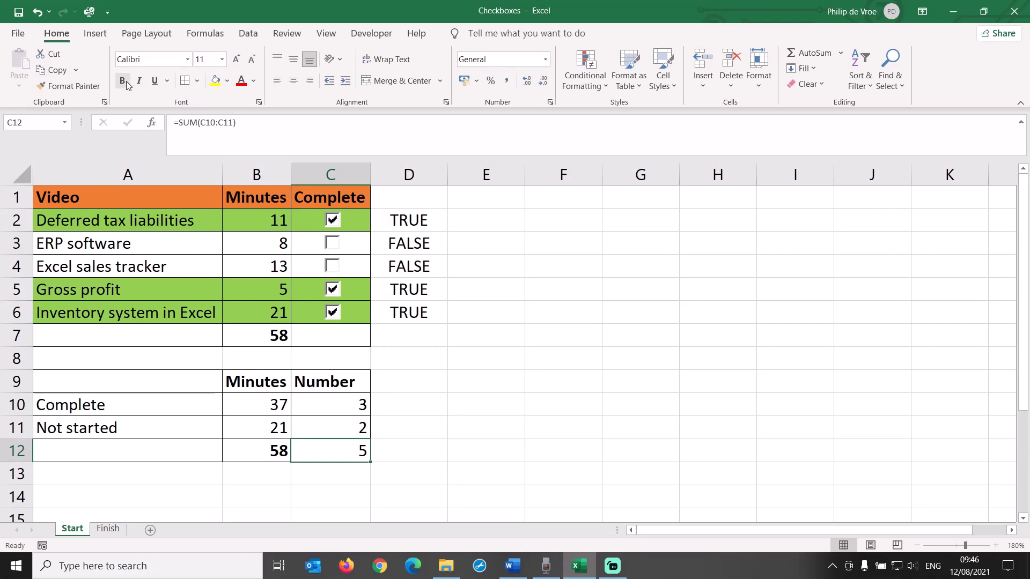
- Bold the C12 video total and untick Excel sales tracker to test the totals
{"action": "left_click", "coordinate": [330, 243]}
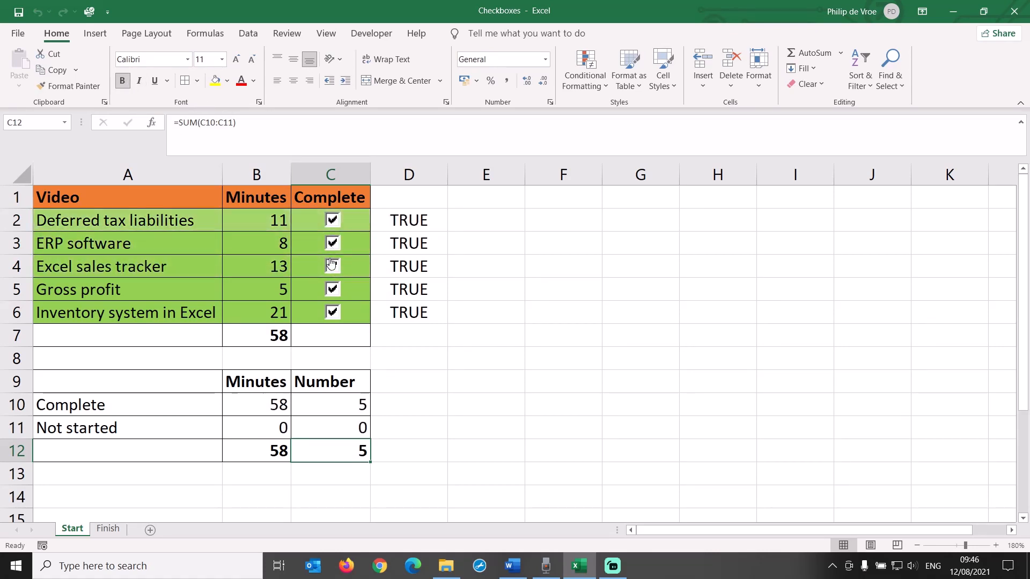
{"action": "left_click", "coordinate": [331, 266]}
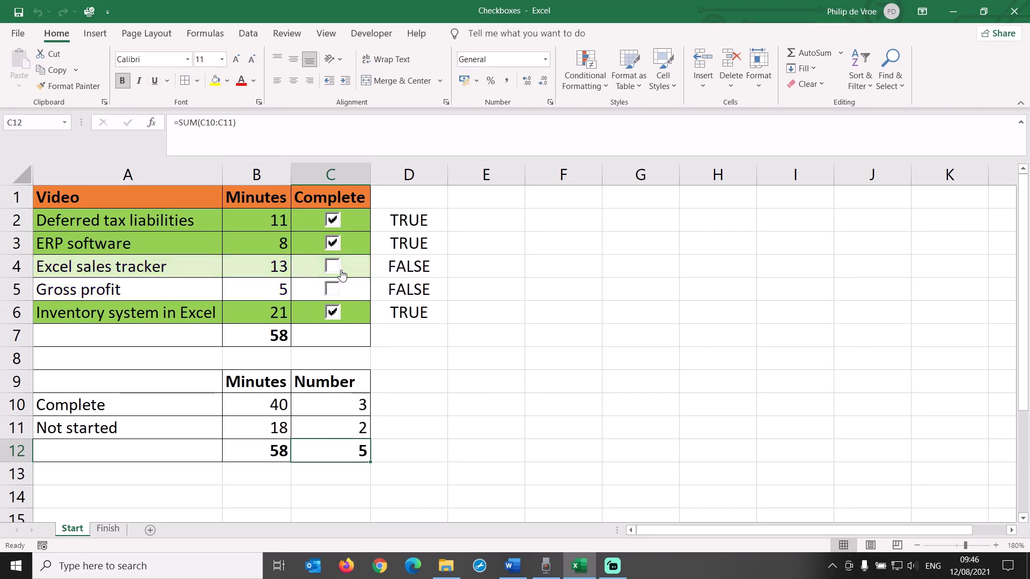
{"action": "left_click", "coordinate": [986, 545]}
{"action": "type", "text": "="}
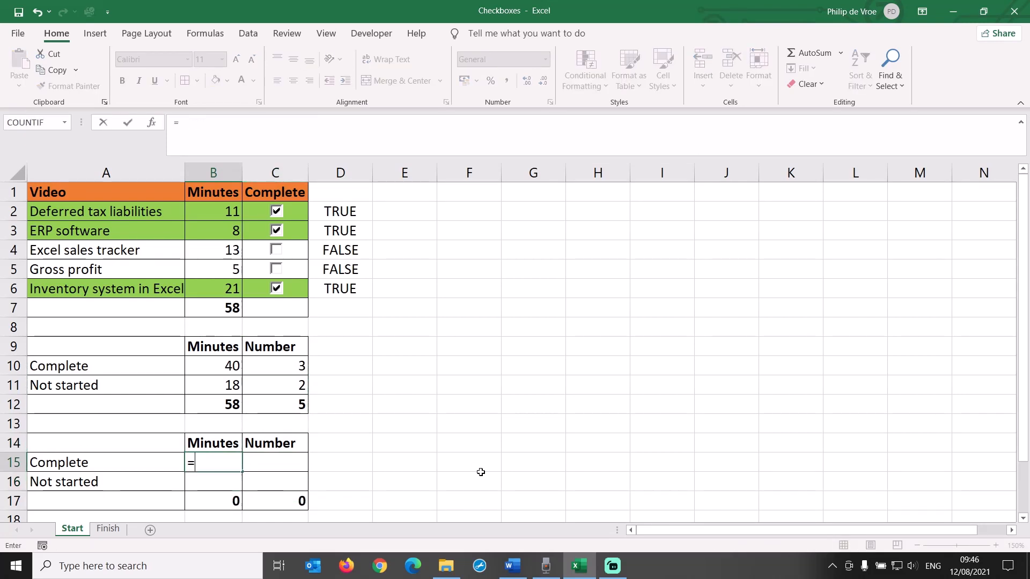
- Enter =B10/B12 in B15, format it as a percentage, and format the totals row
{"action": "left_click", "coordinate": [213, 366]}
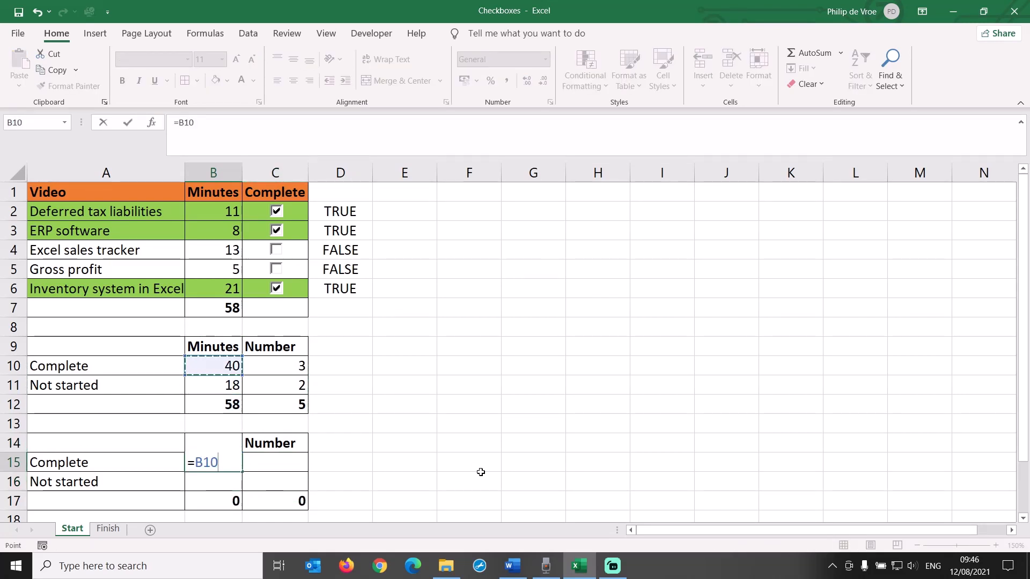
{"action": "type", "text": "/"}
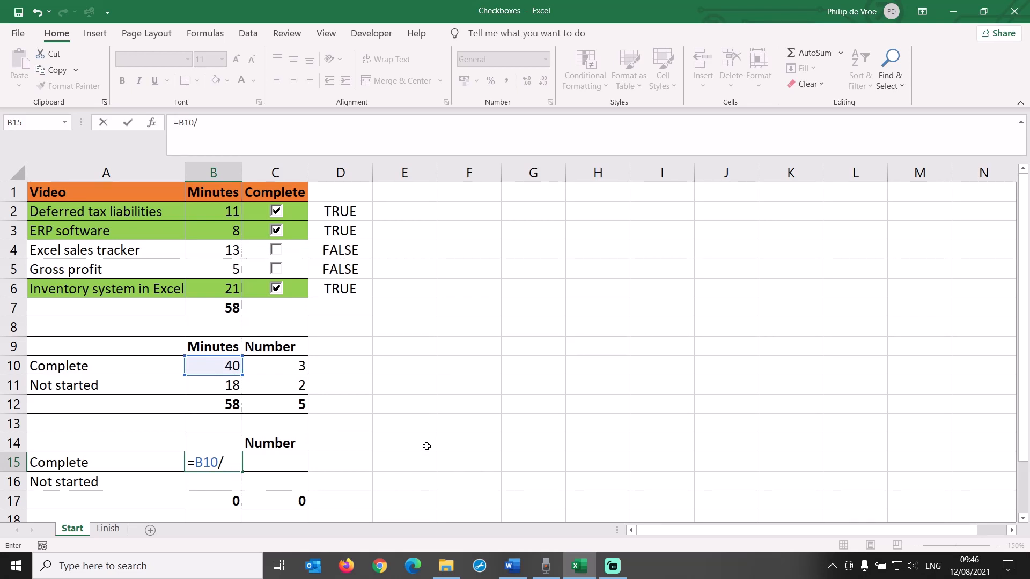
{"action": "left_click", "coordinate": [213, 404]}
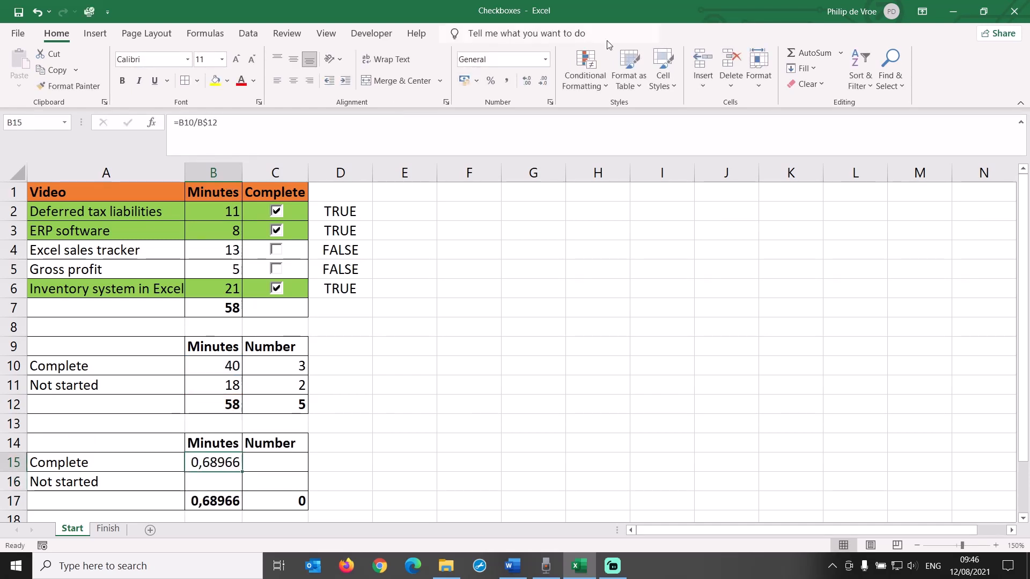
{"action": "left_click", "coordinate": [500, 59]}
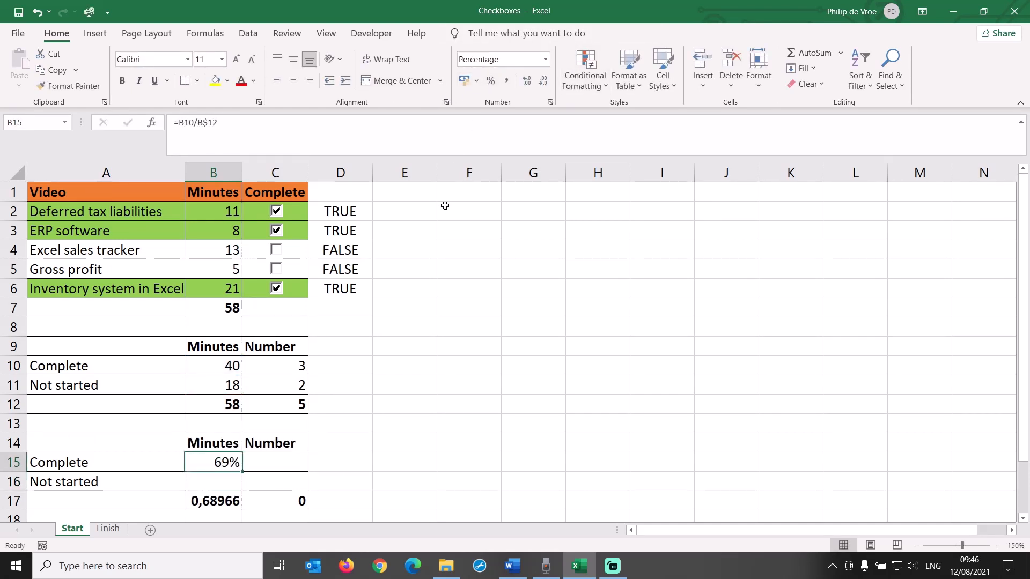
{"action": "left_click", "coordinate": [275, 463]}
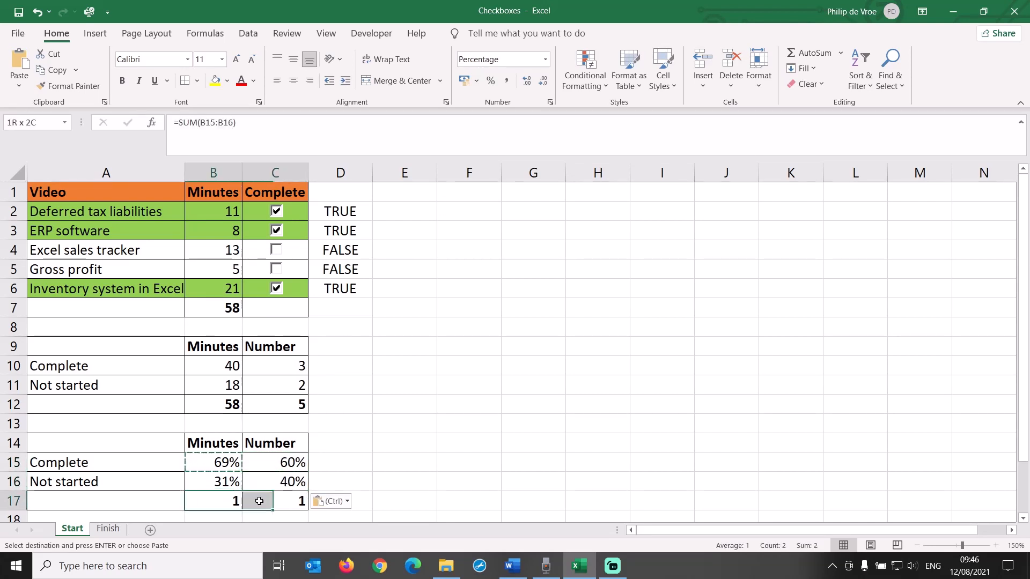
{"action": "key", "text": "enter"}
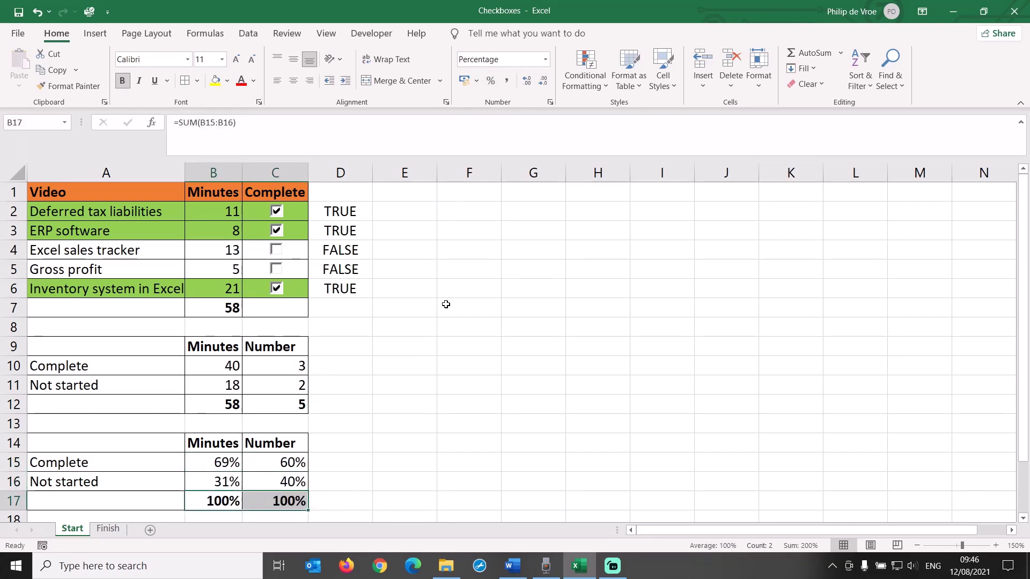
{"action": "mouse_move", "coordinate": [321, 258]}
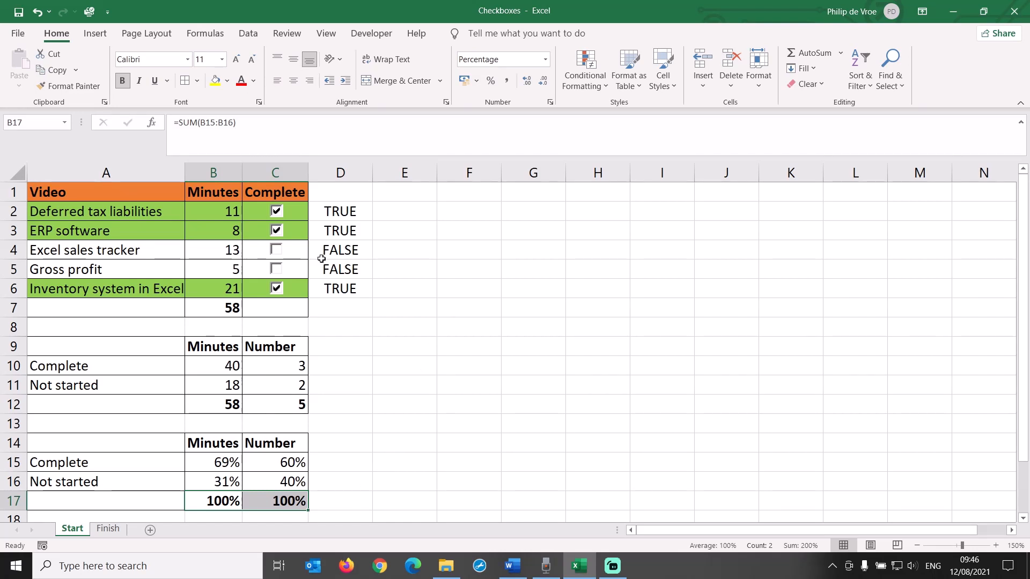
- Change the ticked videos to update the summaries, then review the minutes figures
{"action": "left_click", "coordinate": [275, 210]}
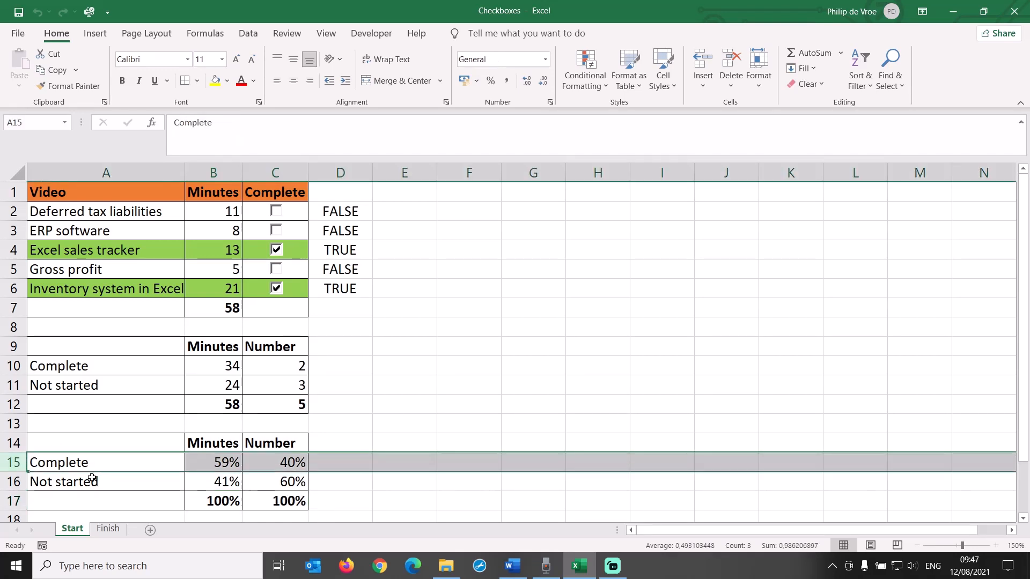
{"action": "mouse_move", "coordinate": [290, 365]}
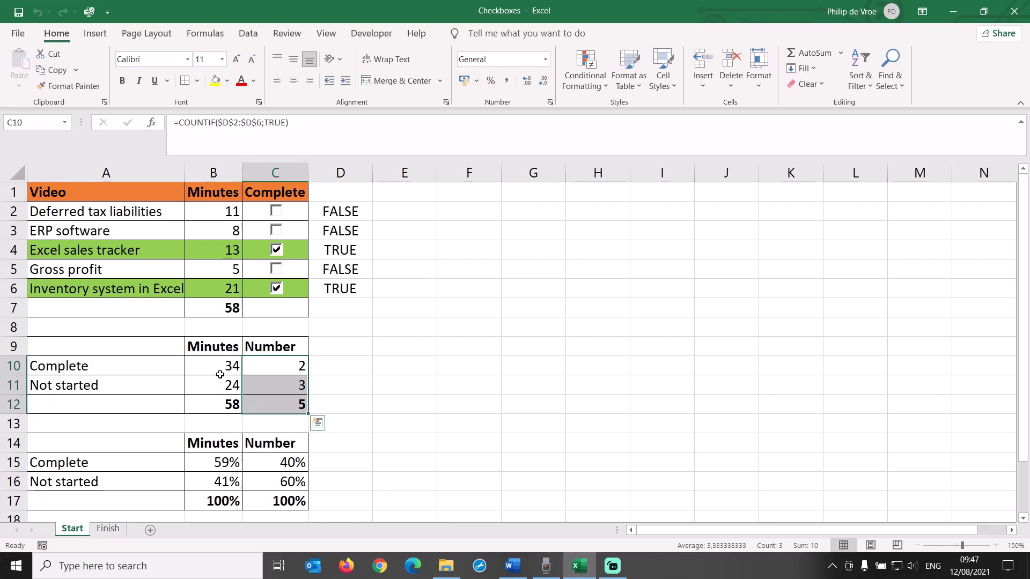
{"action": "left_click", "coordinate": [213, 365]}
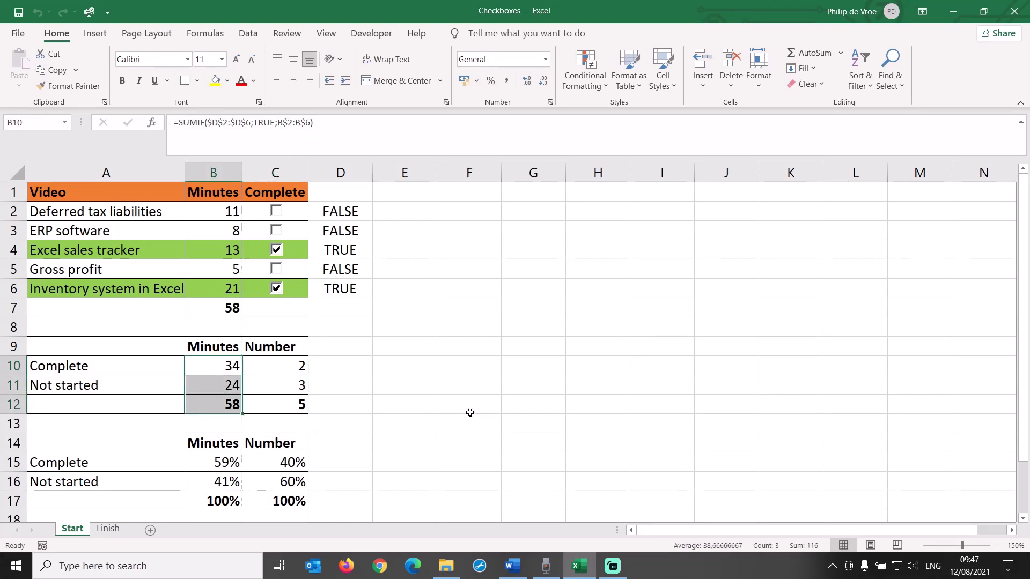
{"action": "left_click", "coordinate": [469, 404]}
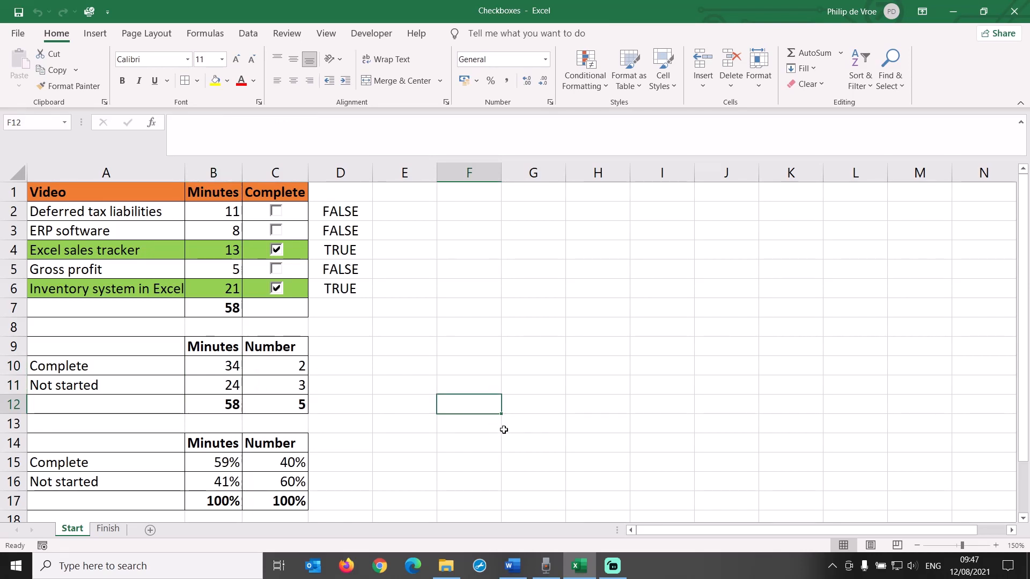
- Select helper column D holding the TRUE/FALSE values to hide it
{"action": "left_click", "coordinate": [340, 172]}
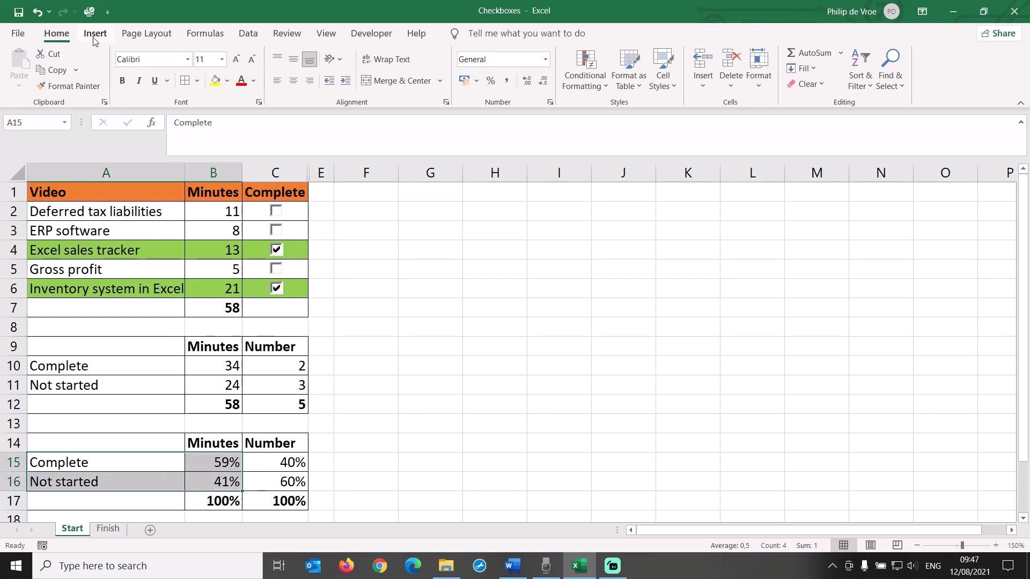
- Insert a doughnut chart of the minute percentages and drag it beside the tables
{"action": "left_click", "coordinate": [479, 67]}
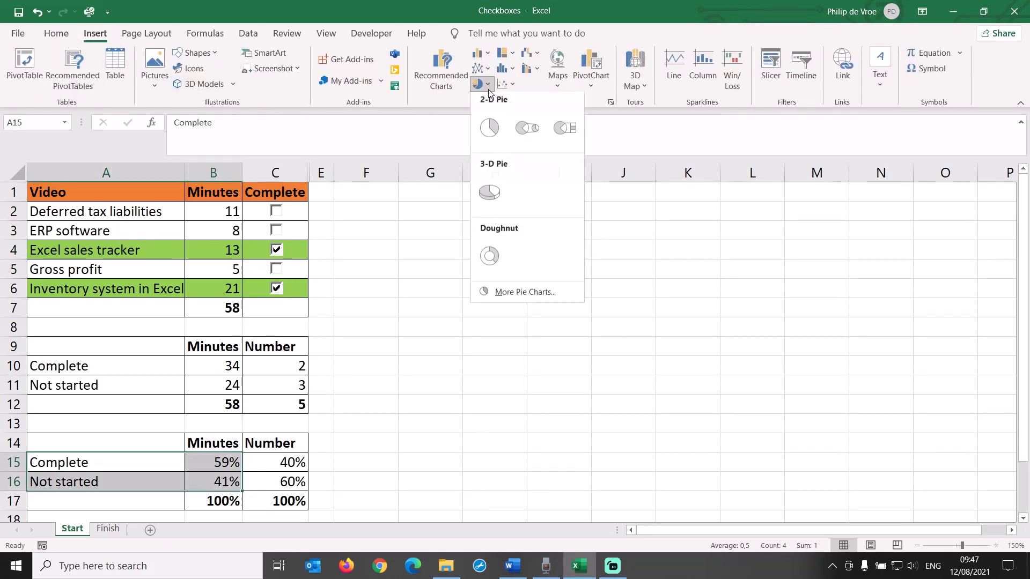
{"action": "left_click", "coordinate": [489, 256]}
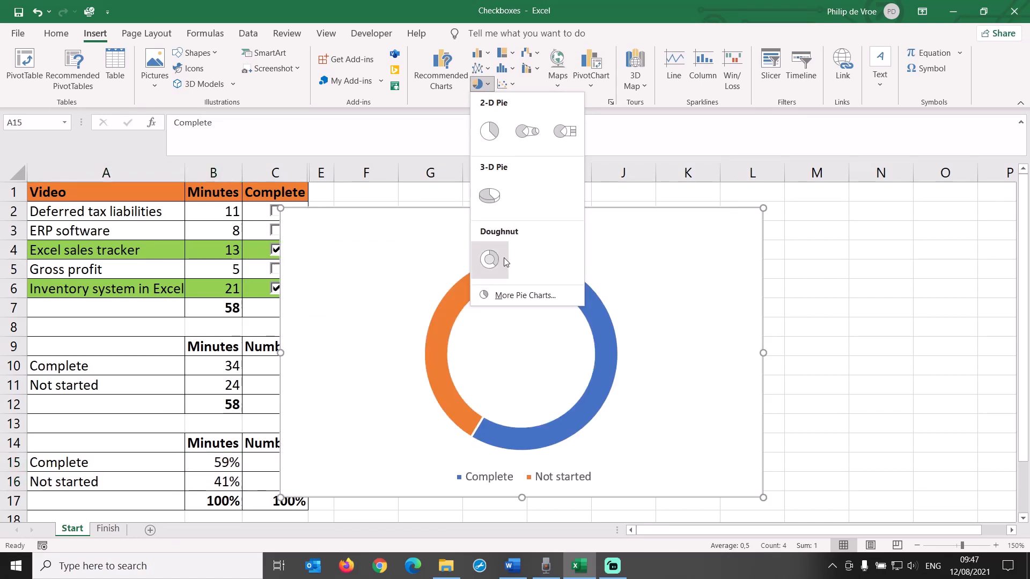
{"action": "mouse_move", "coordinate": [489, 258]}
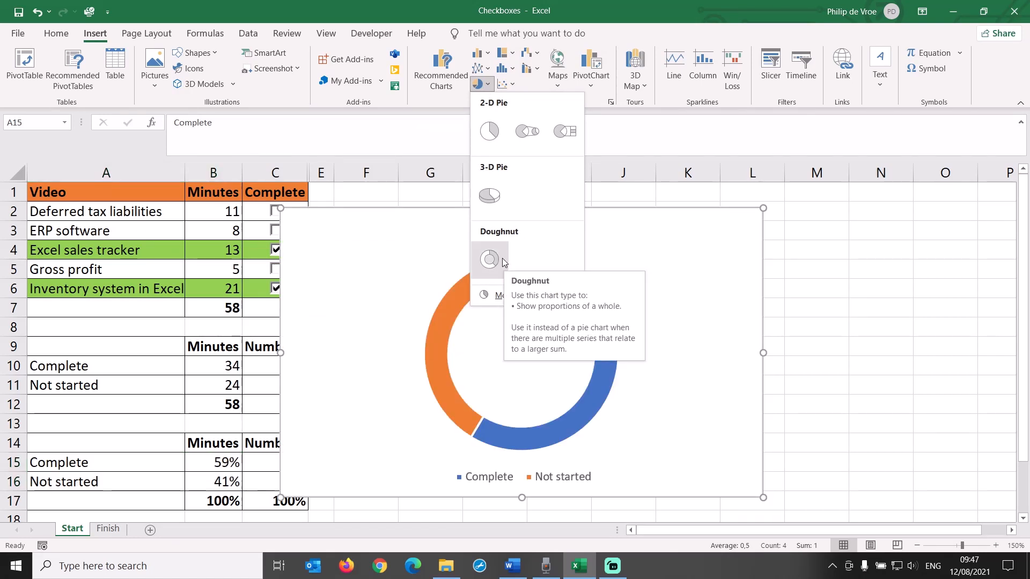
{"action": "left_click", "coordinate": [488, 258]}
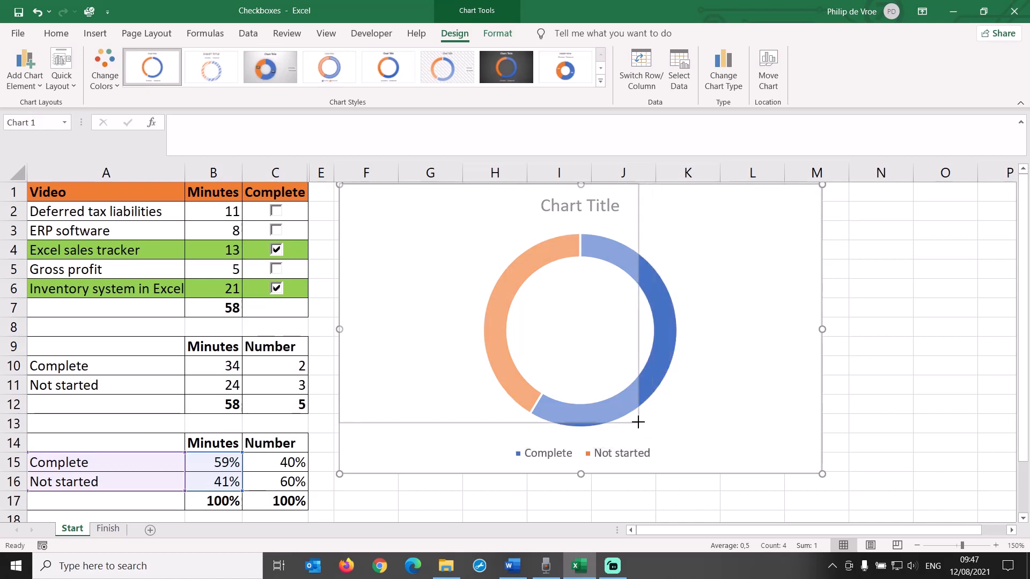
{"action": "left_click_drag", "start_coordinate": [637, 422], "coordinate": [557, 380]}
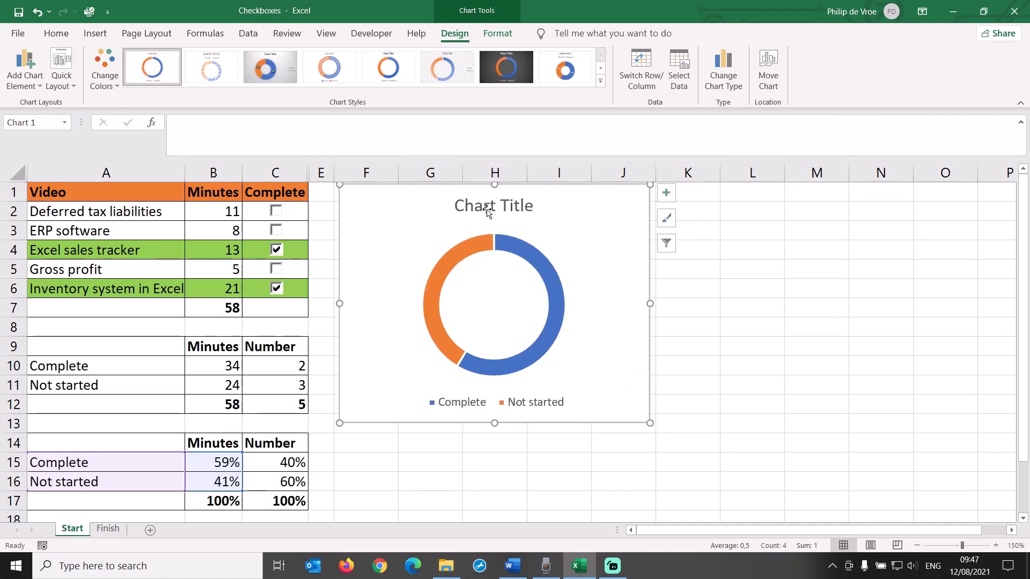
- Retitle the doughnut 'Progress in minutes of material'; make Complete green and Not started red
{"action": "left_click", "coordinate": [493, 205]}
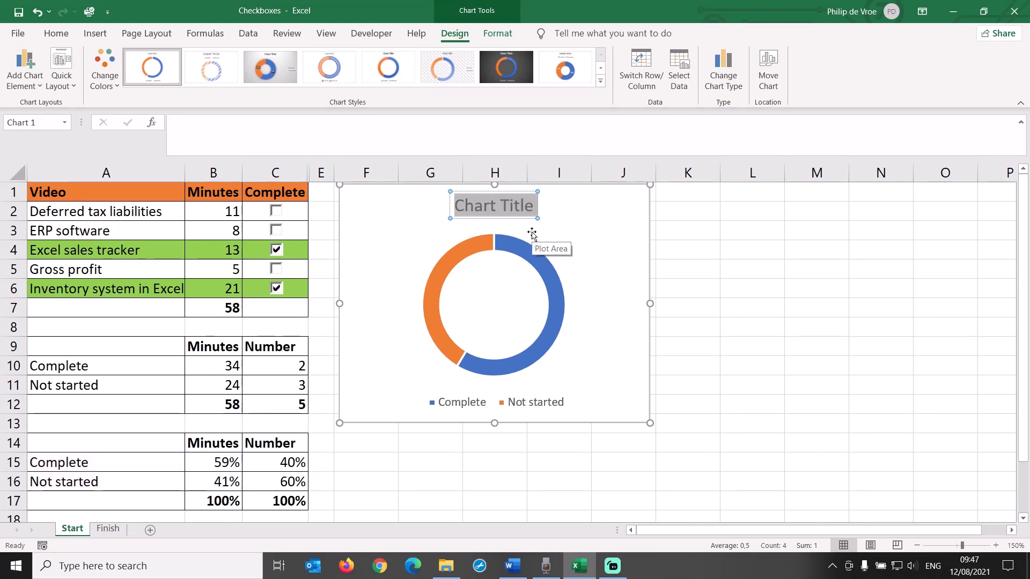
{"action": "type", "text": "Progress in minutes of material"}
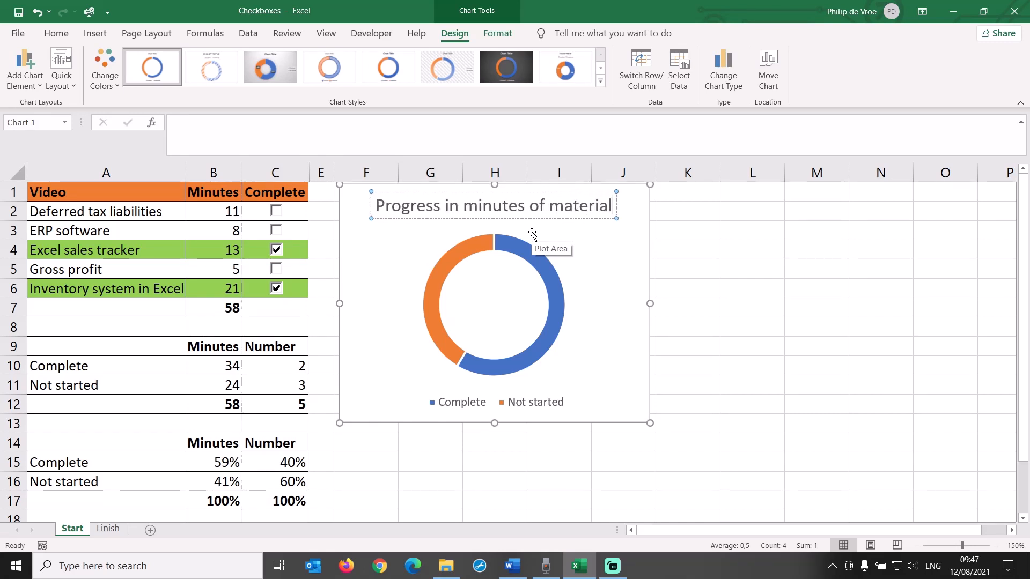
{"action": "right_click", "coordinate": [458, 401]}
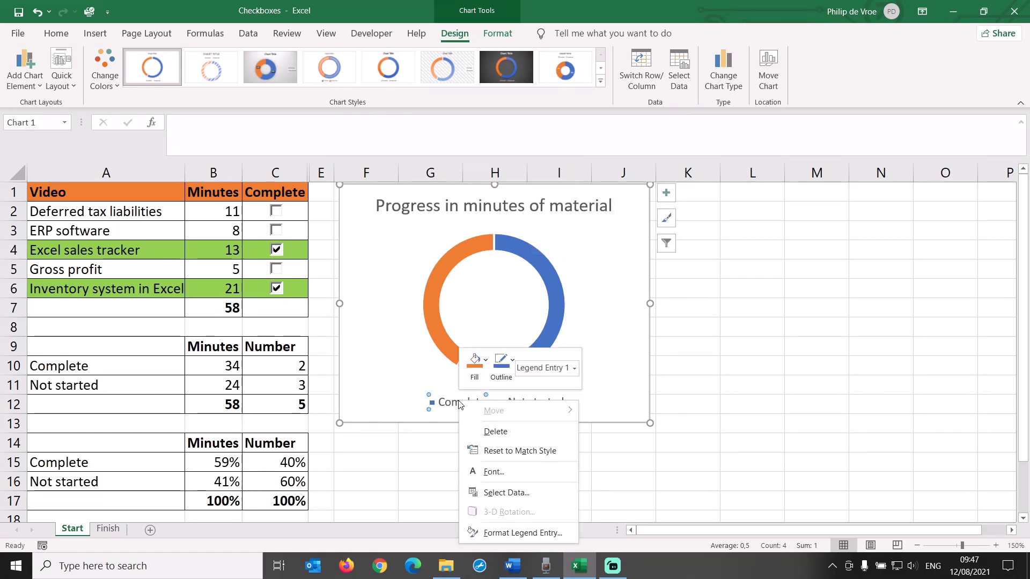
{"action": "left_click", "coordinate": [474, 365]}
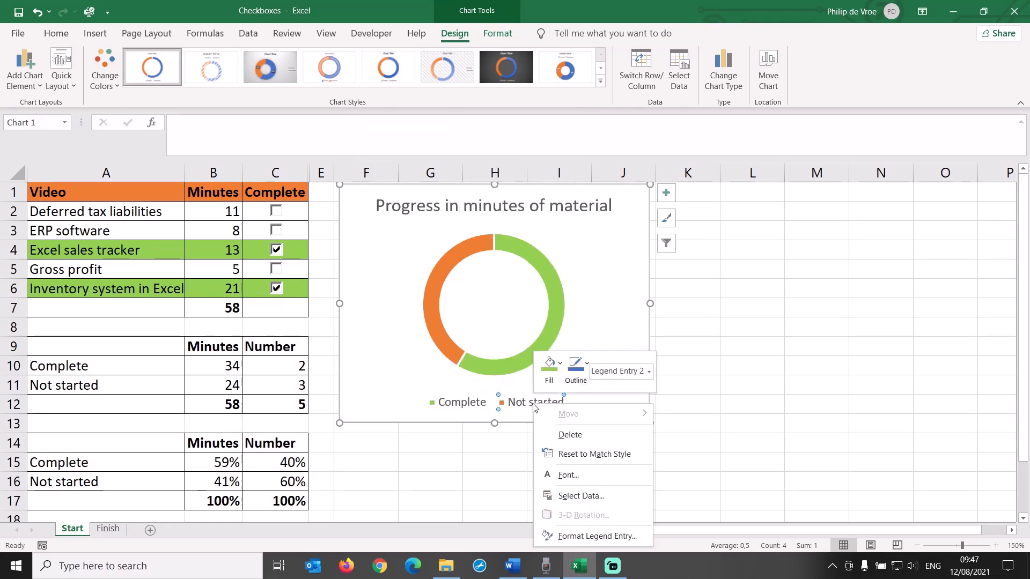
{"action": "left_click", "coordinate": [549, 365]}
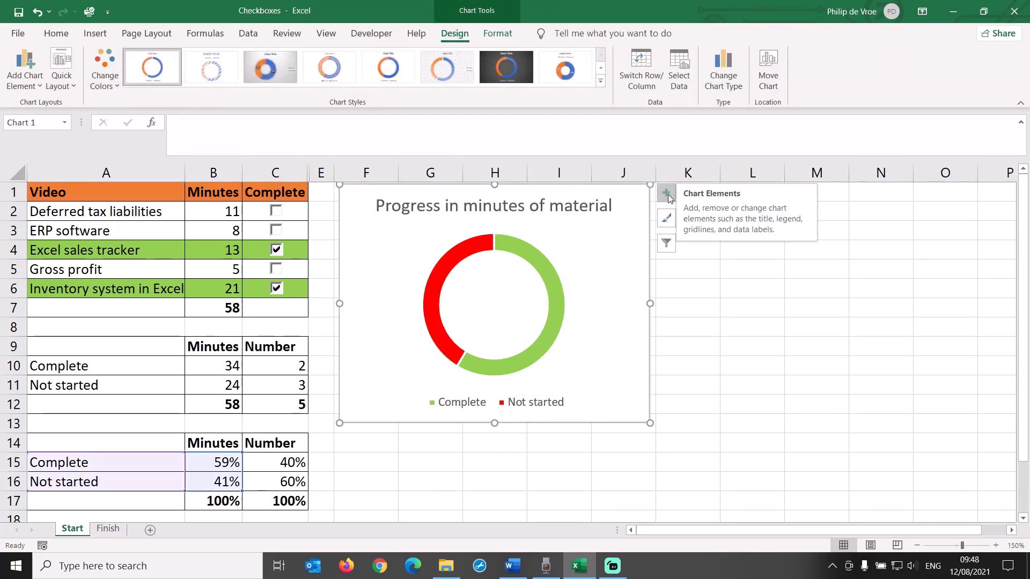
- Add callout-style data labels to the minutes doughnut chart
{"action": "left_click", "coordinate": [665, 192]}
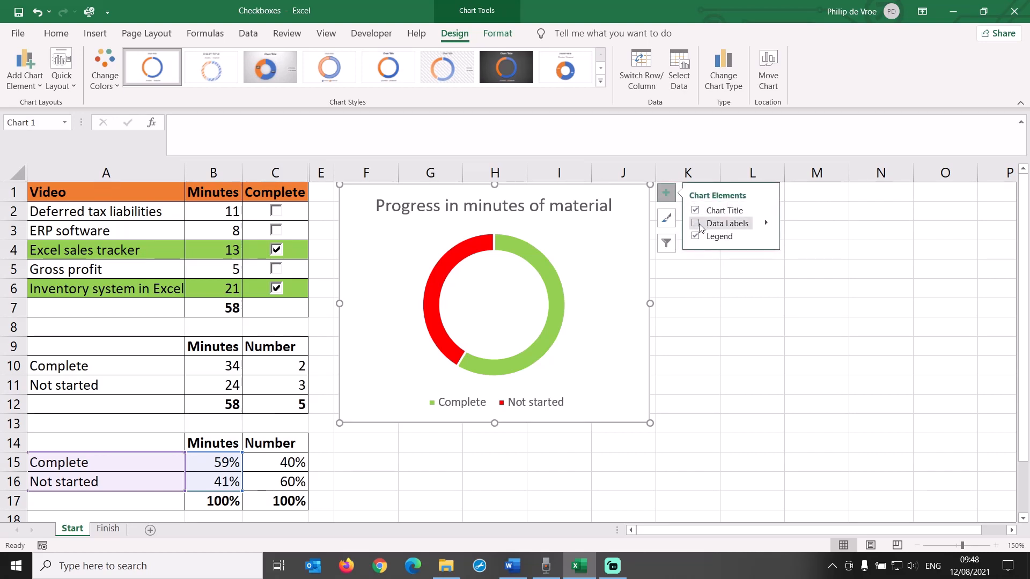
{"action": "left_click", "coordinate": [695, 223]}
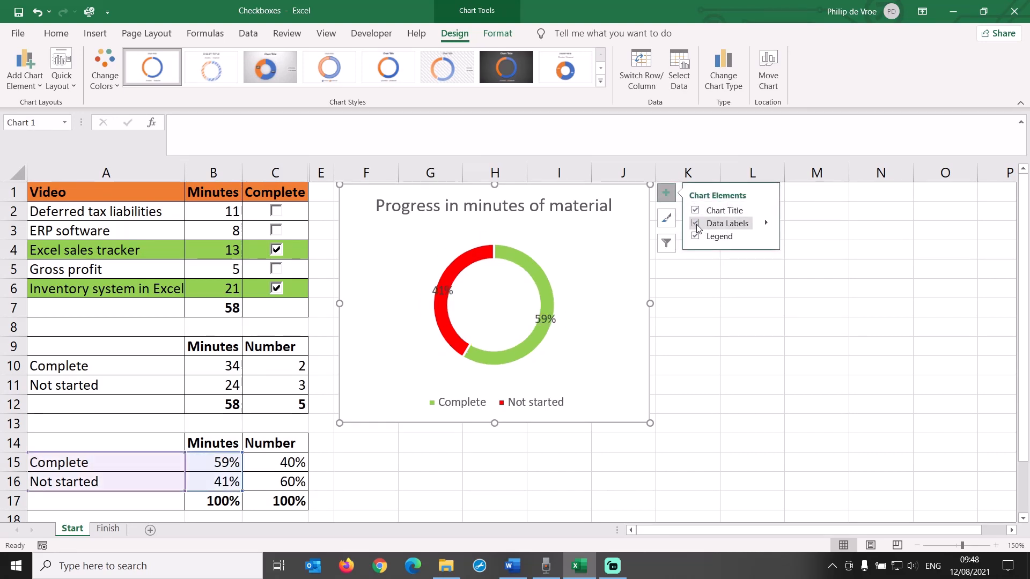
{"action": "left_click", "coordinate": [766, 223]}
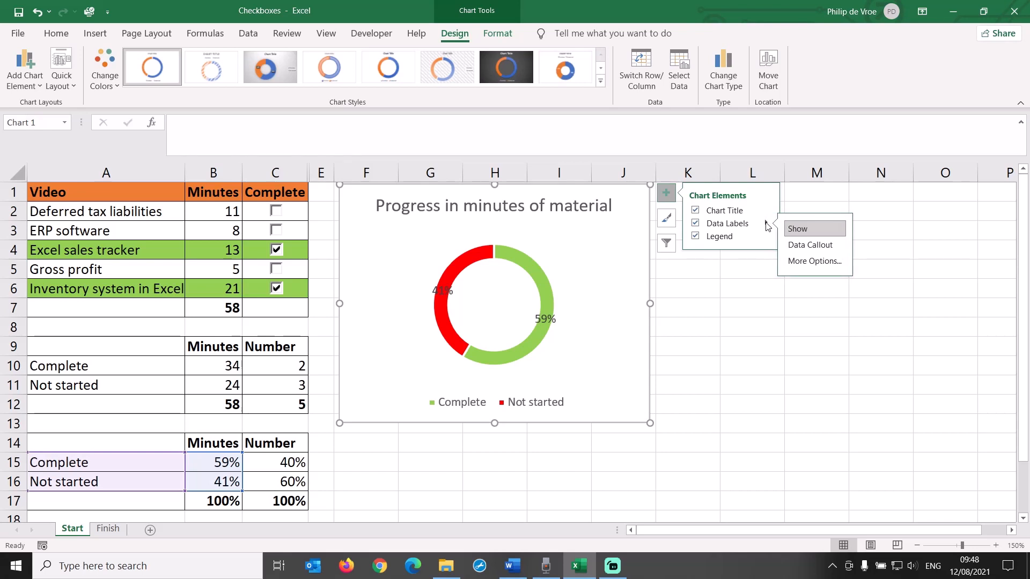
{"action": "left_click", "coordinate": [810, 245]}
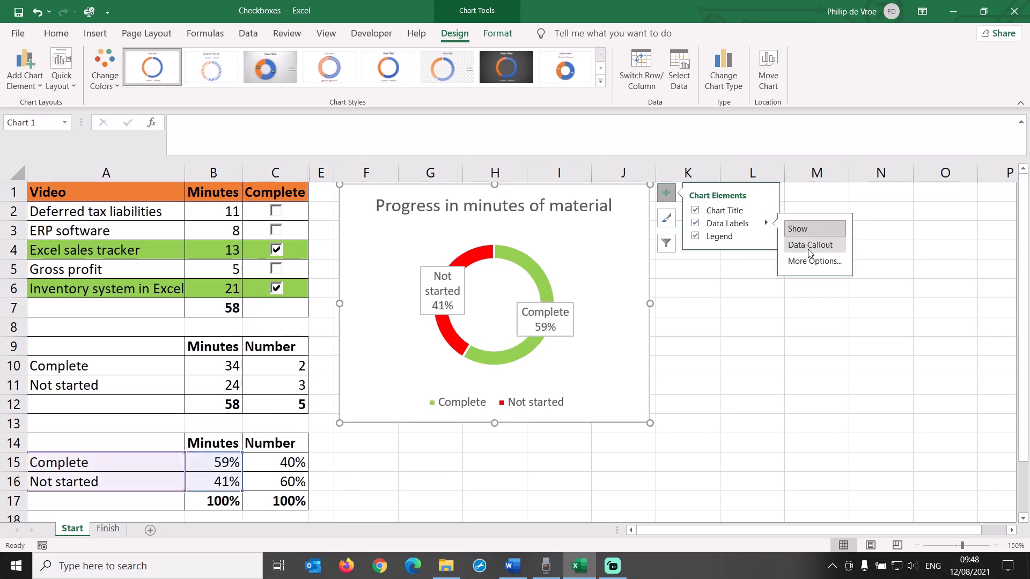
{"action": "left_click", "coordinate": [814, 261]}
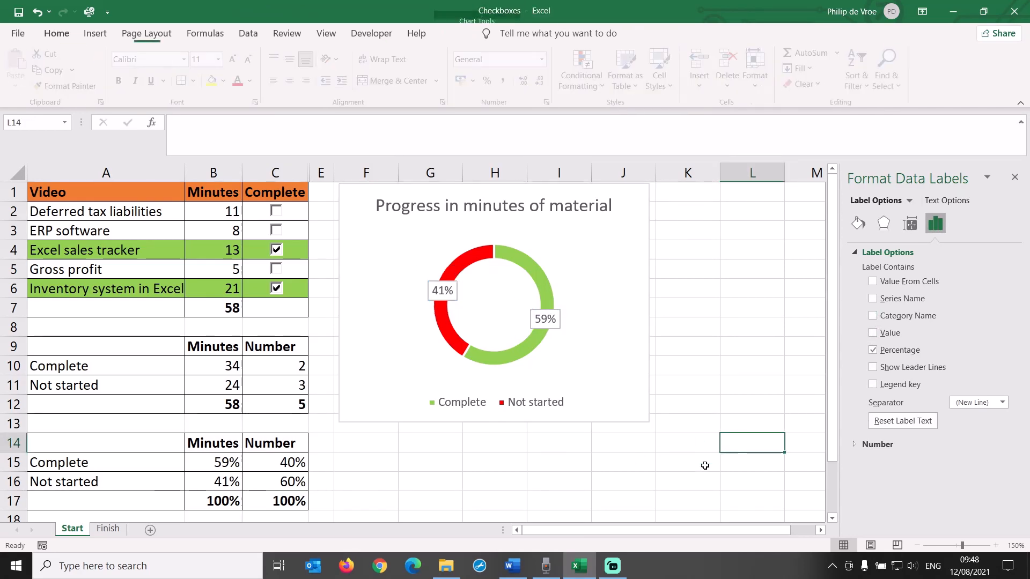
- Adjust the video checkboxes so two are ticked and the doughnut shows 33% complete
{"action": "left_click", "coordinate": [276, 211]}
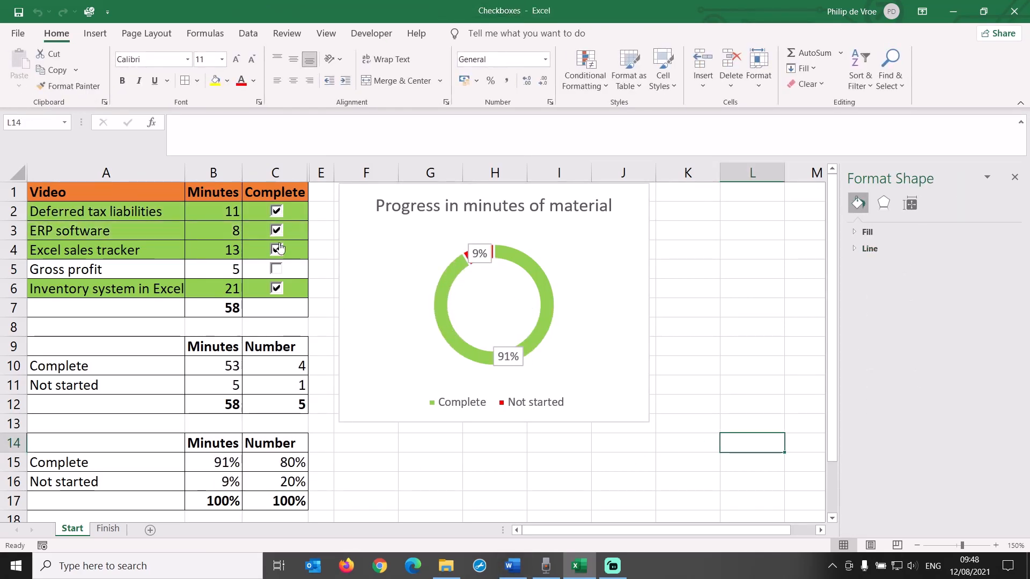
{"action": "left_click", "coordinate": [275, 269]}
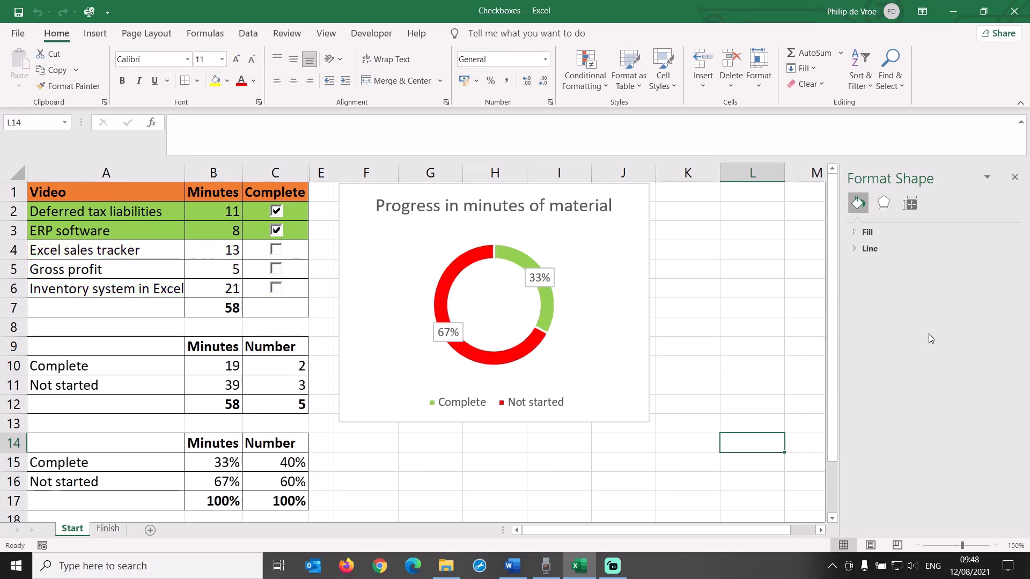
{"action": "left_click", "coordinate": [1015, 177]}
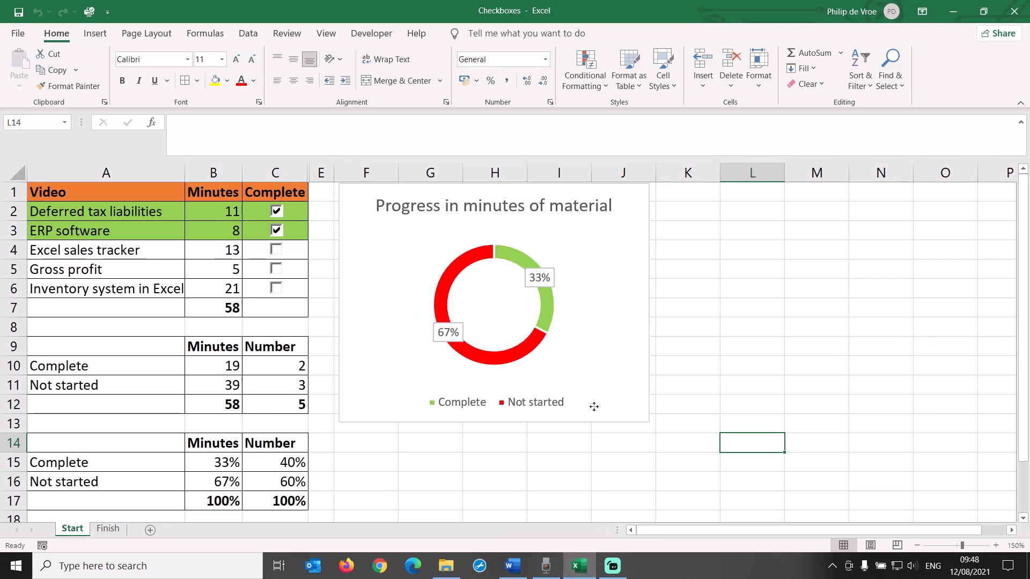
- Duplicate the minutes doughnut beside the original and select the copy's data series
{"action": "left_click", "coordinate": [492, 302]}
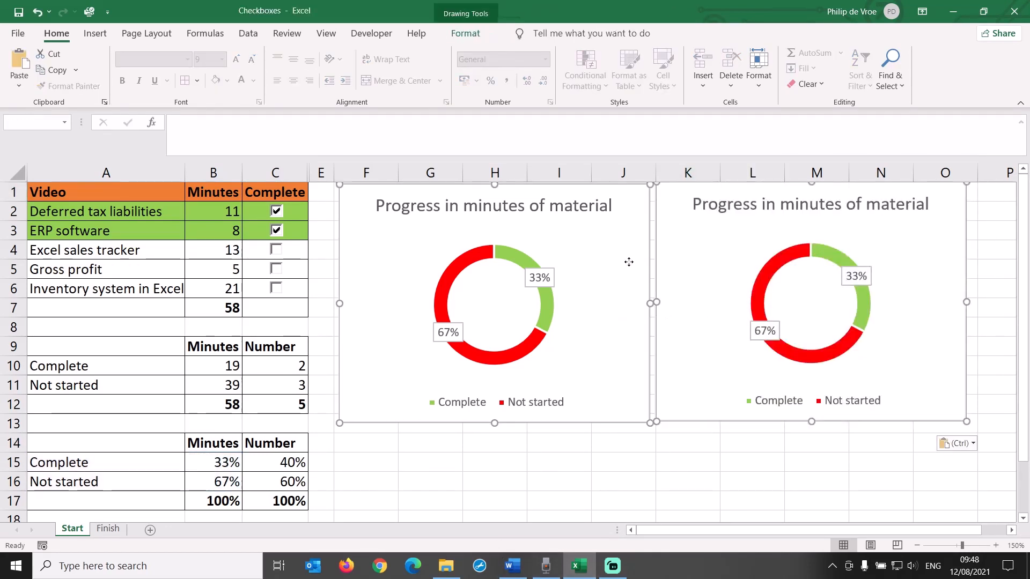
{"action": "left_click", "coordinate": [465, 33]}
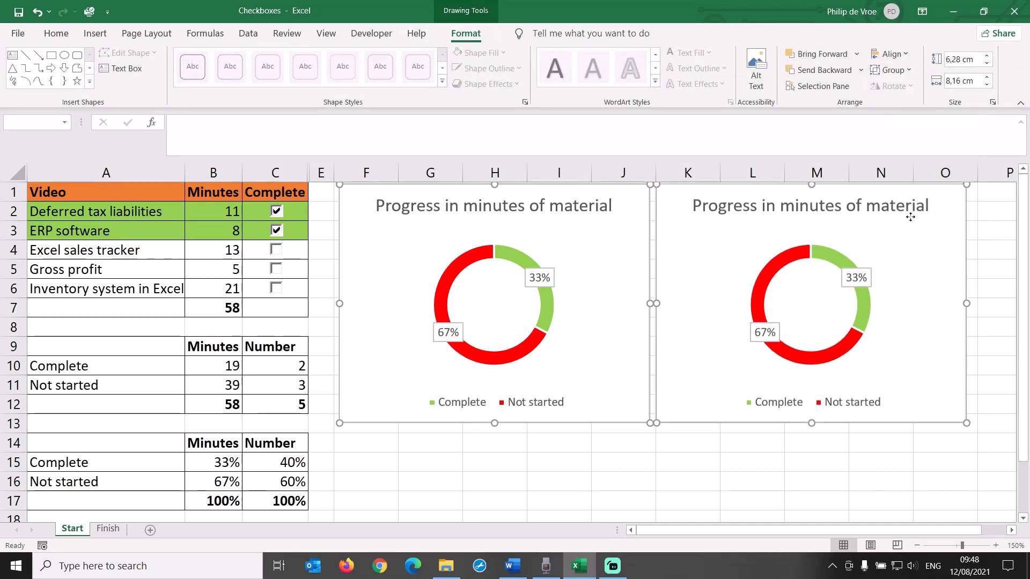
{"action": "left_click", "coordinate": [752, 482]}
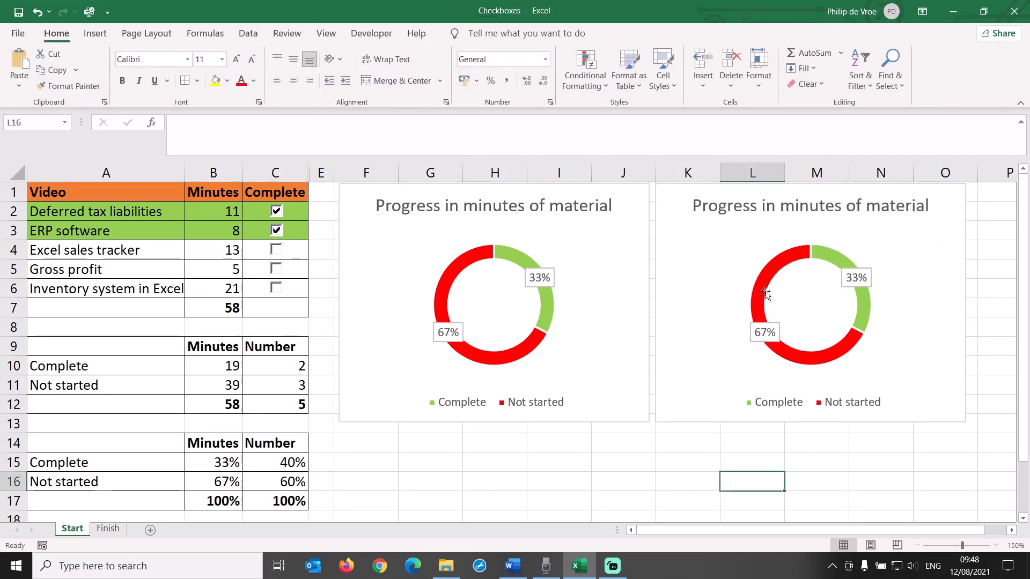
{"action": "left_click", "coordinate": [810, 304]}
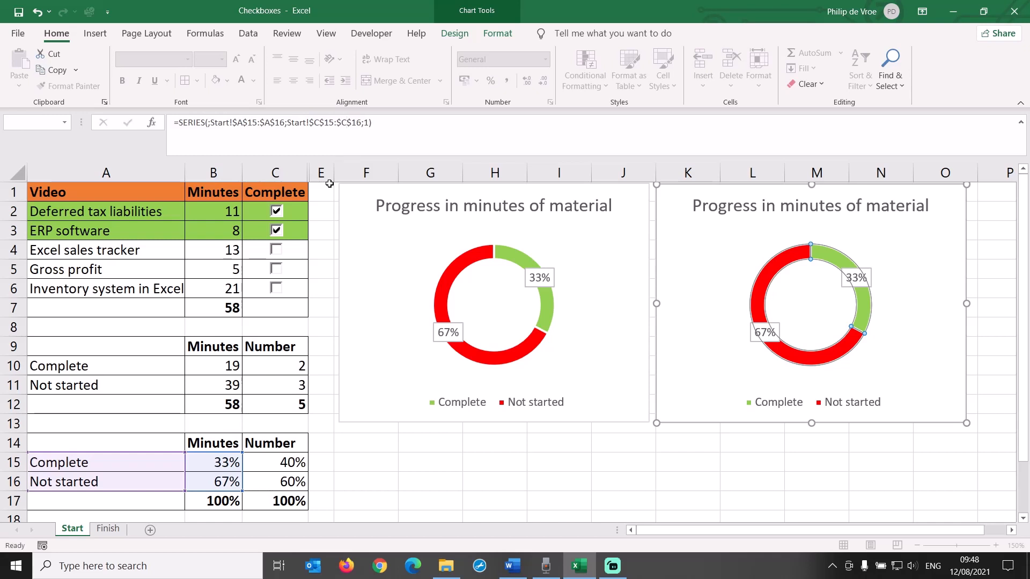
- Colour the copied chart's Complete legend entry green
{"action": "right_click", "coordinate": [778, 402]}
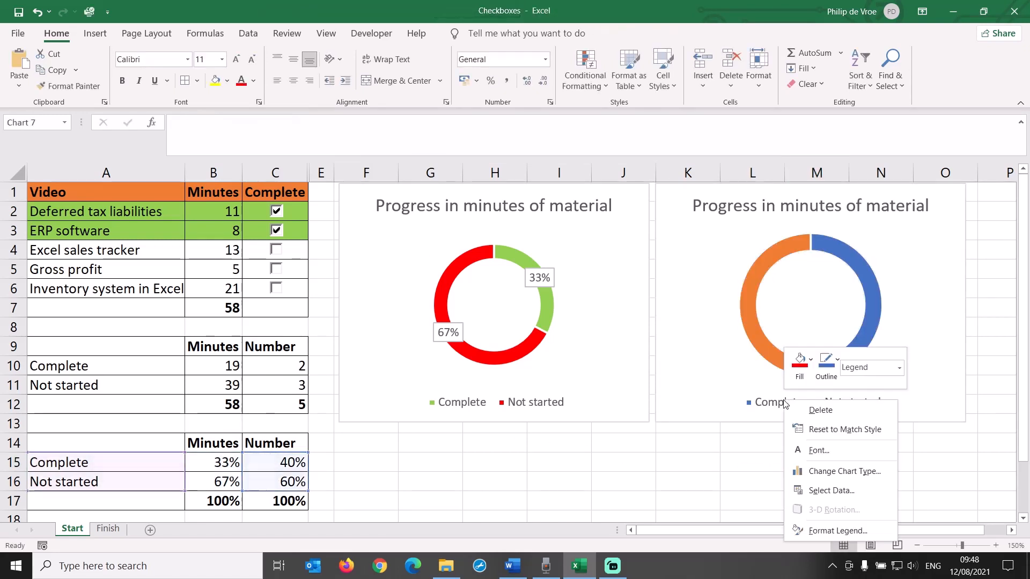
{"action": "left_click", "coordinate": [780, 402]}
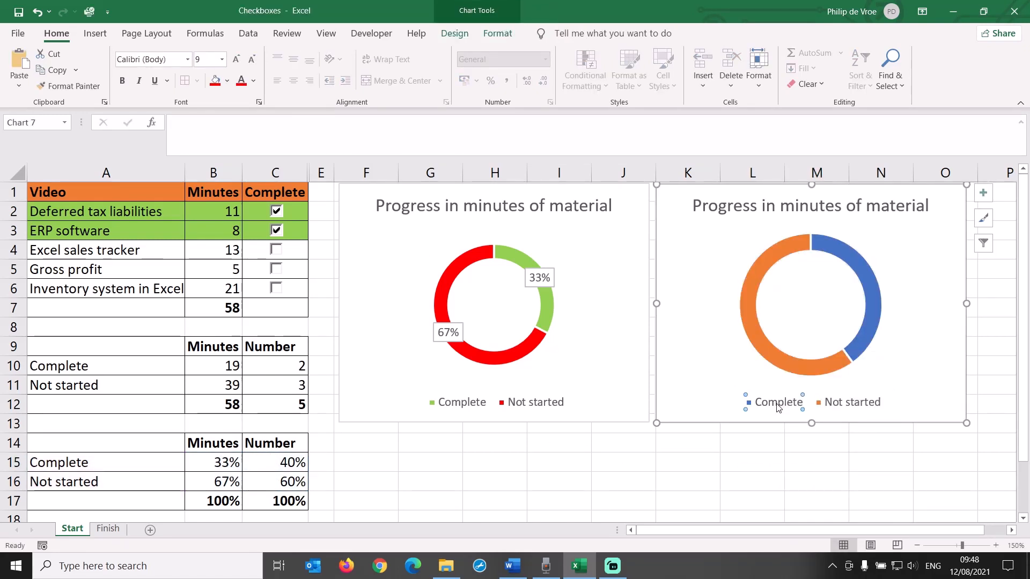
{"action": "left_click", "coordinate": [791, 371]}
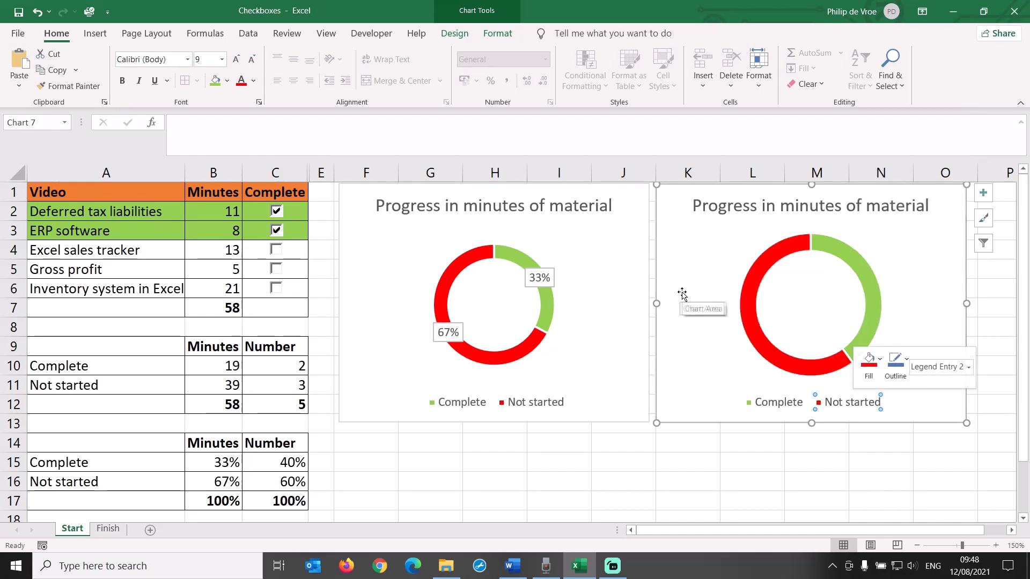
- Give the second doughnut percentage-only data labels without category names
{"action": "left_click", "coordinate": [984, 192]}
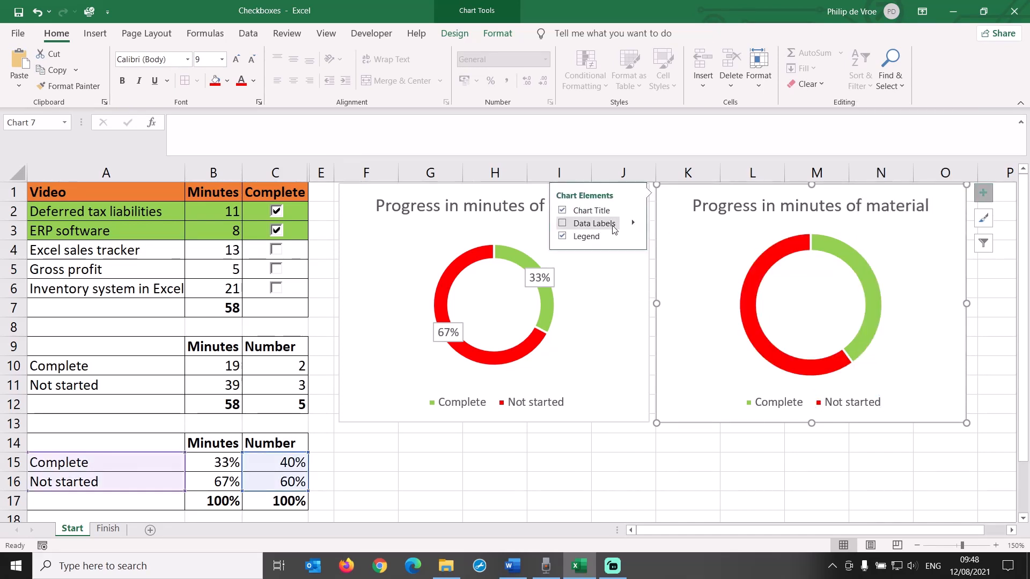
{"action": "left_click", "coordinate": [562, 223]}
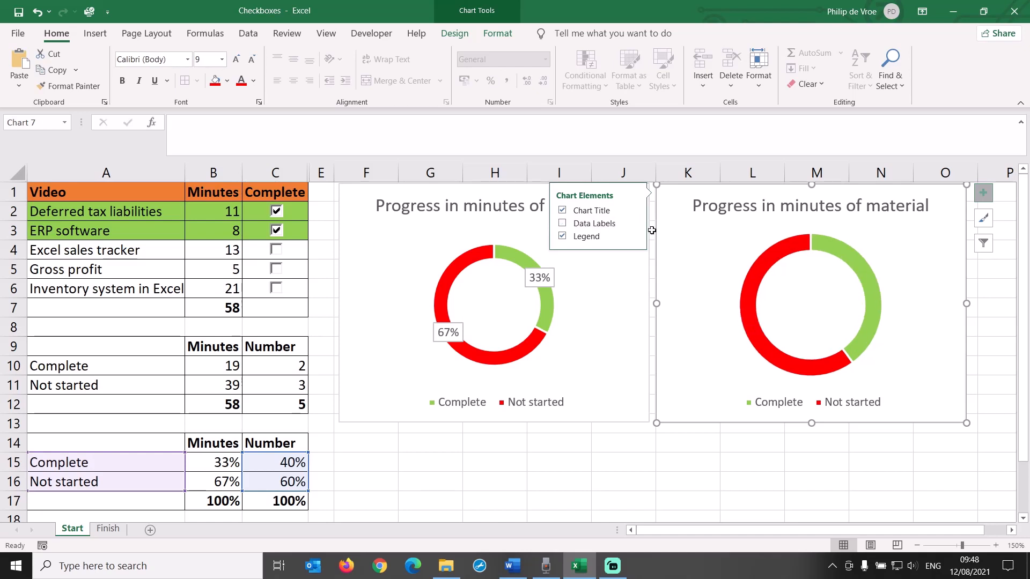
{"action": "left_click", "coordinate": [562, 223]}
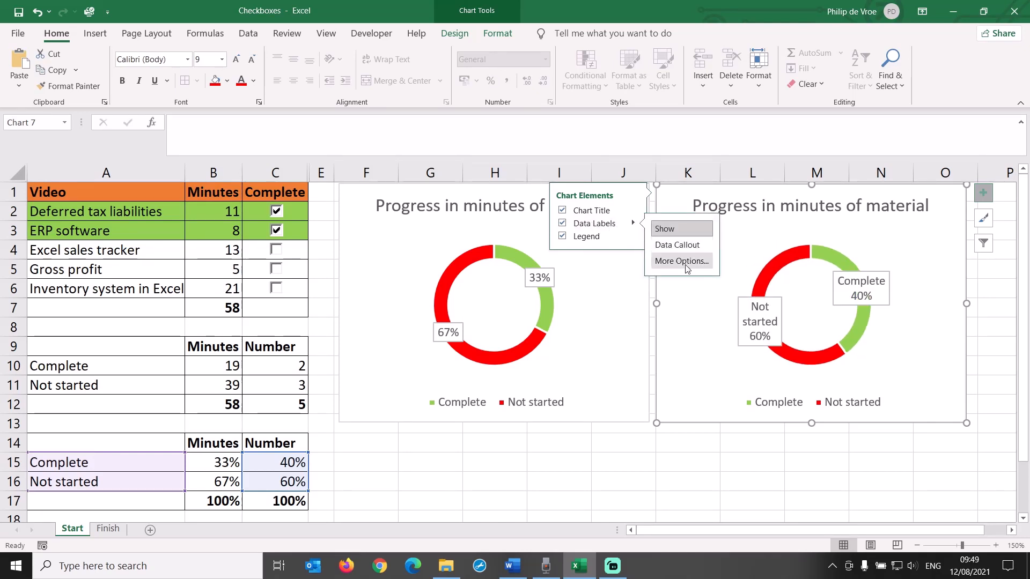
{"action": "left_click", "coordinate": [682, 261]}
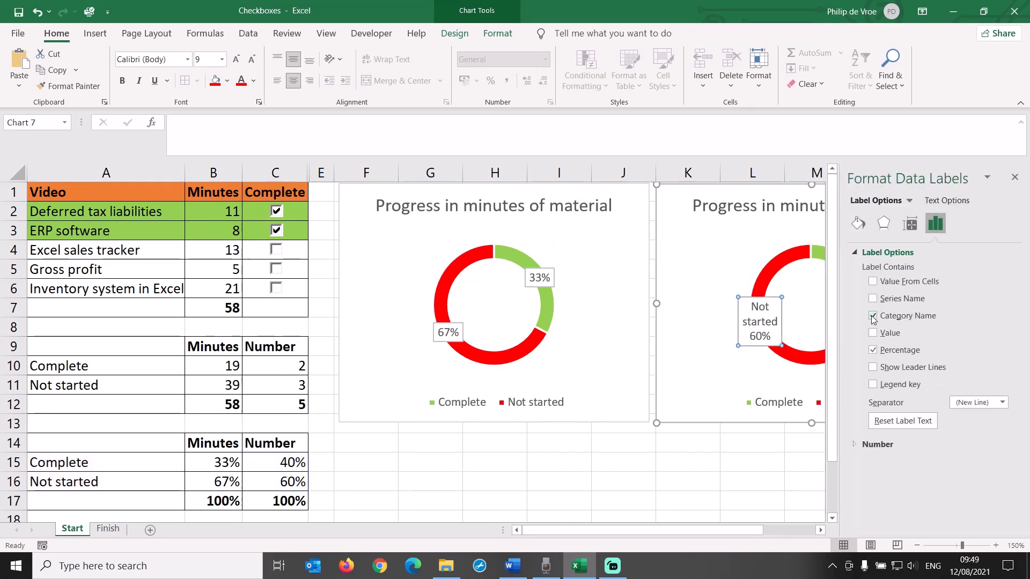
{"action": "left_click", "coordinate": [757, 205]}
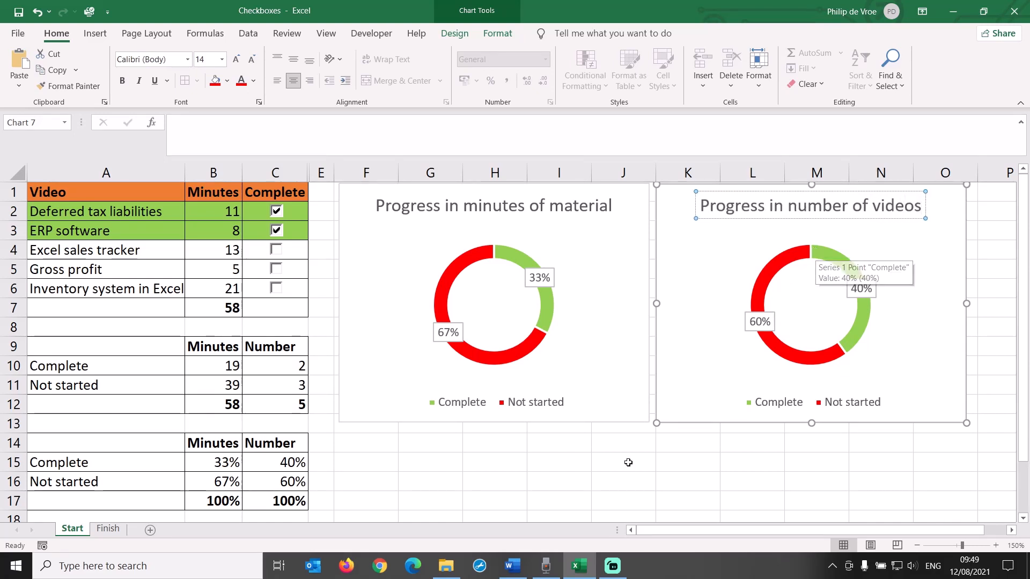
{"action": "left_click", "coordinate": [559, 481]}
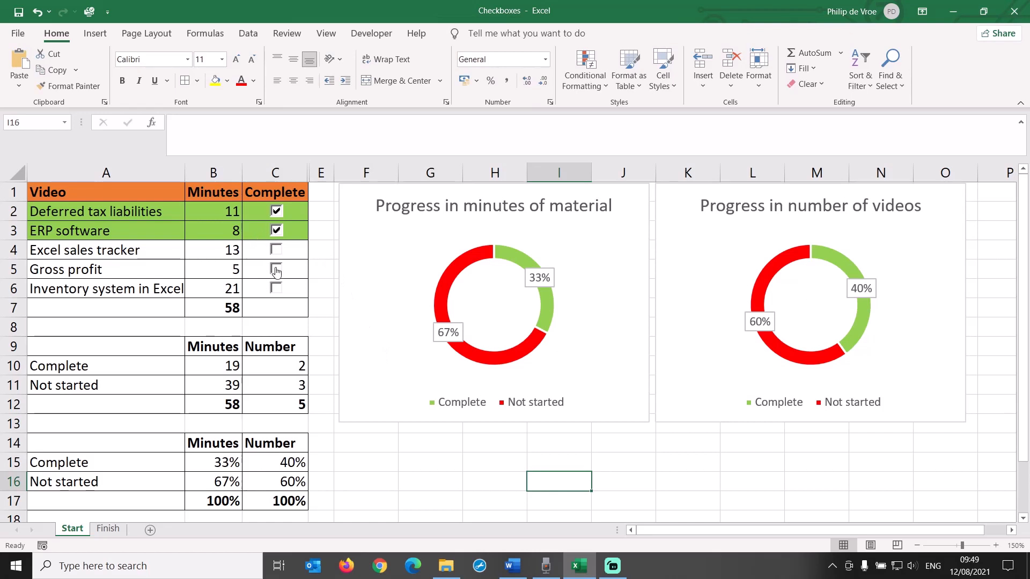